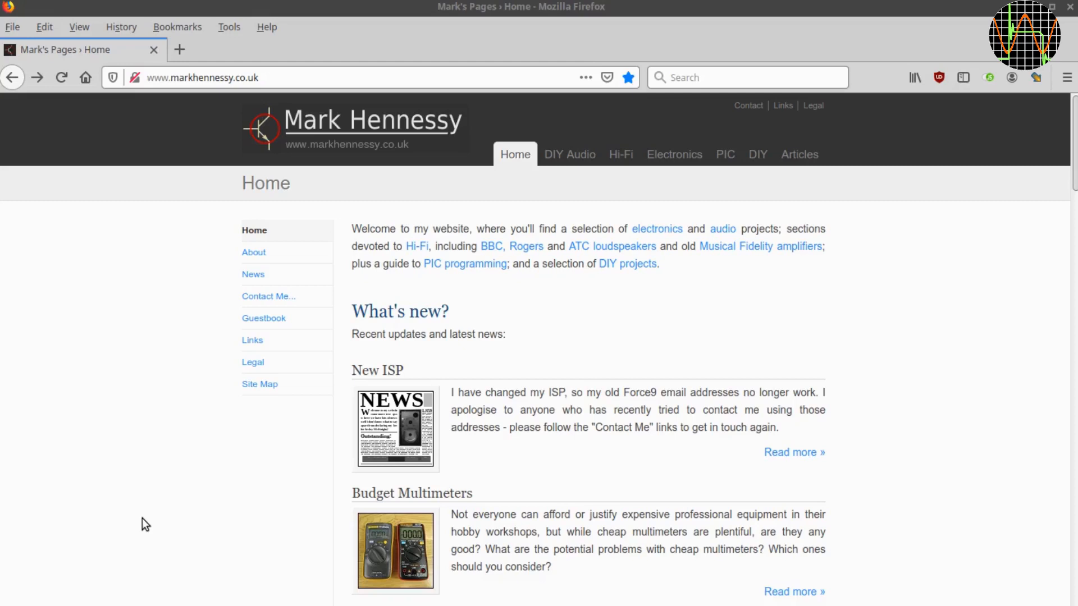
{"action": "mouse_move", "coordinate": [127, 521]}
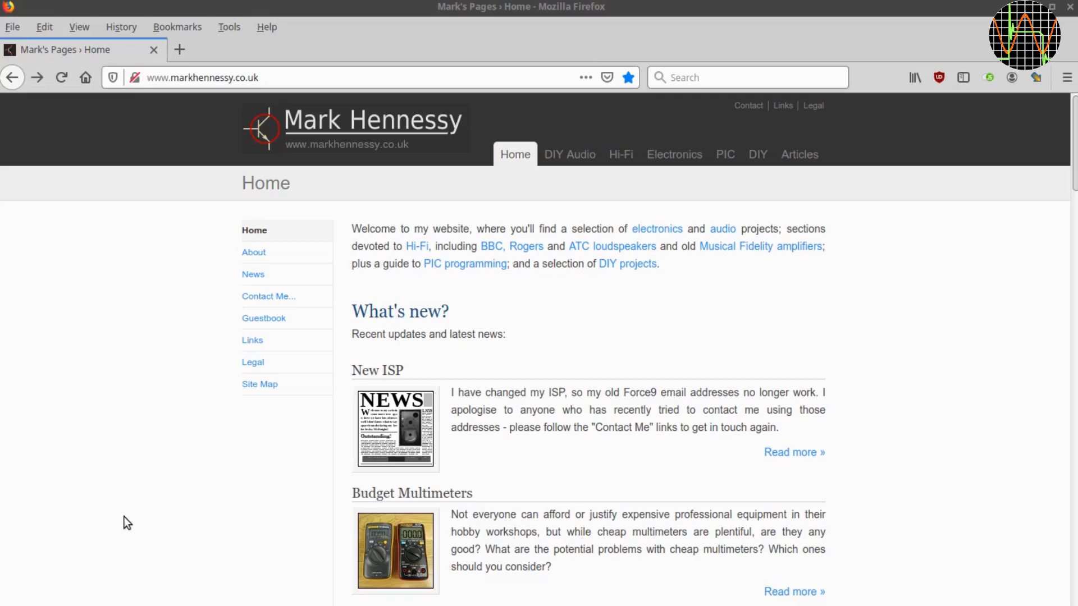
{"action": "mouse_move", "coordinate": [368, 155]}
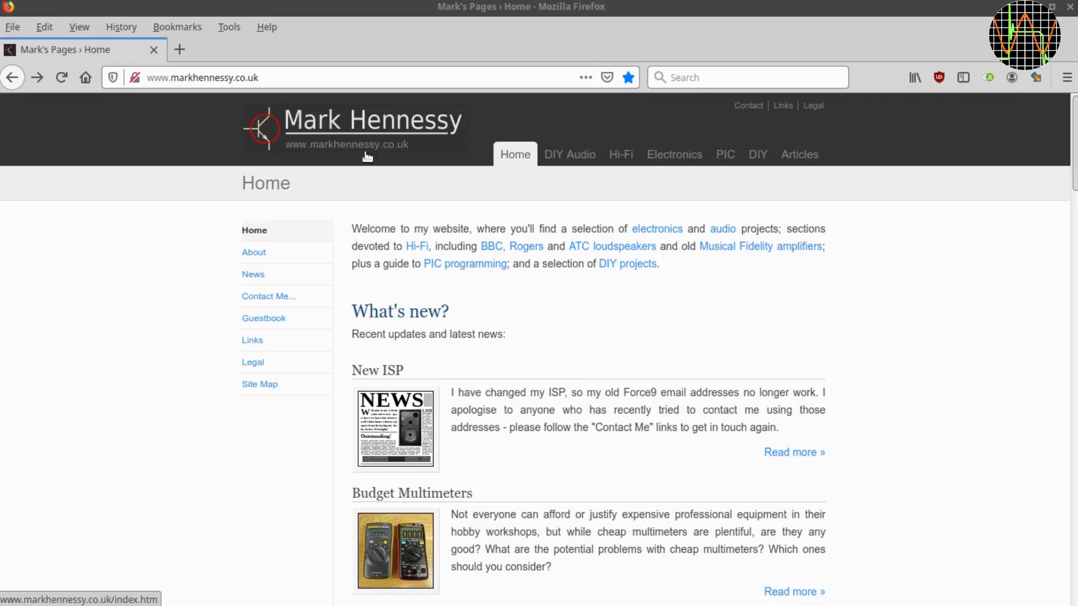
{"action": "mouse_move", "coordinate": [347, 155]}
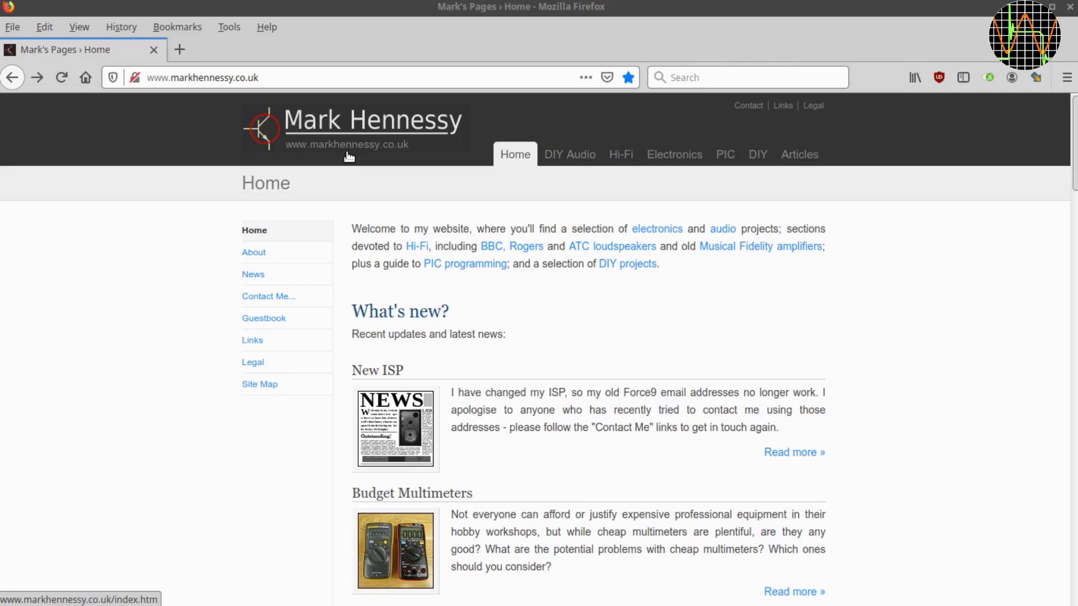
- Scroll the site and go into the Budget Multimeters article
{"action": "scroll", "scroll_direction": "down", "scroll_amount": 3}
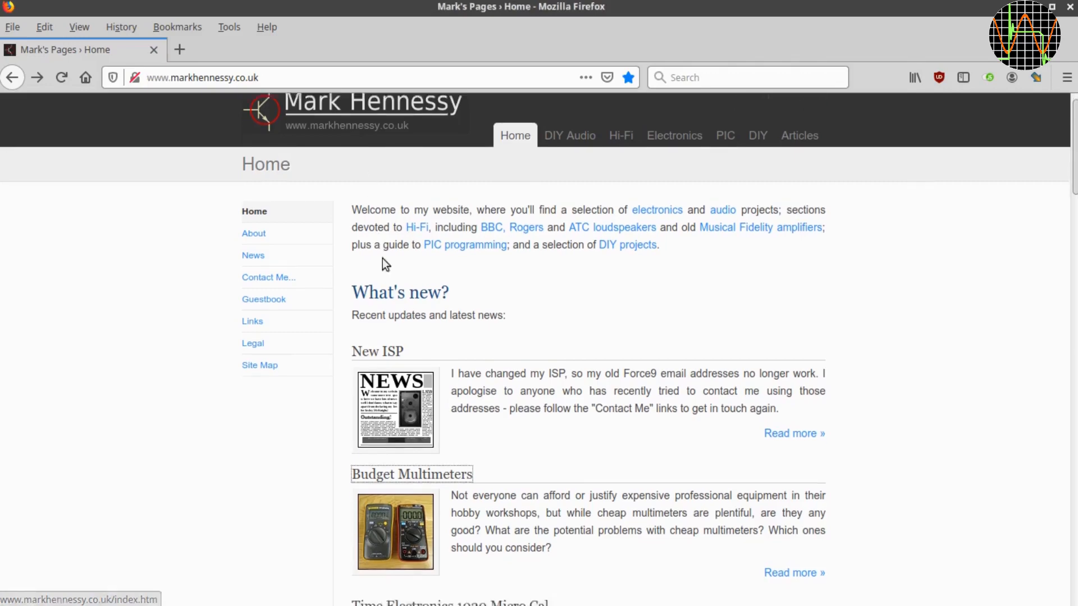
{"action": "scroll", "scroll_direction": "down", "scroll_amount": 3}
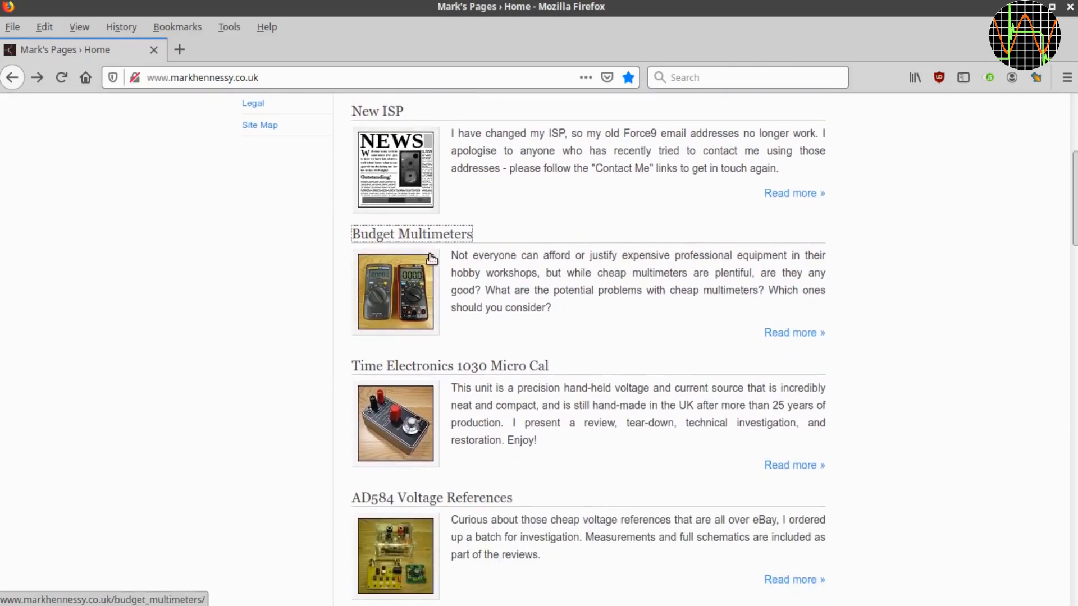
{"action": "scroll", "scroll_direction": "down", "scroll_amount": 3}
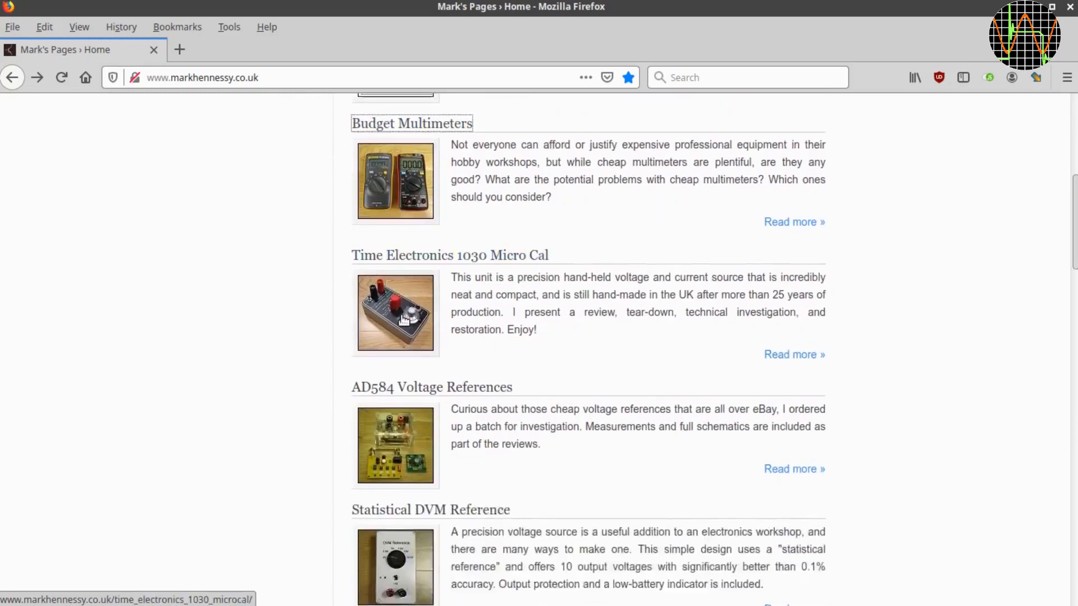
{"action": "scroll", "scroll_direction": "down", "scroll_amount": 3}
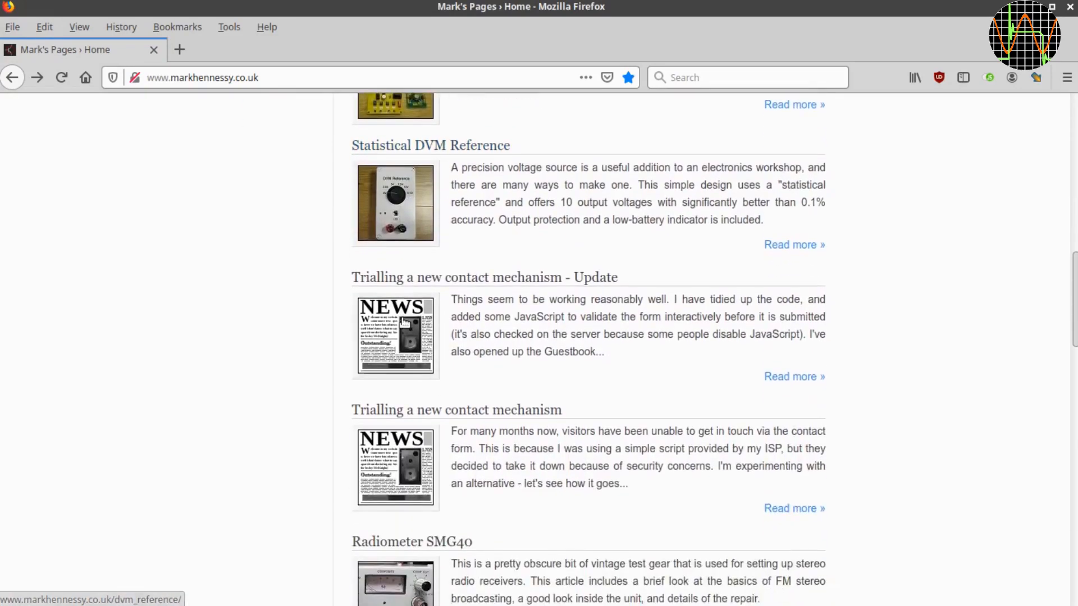
{"action": "scroll", "scroll_direction": "down", "scroll_amount": 3}
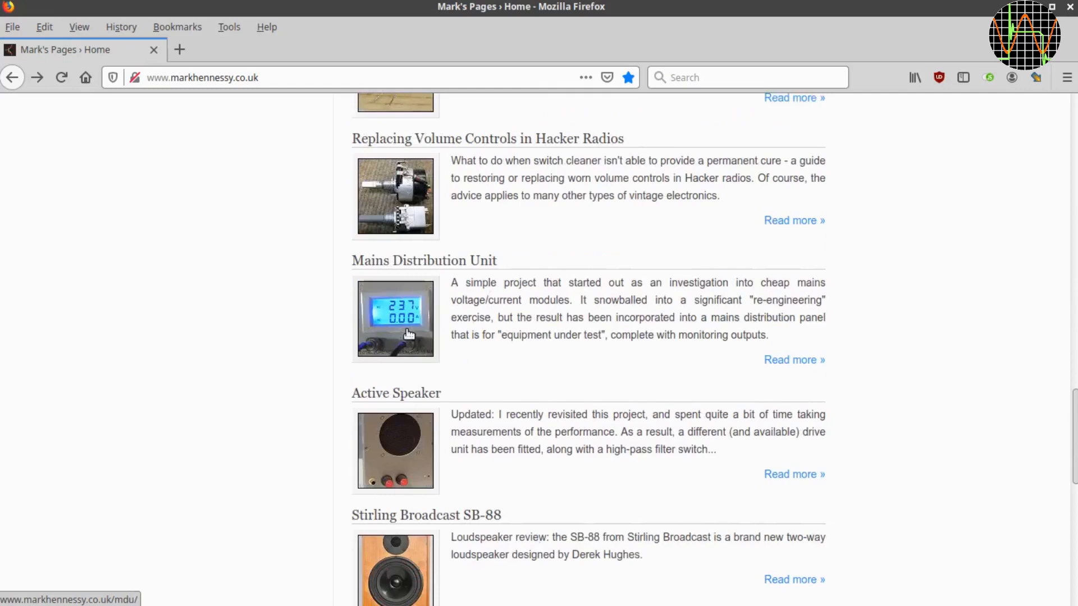
{"action": "scroll", "scroll_direction": "up", "scroll_amount": 3}
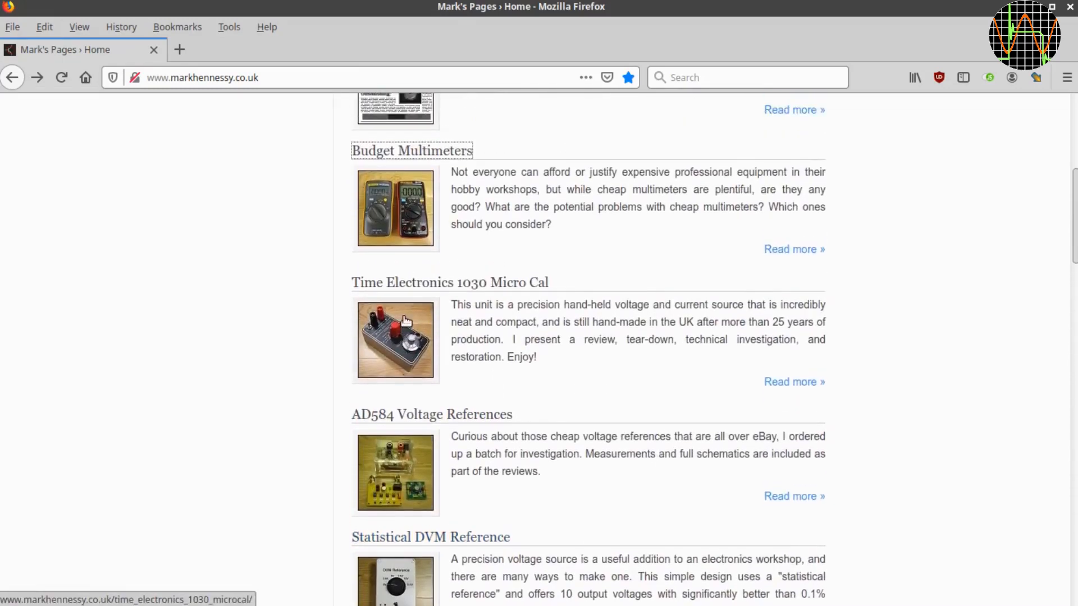
{"action": "left_click", "coordinate": [411, 151]}
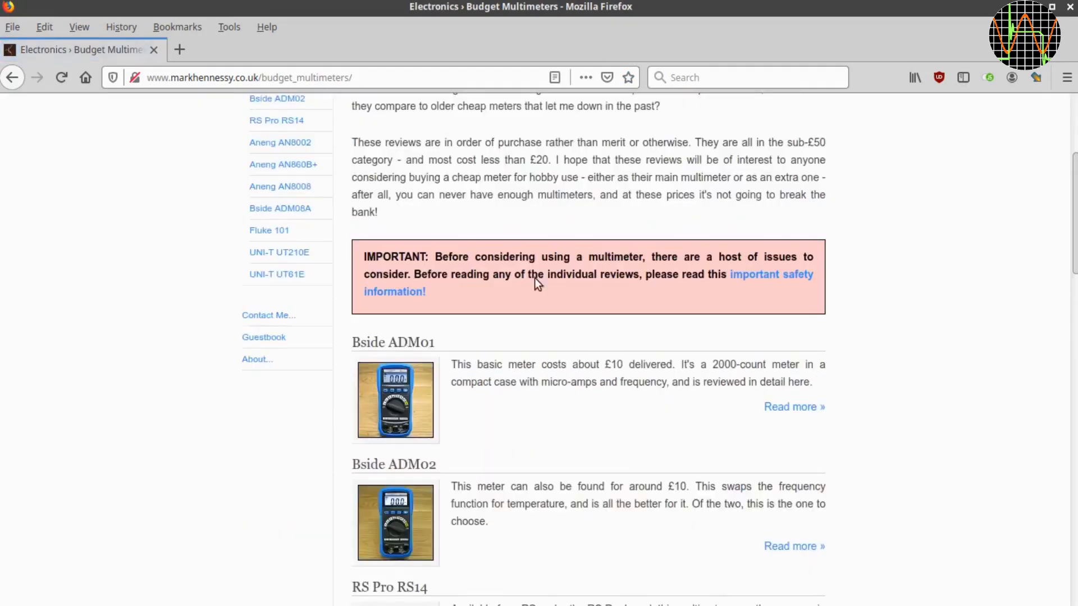
- Bring up the RS Pro RS14 multimeter review and read down through it
{"action": "scroll", "scroll_direction": "up", "scroll_amount": 3}
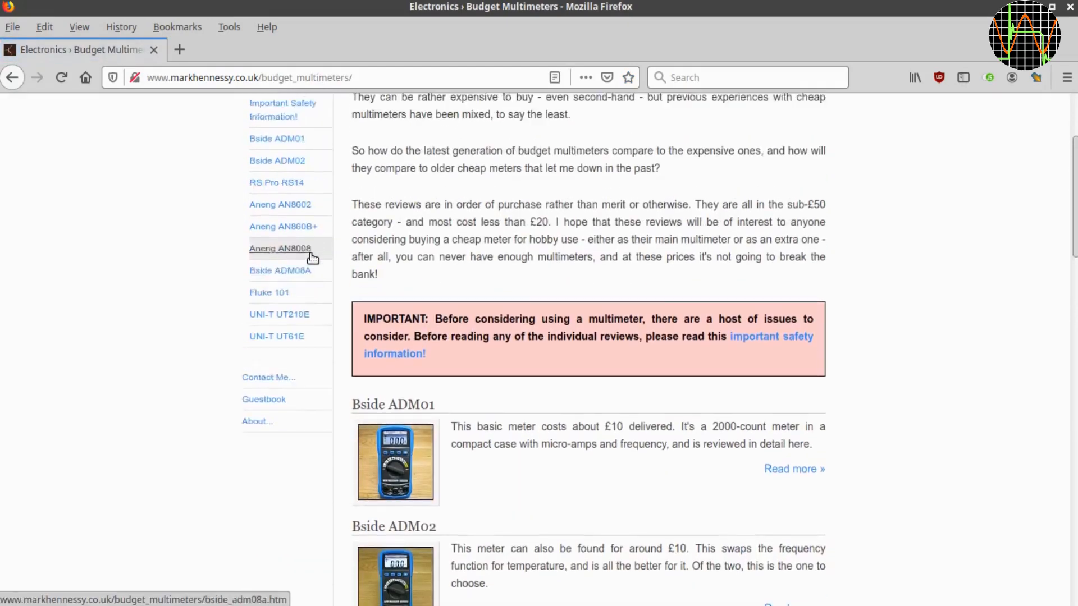
{"action": "scroll", "scroll_direction": "up", "scroll_amount": 3}
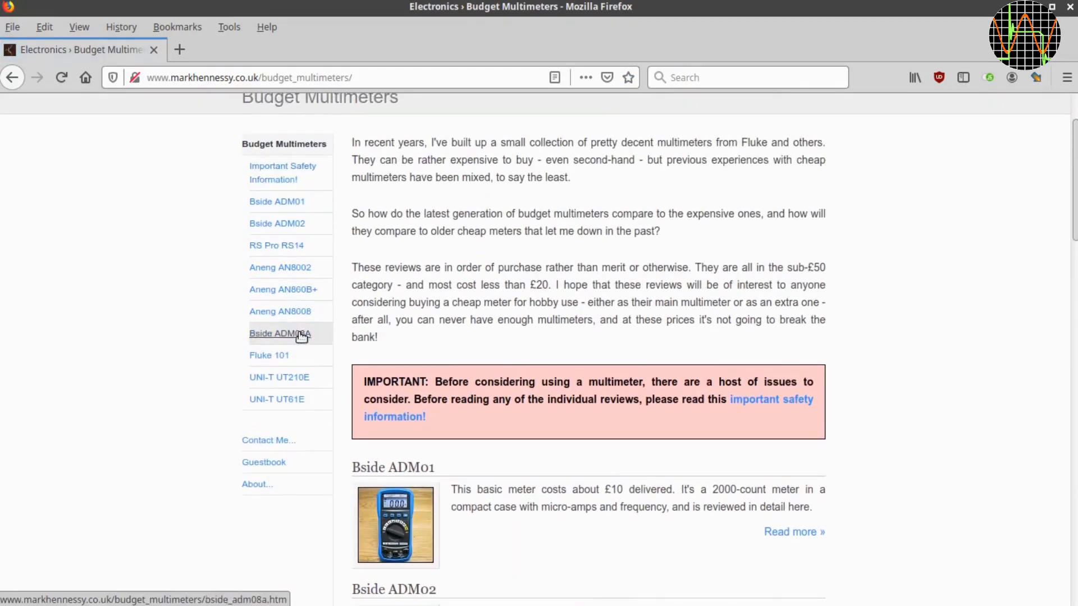
{"action": "left_click", "coordinate": [276, 246]}
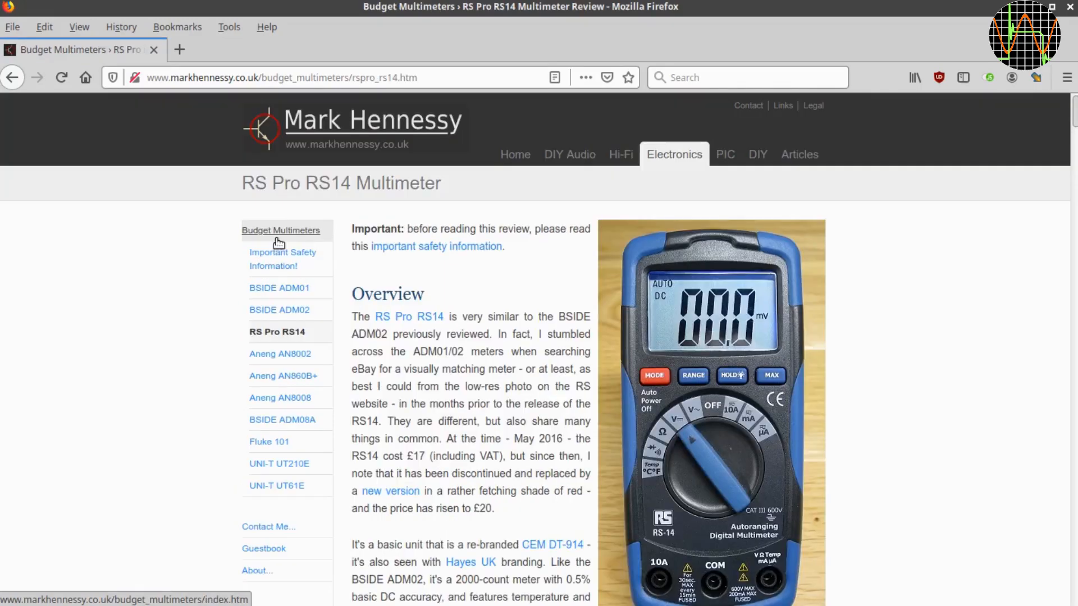
{"action": "mouse_move", "coordinate": [492, 277]}
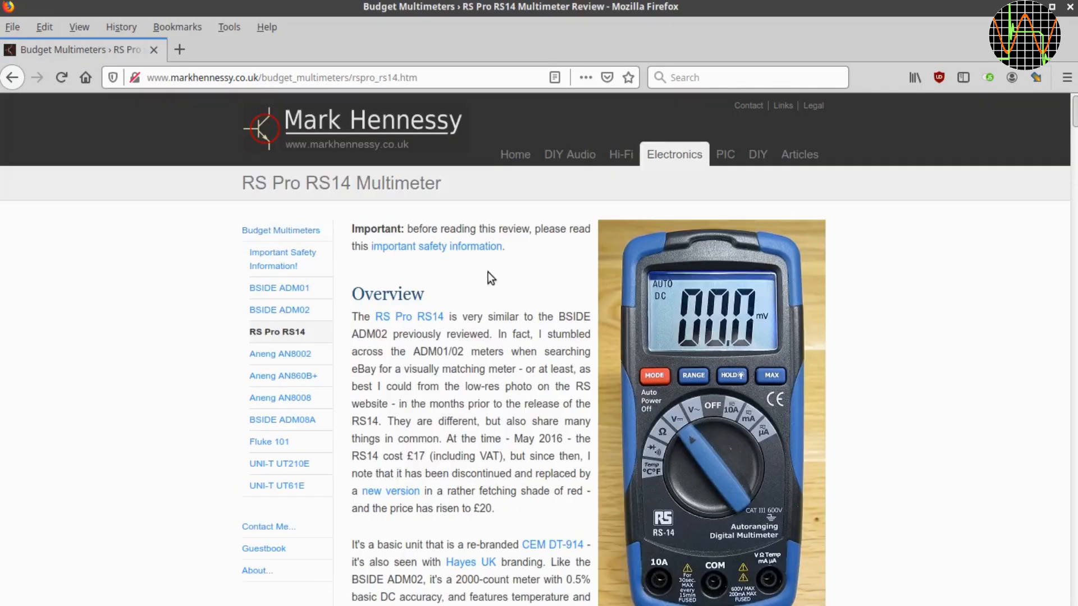
{"action": "scroll", "scroll_direction": "down", "scroll_amount": 3}
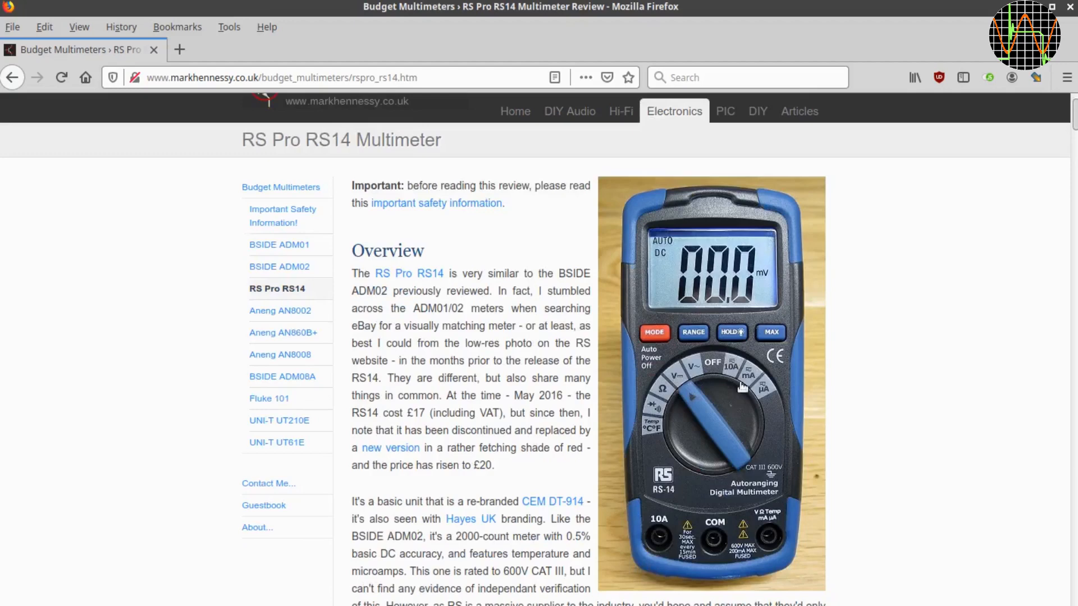
{"action": "mouse_move", "coordinate": [576, 378]}
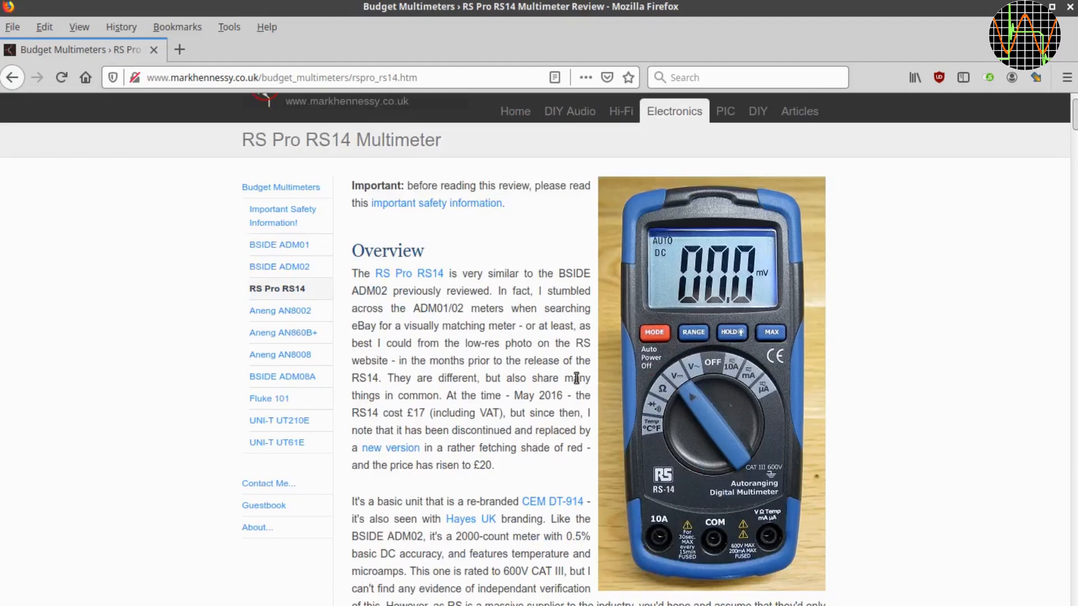
{"action": "mouse_move", "coordinate": [553, 347]}
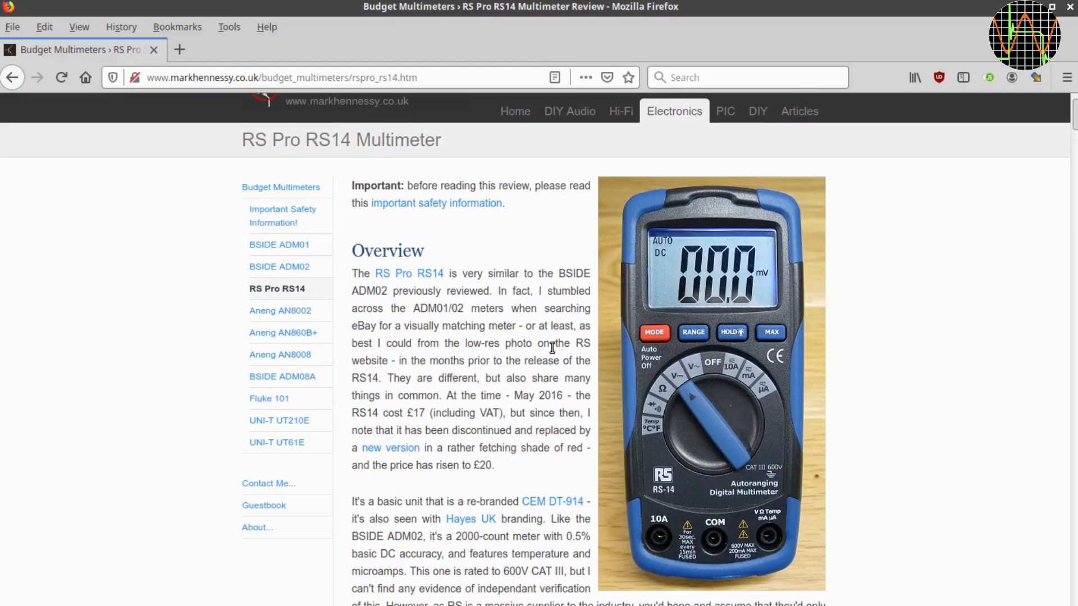
{"action": "scroll", "scroll_direction": "down", "scroll_amount": 3}
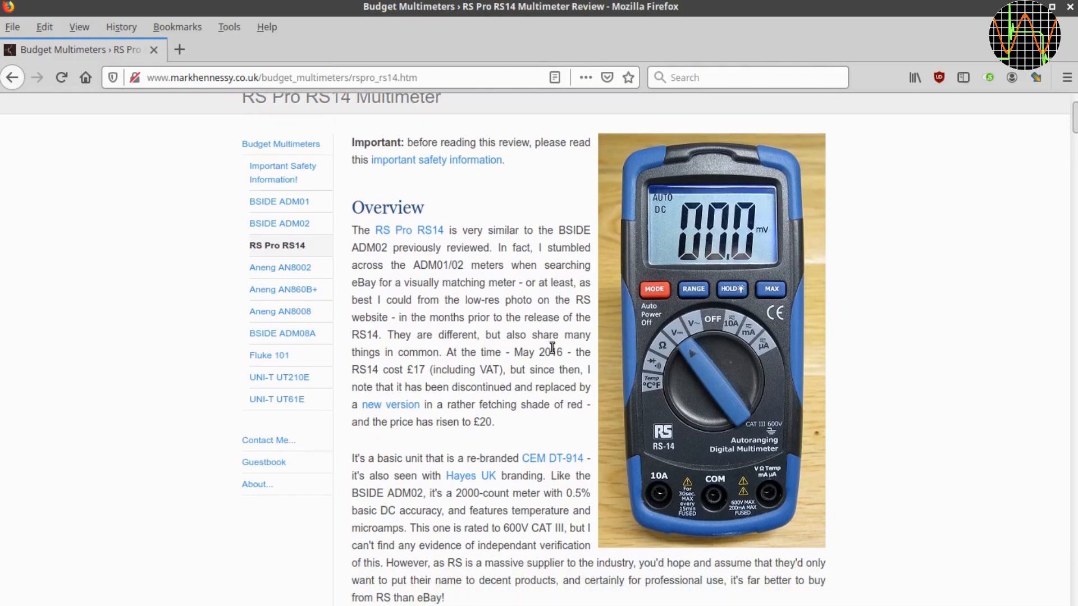
{"action": "mouse_move", "coordinate": [566, 490]}
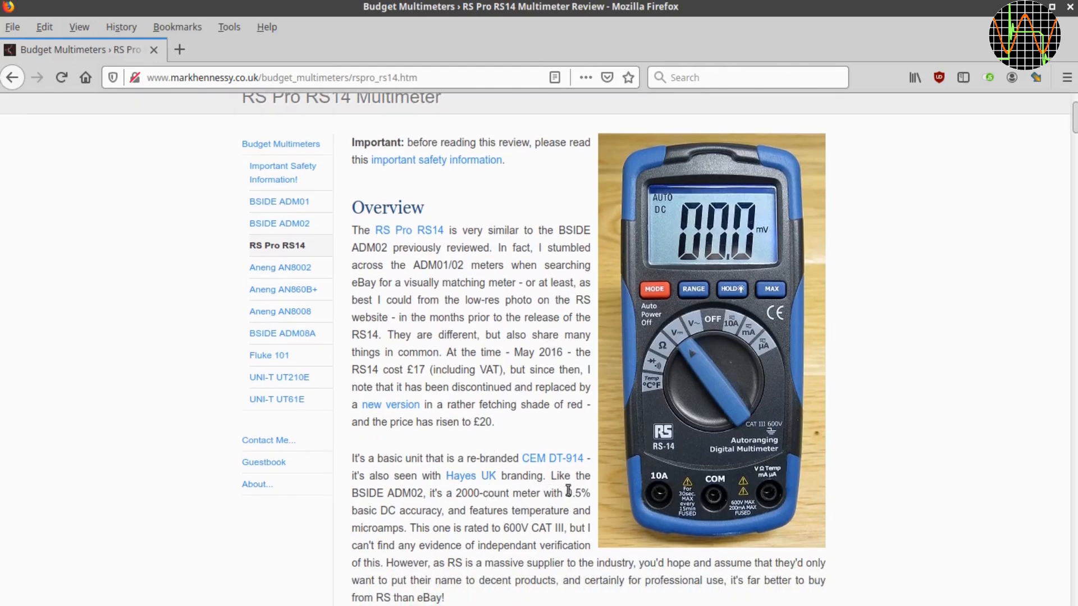
{"action": "mouse_move", "coordinate": [553, 458]}
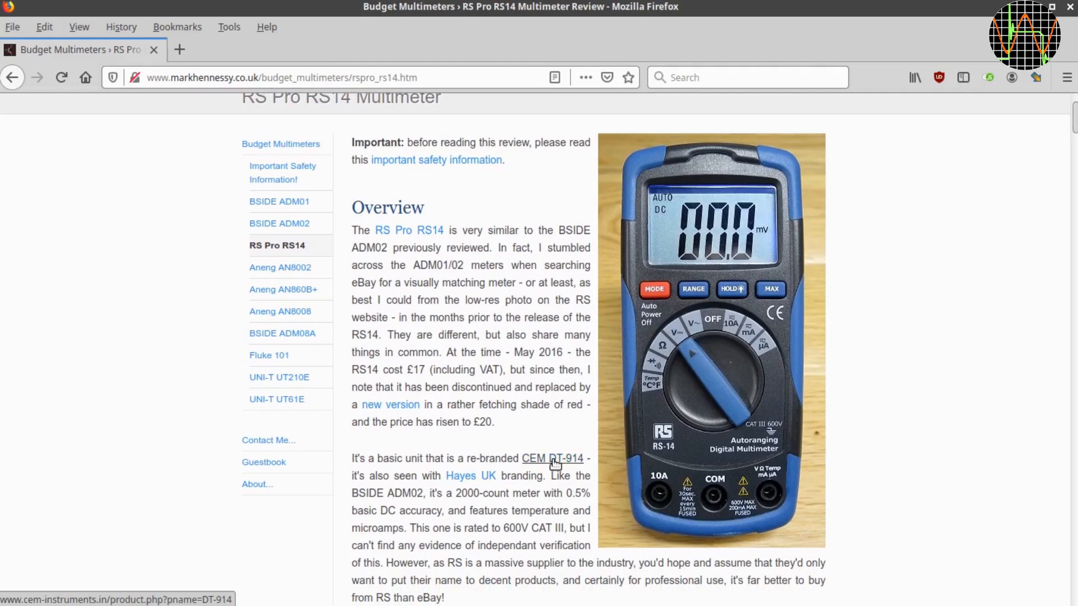
{"action": "mouse_move", "coordinate": [568, 467]}
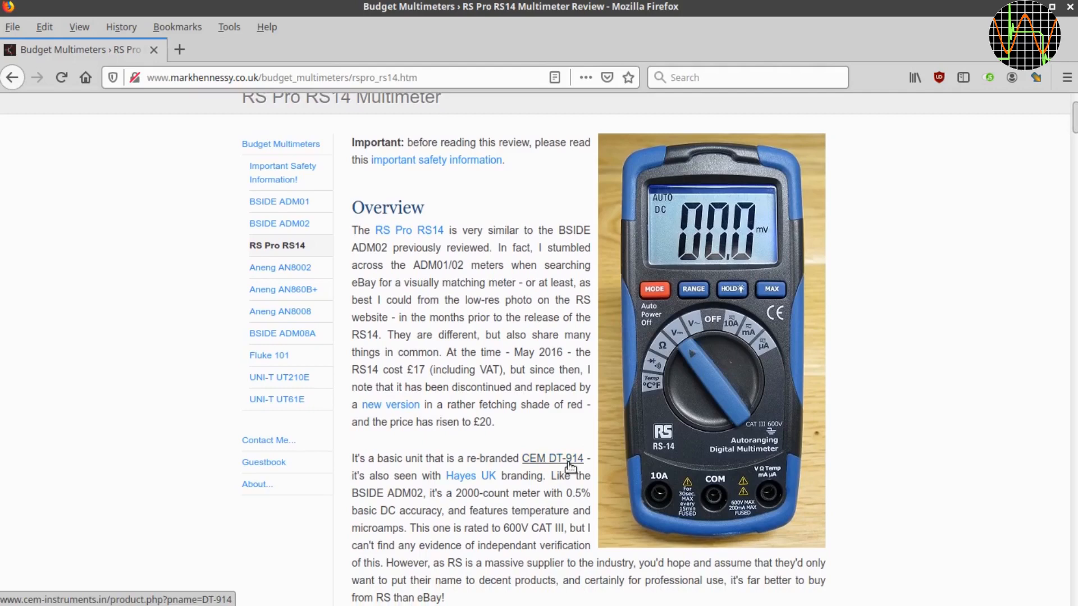
- Follow the review's link to the CEM DT-914 product page and scroll it
{"action": "left_click", "coordinate": [552, 459]}
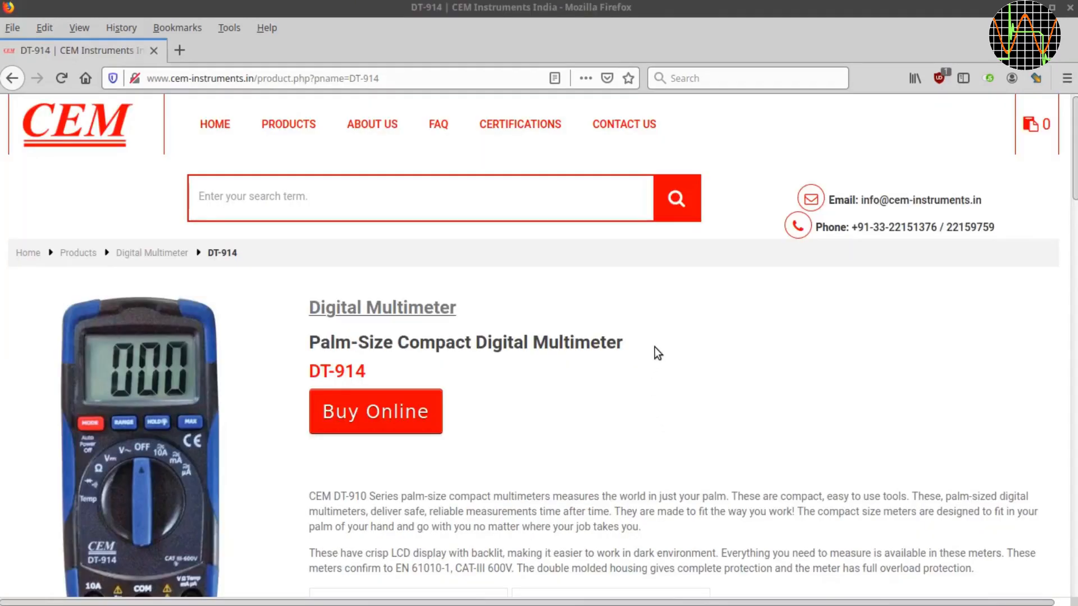
{"action": "scroll", "scroll_direction": "down", "scroll_amount": 3}
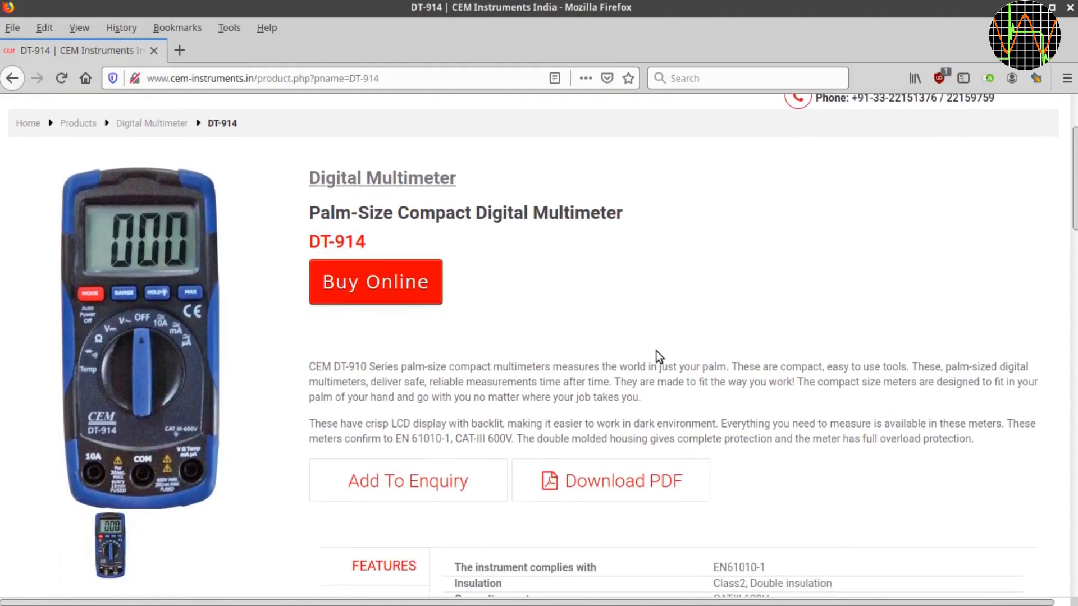
{"action": "scroll", "scroll_direction": "down", "scroll_amount": 3}
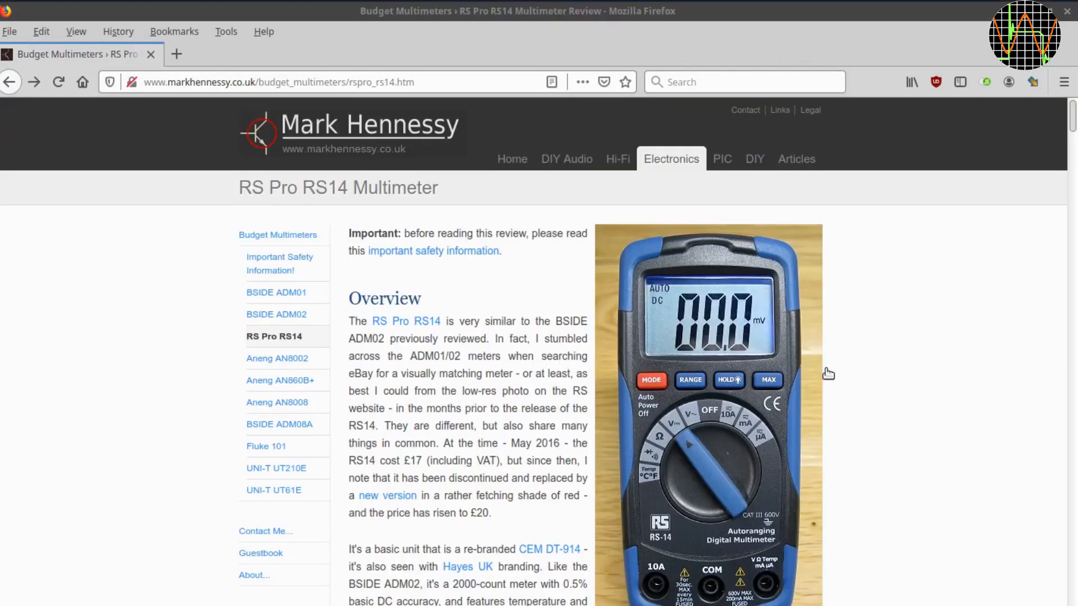
- Read down to the IC paragraph and follow the FS9952 link to the manufacturer page
{"action": "scroll", "scroll_direction": "down", "scroll_amount": 3}
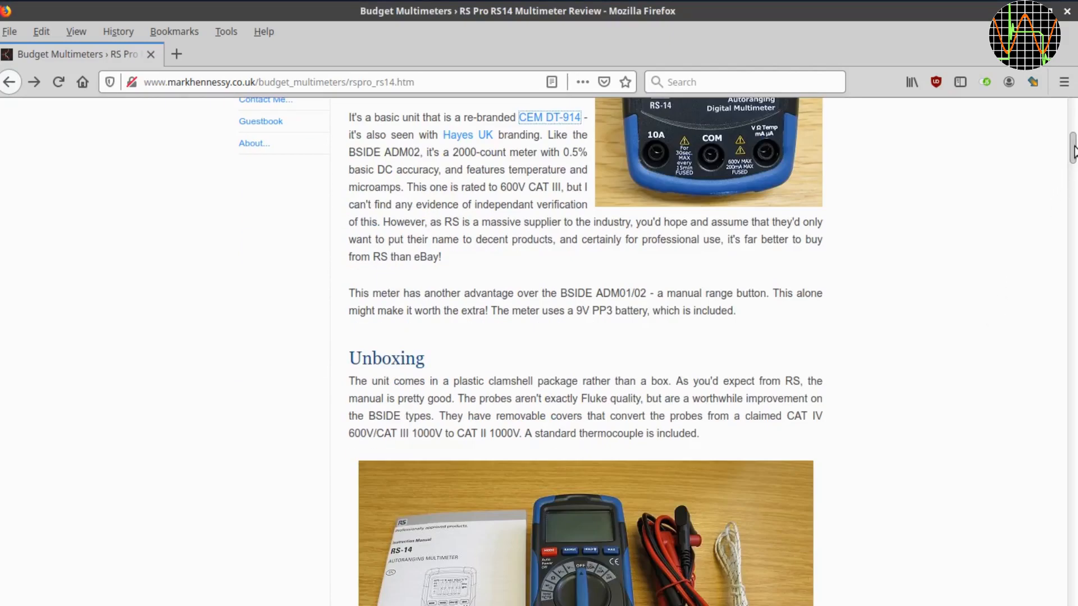
{"action": "scroll", "scroll_direction": "down", "scroll_amount": 3}
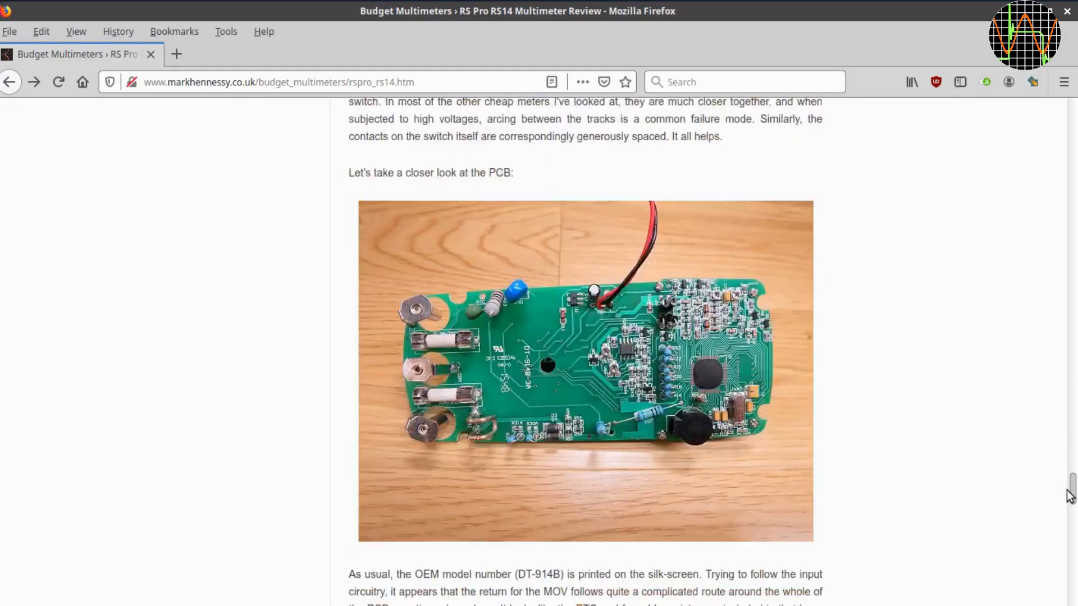
{"action": "scroll", "scroll_direction": "down", "scroll_amount": 3}
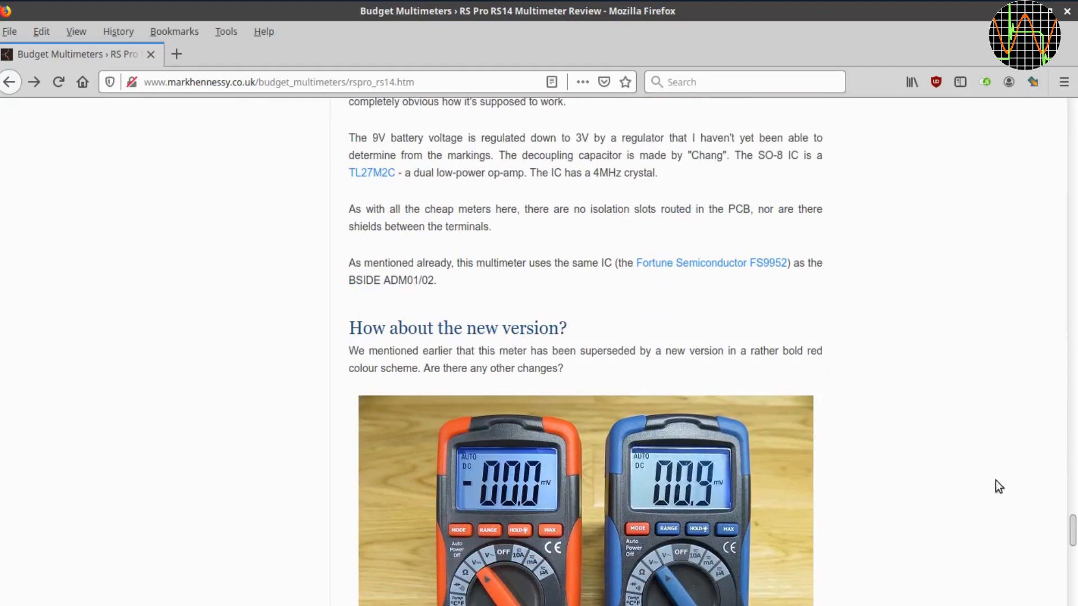
{"action": "mouse_move", "coordinate": [691, 263]}
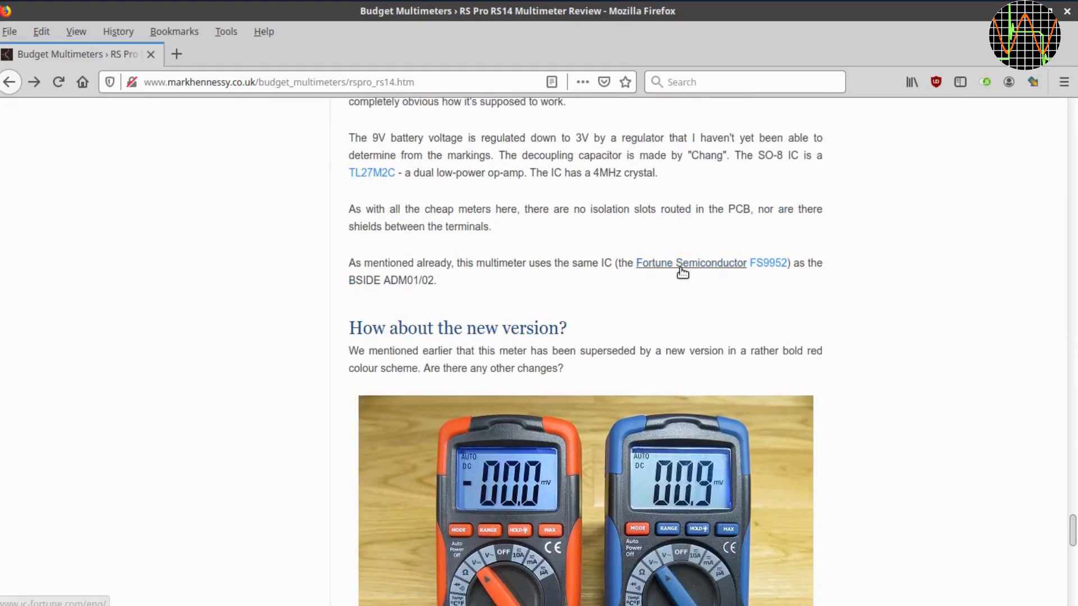
{"action": "mouse_move", "coordinate": [768, 268]}
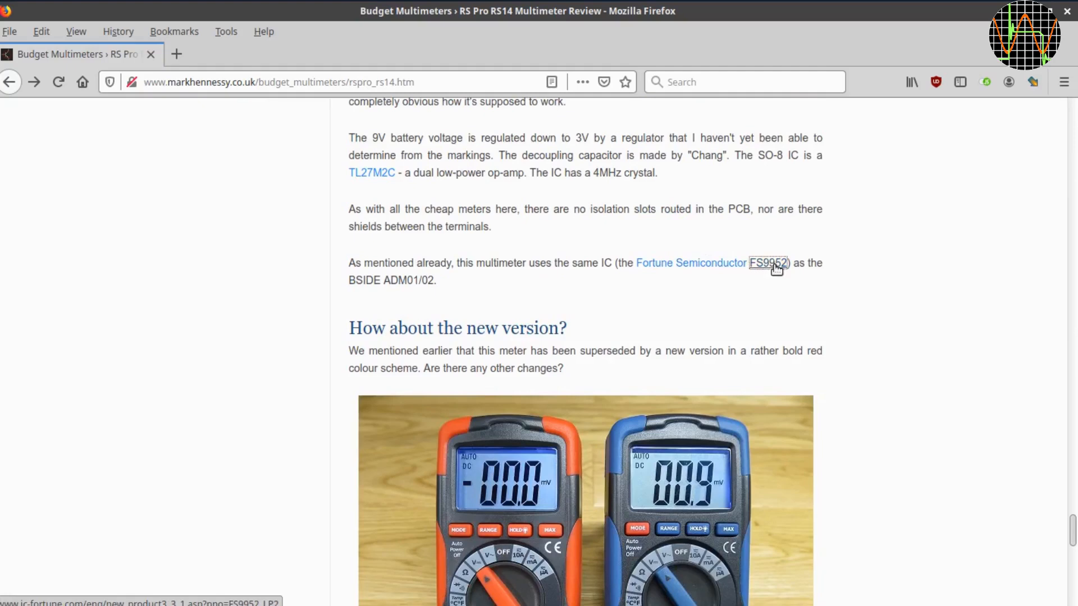
{"action": "left_click", "coordinate": [768, 263]}
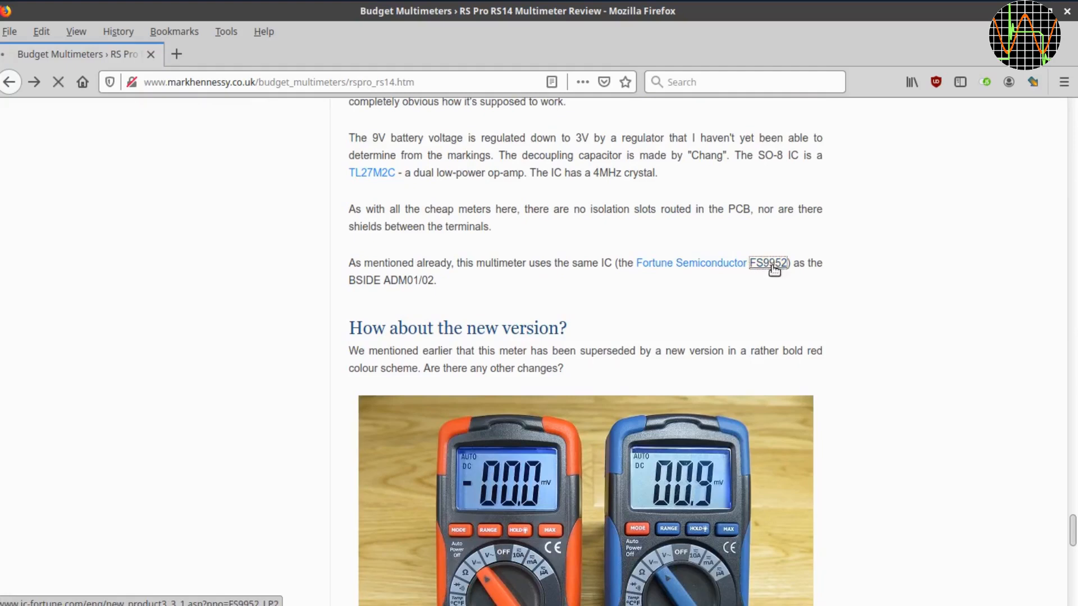
- Load the FS9952_LP2 datasheet PDF from Product Info and jump toward the technical specification
{"action": "left_click", "coordinate": [768, 263]}
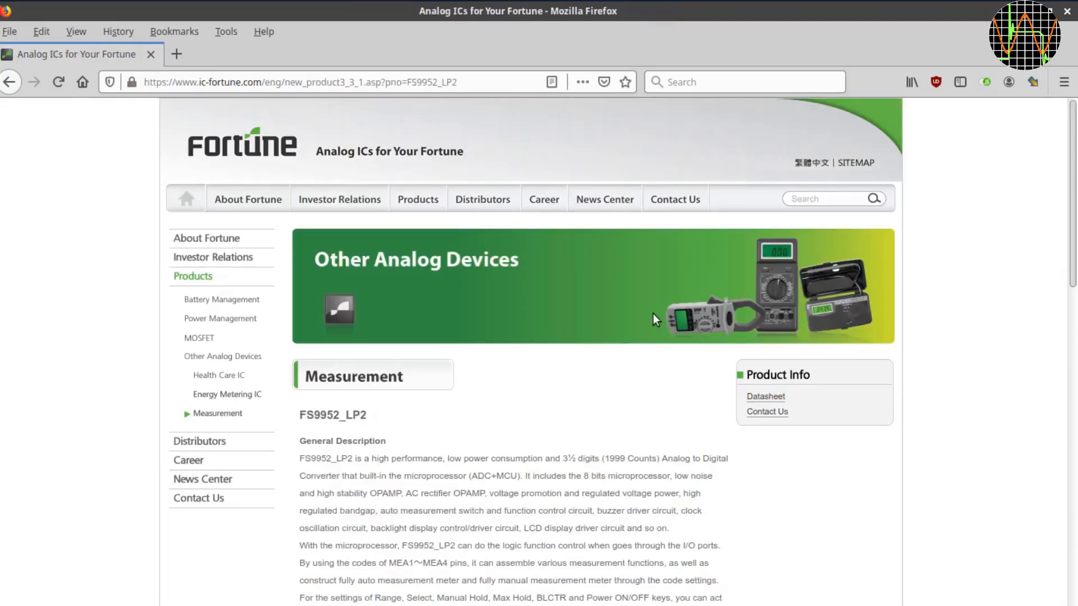
{"action": "scroll", "scroll_direction": "down", "scroll_amount": 3}
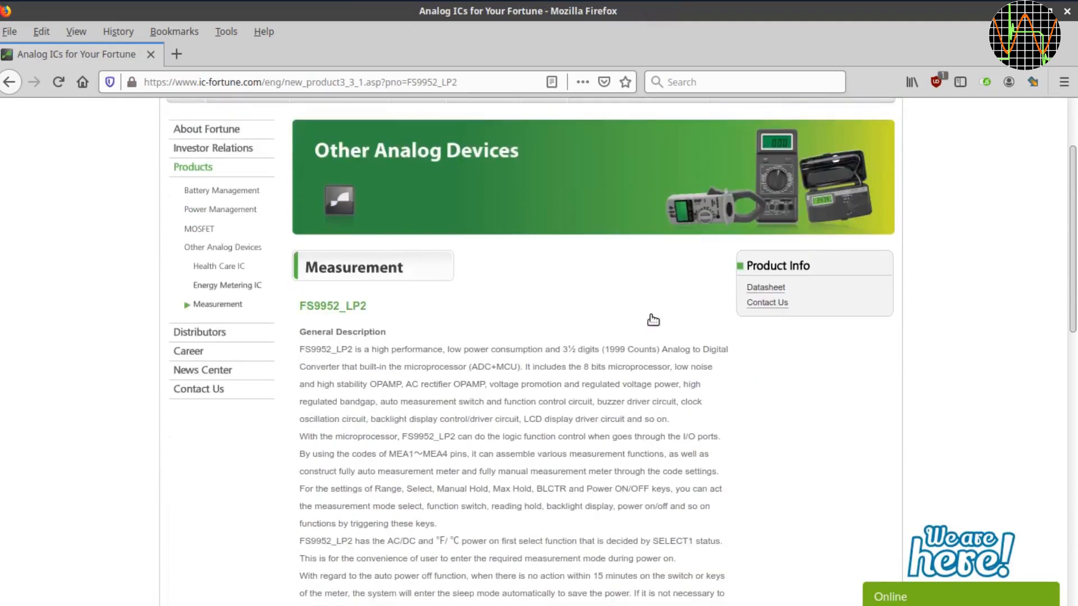
{"action": "mouse_move", "coordinate": [765, 294]}
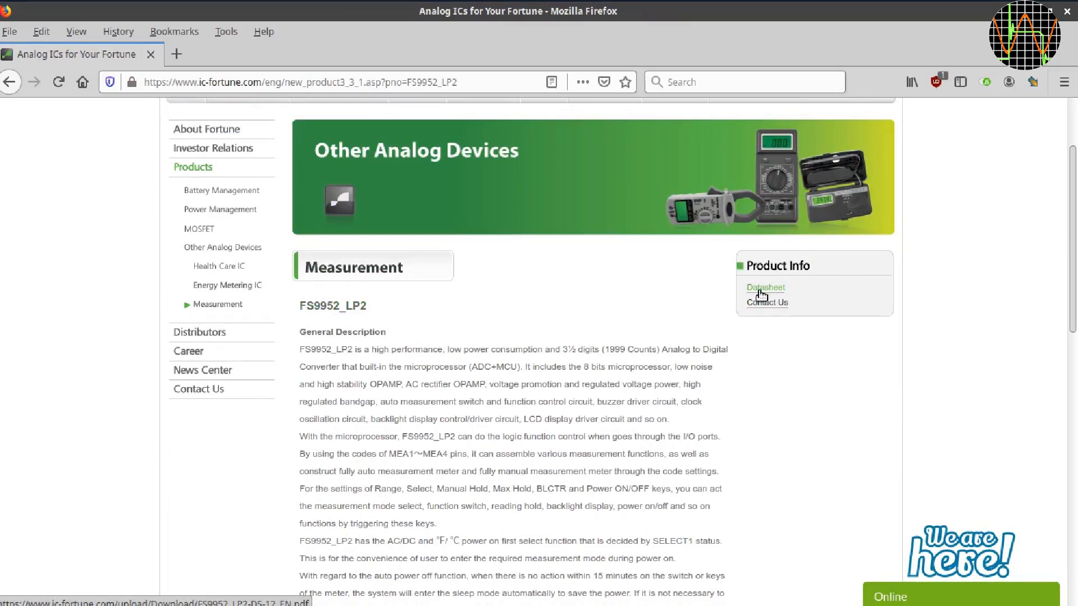
{"action": "left_click", "coordinate": [765, 288]}
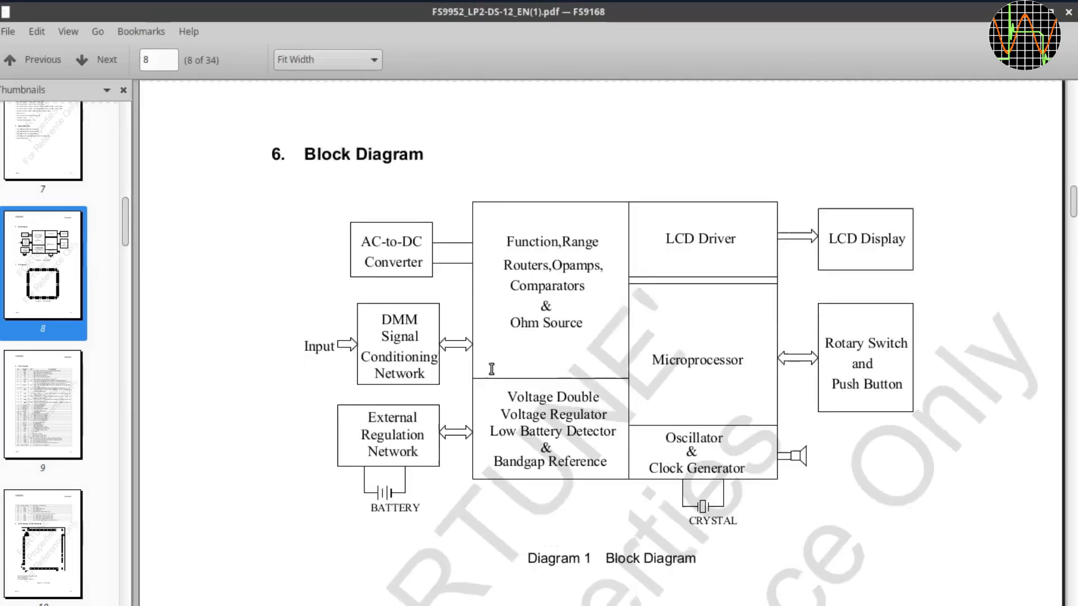
{"action": "scroll", "scroll_direction": "down", "scroll_amount": 3}
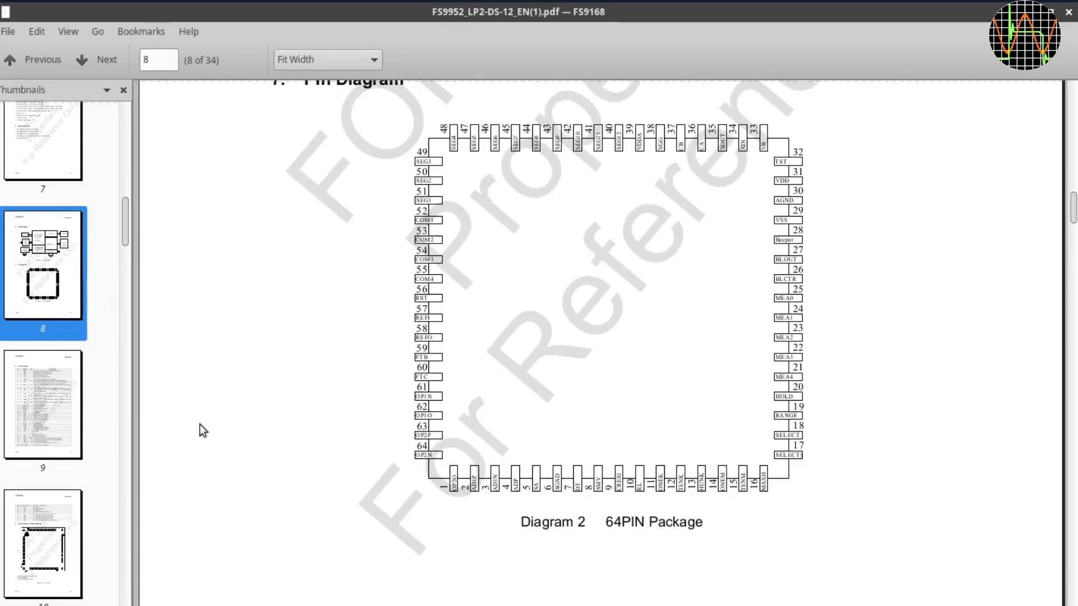
{"action": "left_click", "coordinate": [43, 393]}
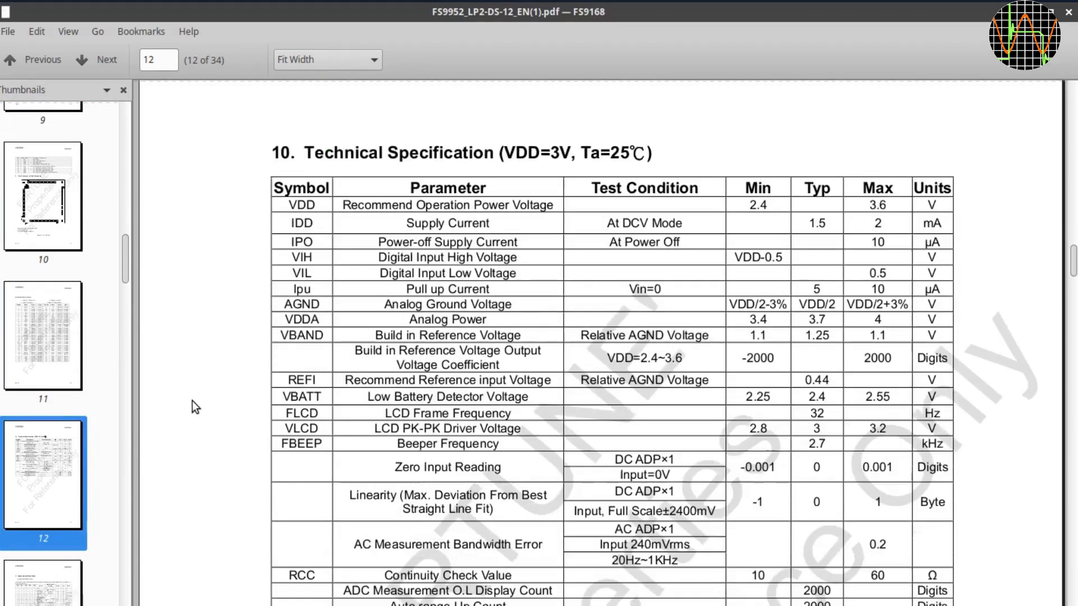
- Scroll to show the full Technical Specification table on page 12
{"action": "scroll", "scroll_direction": "up", "scroll_amount": 3}
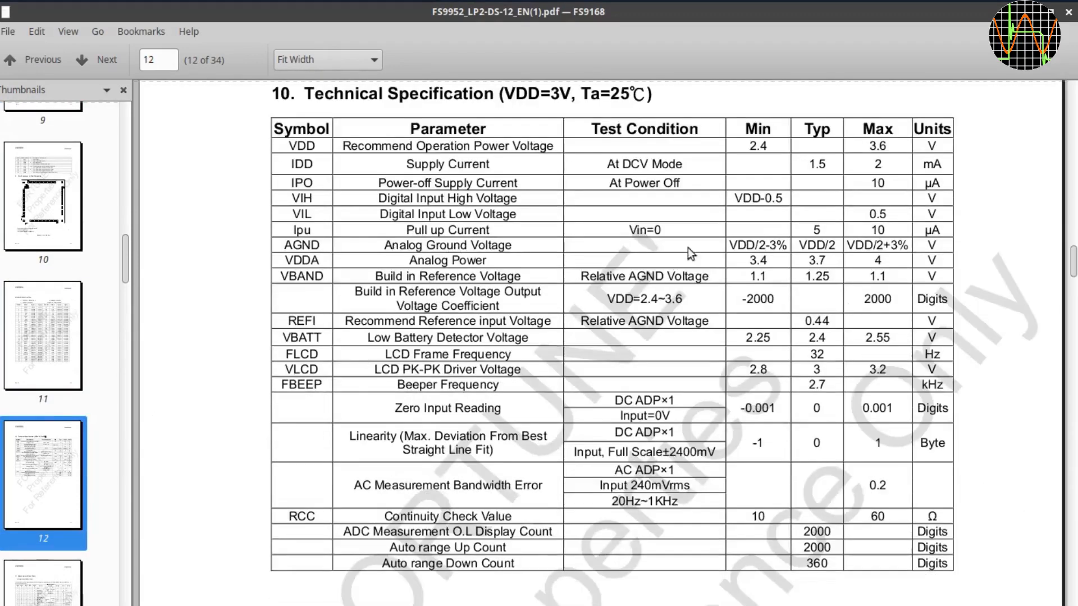
{"action": "mouse_move", "coordinate": [774, 171]}
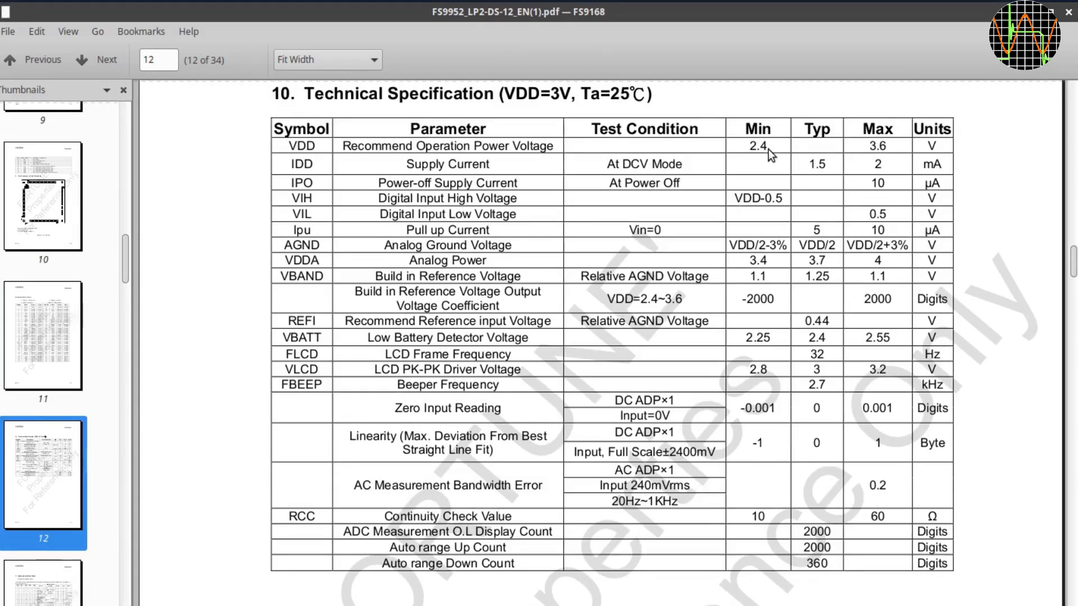
{"action": "mouse_move", "coordinate": [546, 118]}
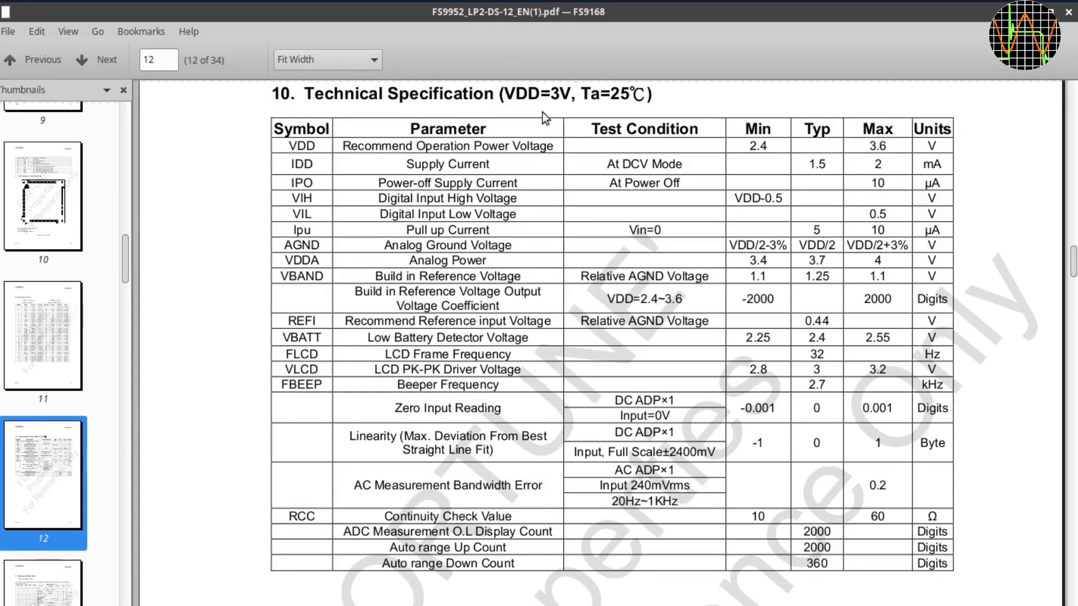
{"action": "mouse_move", "coordinate": [532, 101]}
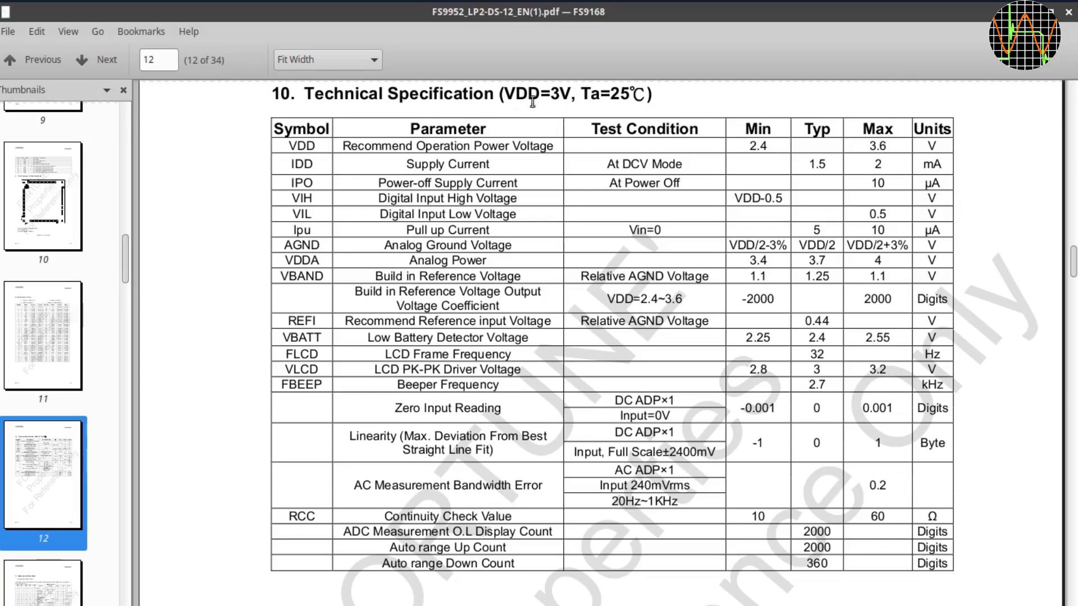
{"action": "mouse_move", "coordinate": [561, 111]}
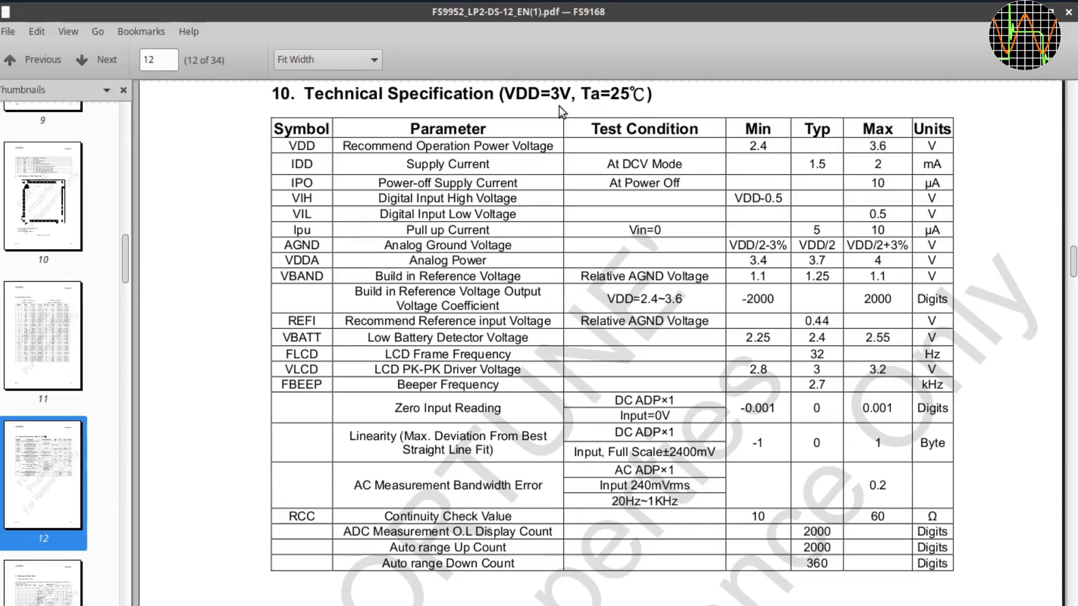
{"action": "mouse_move", "coordinate": [502, 385]}
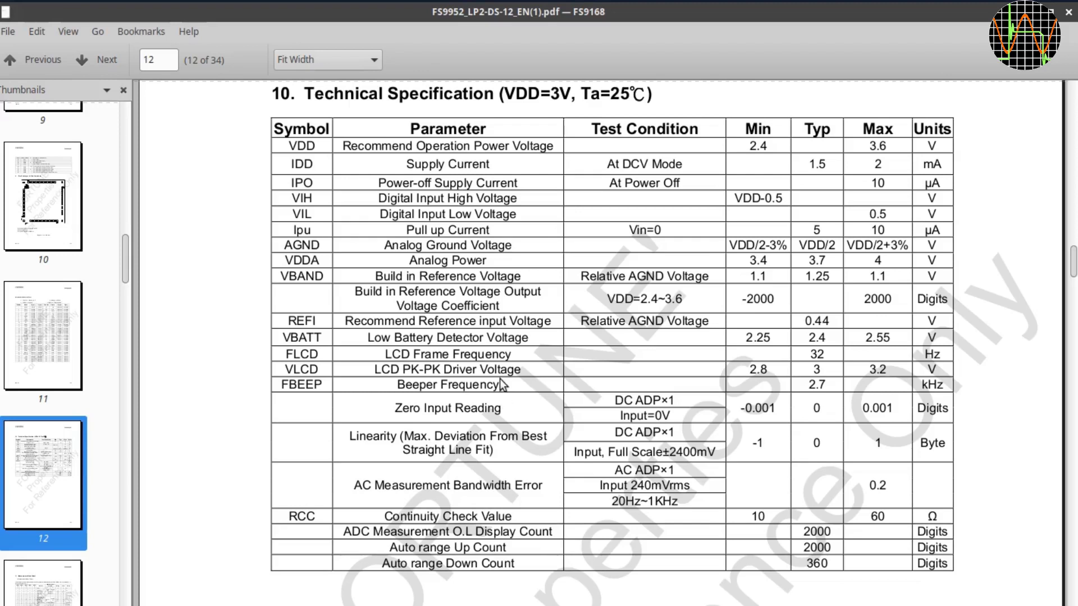
{"action": "mouse_move", "coordinate": [459, 401]}
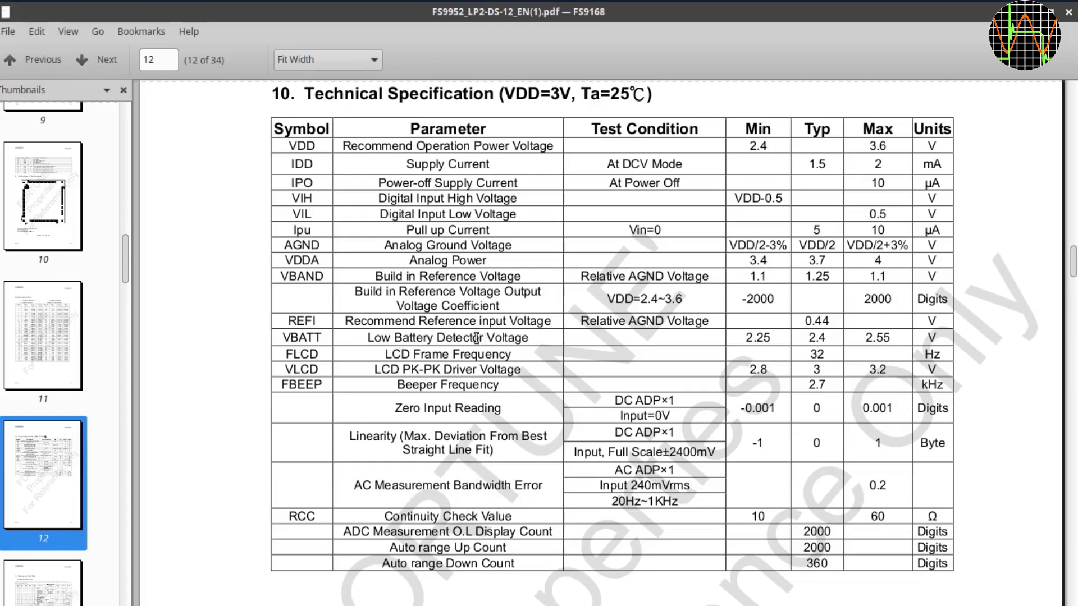
{"action": "mouse_move", "coordinate": [768, 338]}
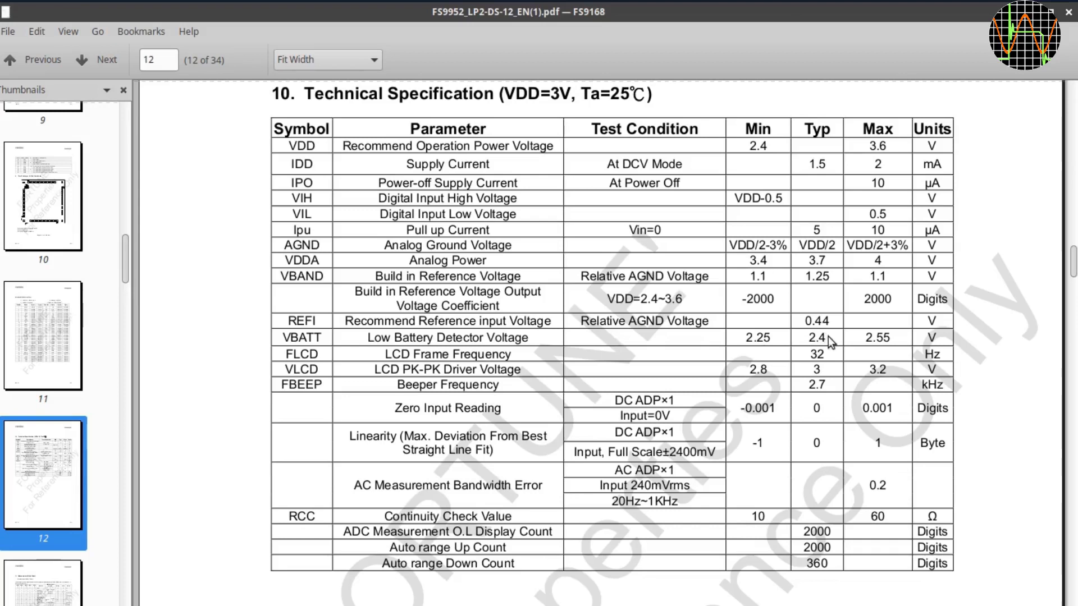
{"action": "mouse_move", "coordinate": [844, 388]}
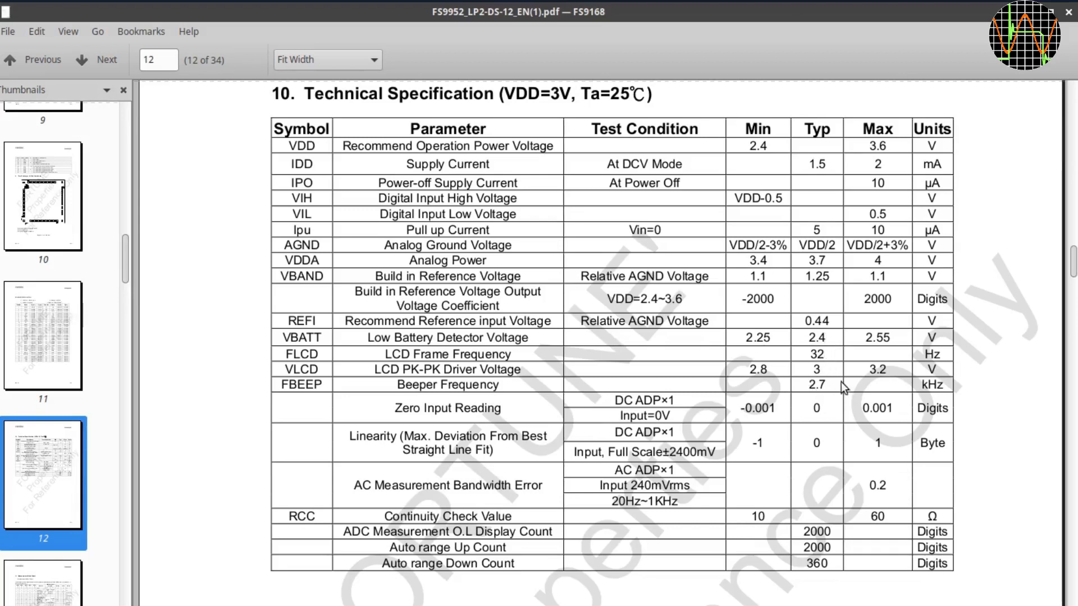
{"action": "mouse_move", "coordinate": [795, 423]}
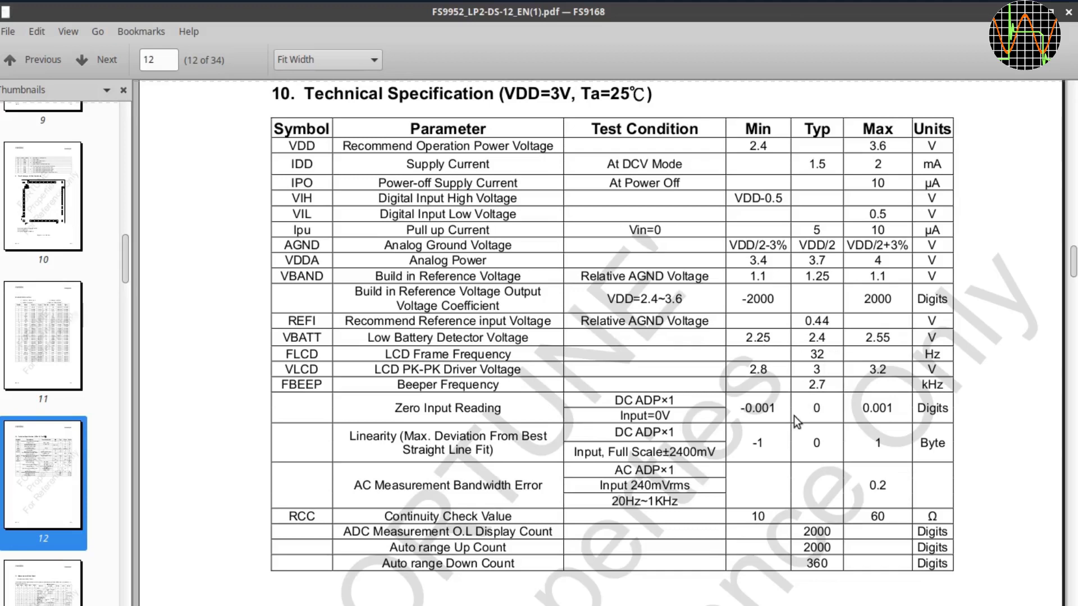
{"action": "mouse_move", "coordinate": [659, 511]}
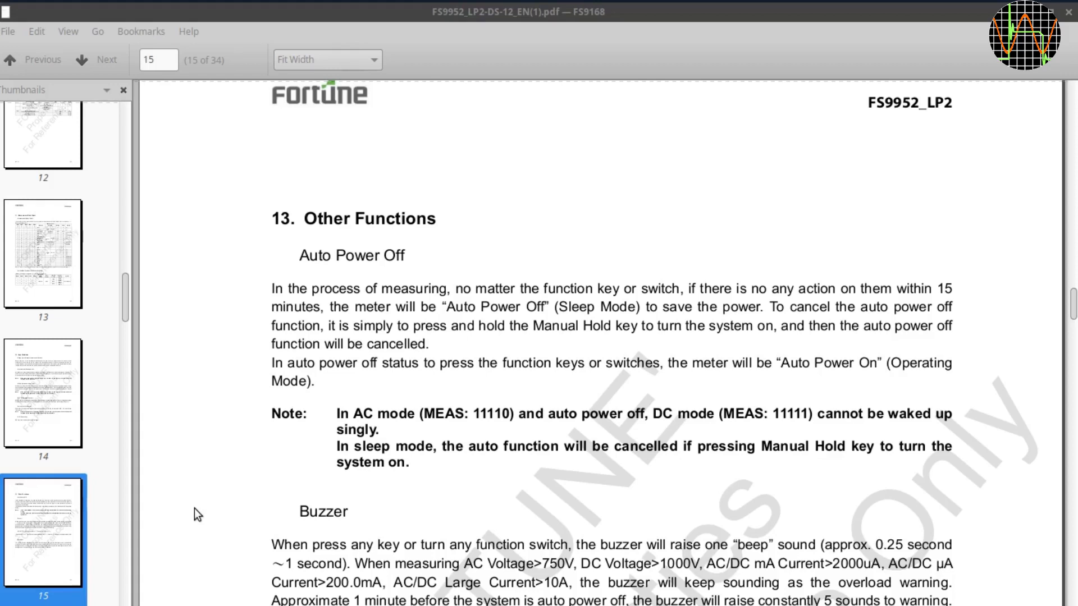
{"action": "mouse_move", "coordinate": [372, 281]}
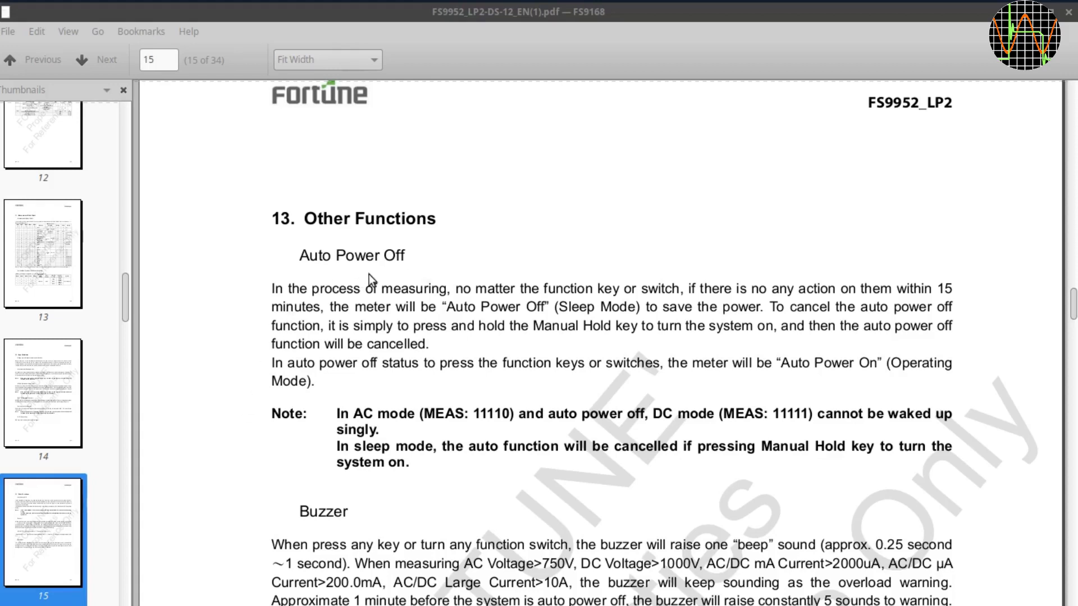
{"action": "mouse_move", "coordinate": [556, 332]}
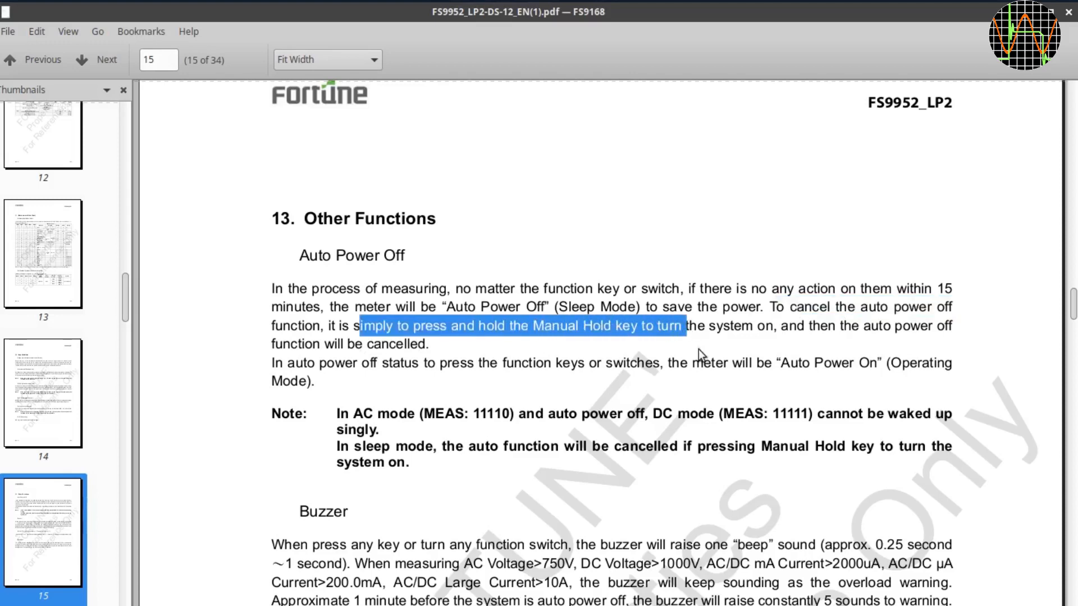
{"action": "mouse_move", "coordinate": [575, 432]}
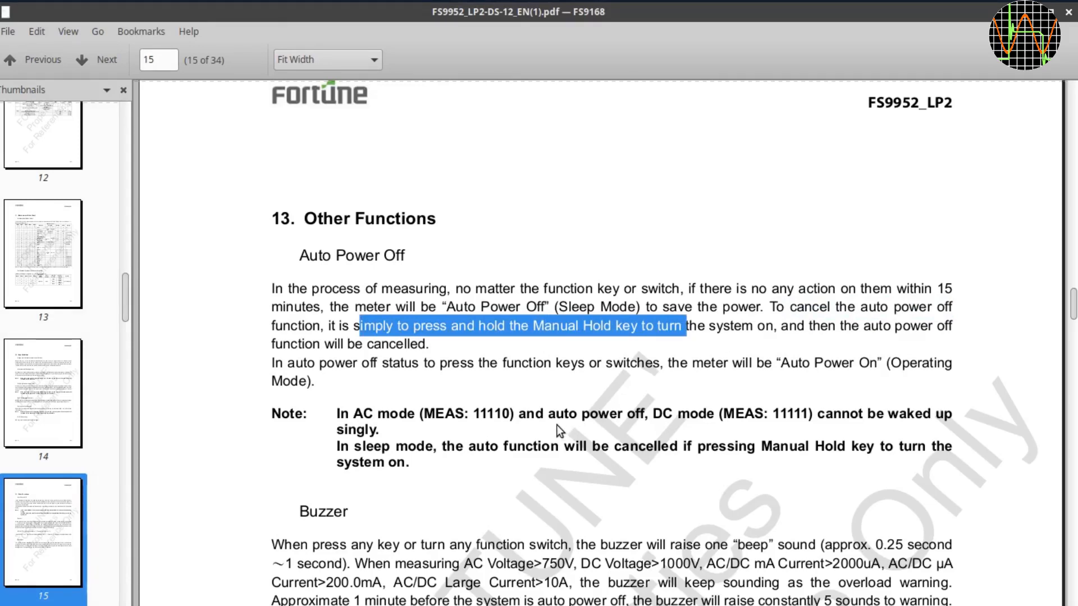
- Return to page 14 showing the Manual Hold, MAXH and Backlight key descriptions
{"action": "left_click", "coordinate": [43, 59]}
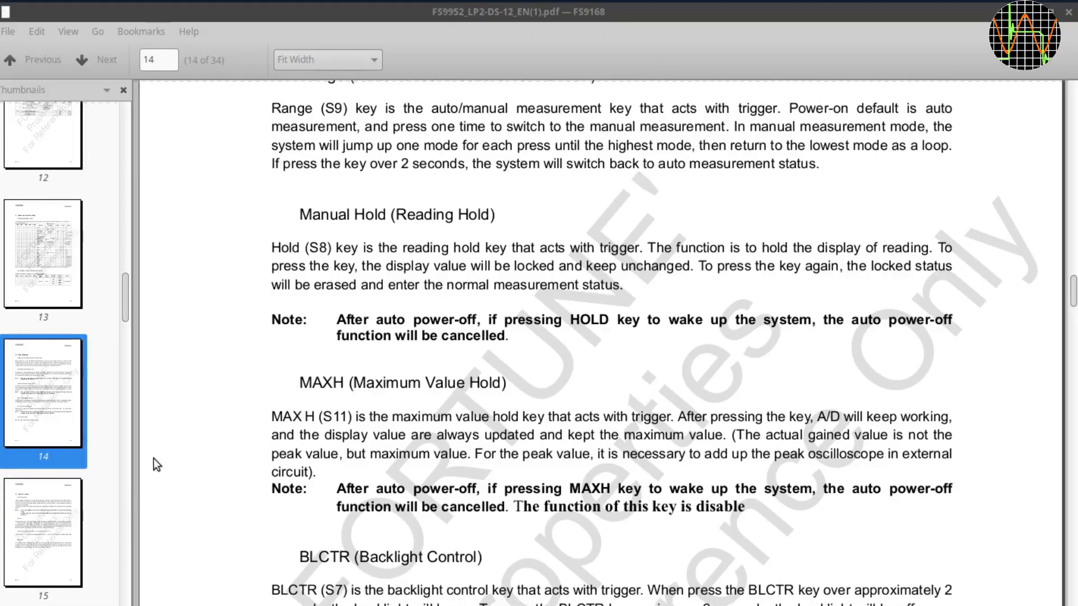
{"action": "mouse_move", "coordinate": [368, 364]}
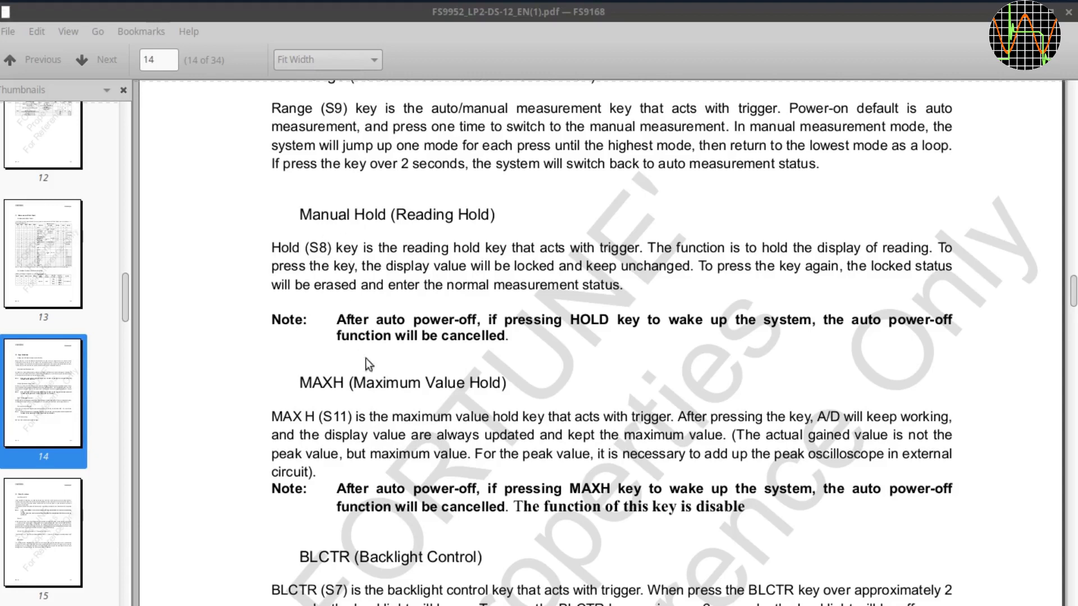
{"action": "mouse_move", "coordinate": [380, 383]}
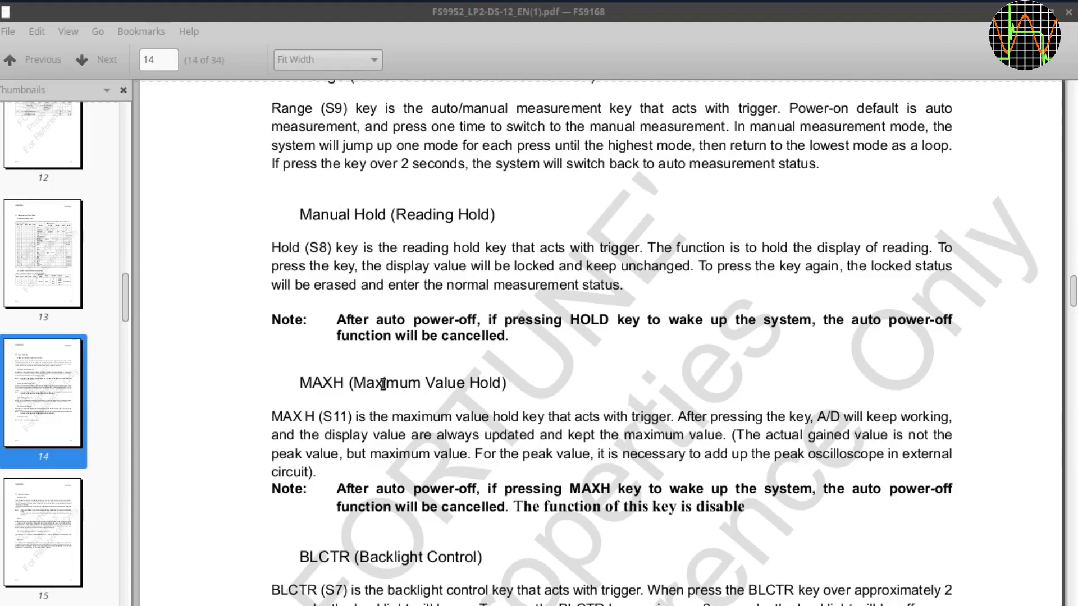
{"action": "mouse_move", "coordinate": [706, 314]}
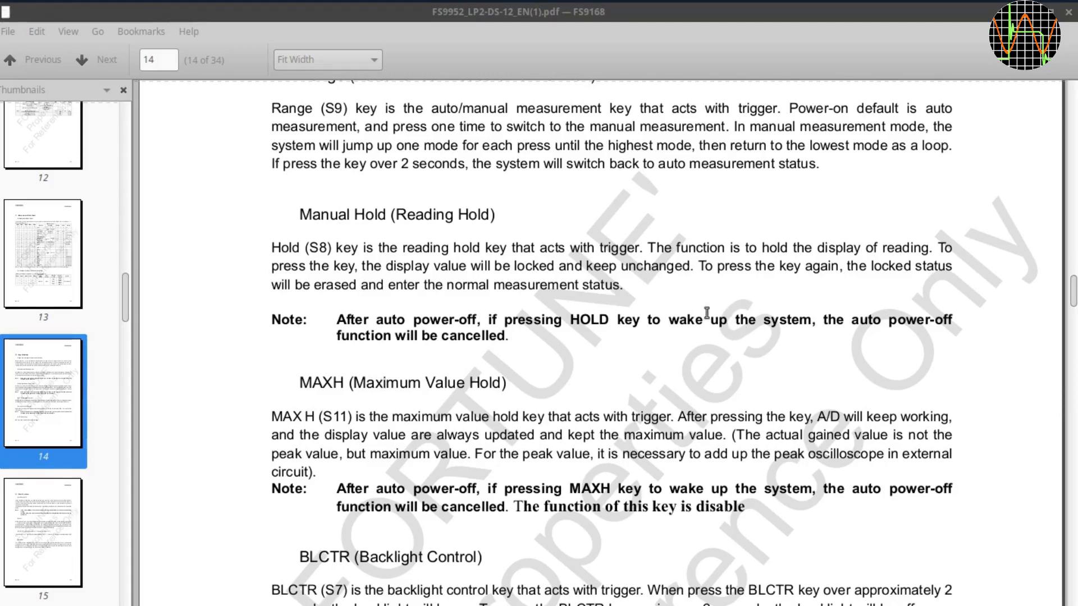
{"action": "mouse_move", "coordinate": [746, 485]}
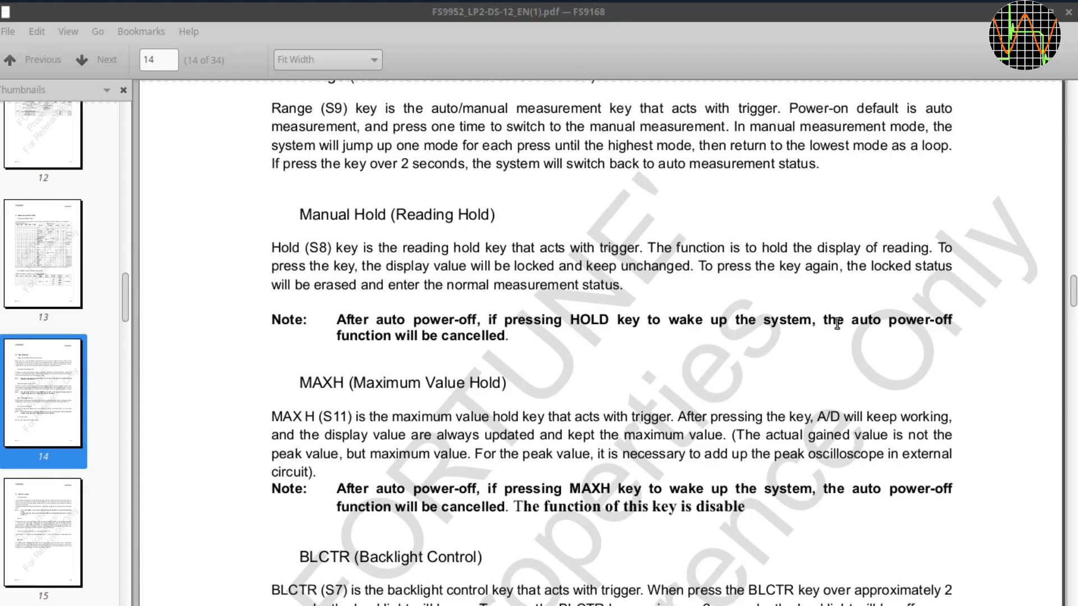
{"action": "mouse_move", "coordinate": [909, 324]}
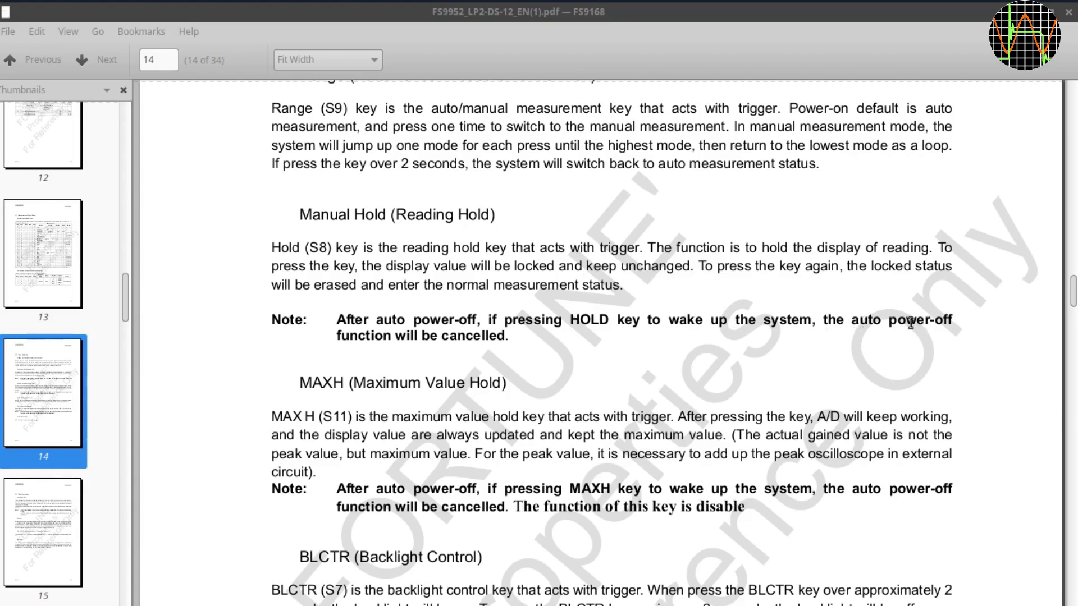
{"action": "mouse_move", "coordinate": [765, 538]}
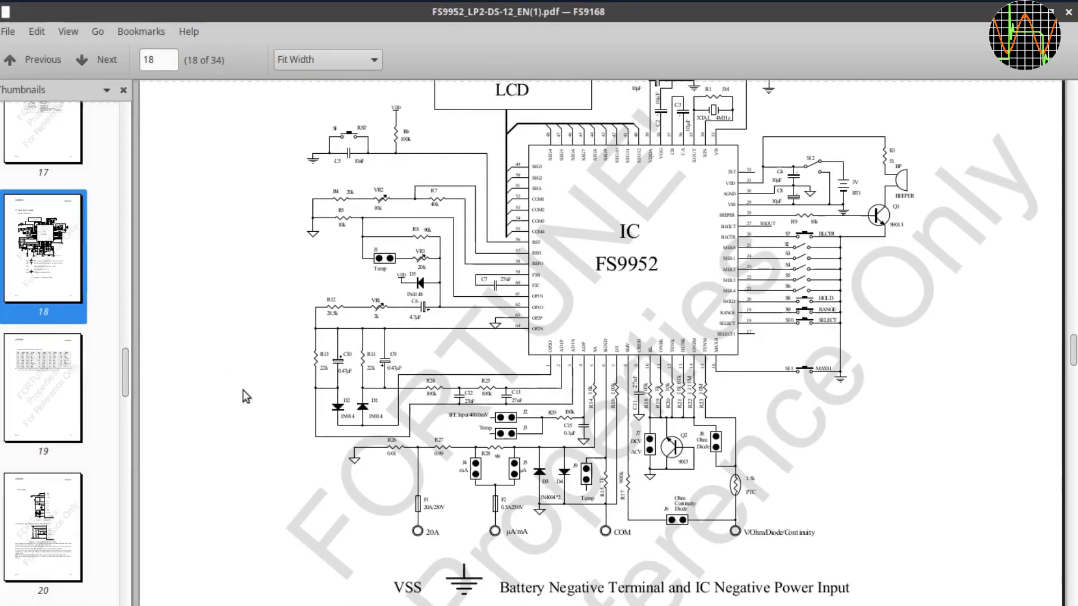
- Enlarge page 18 to 125% and scroll the Diagram 6 schematic down to its VSS/VDD legend
{"action": "scroll", "scroll_direction": "up", "scroll_amount": 3}
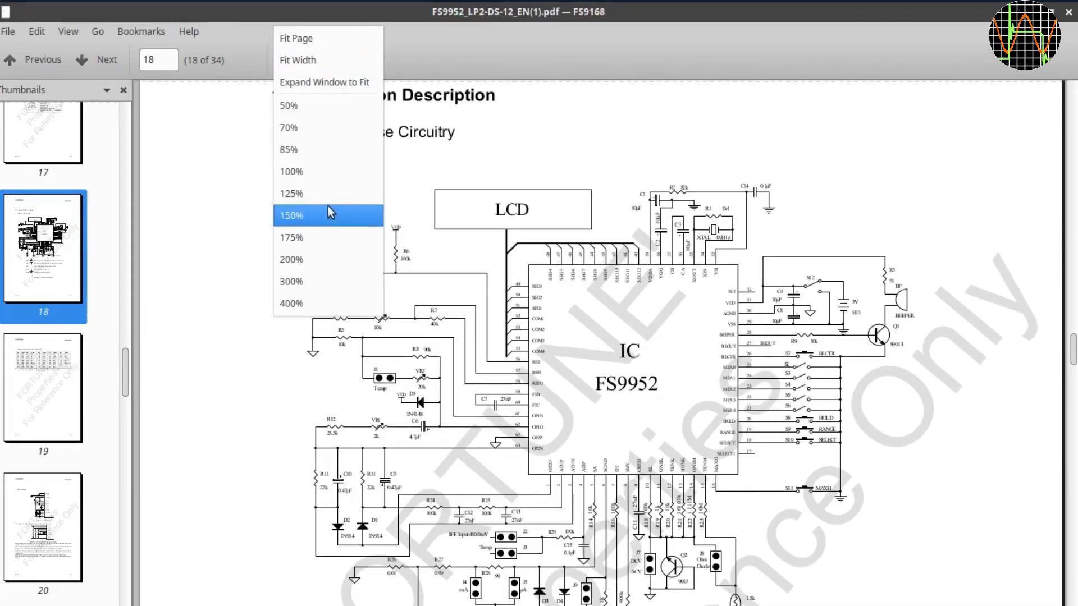
{"action": "left_click", "coordinate": [289, 193]}
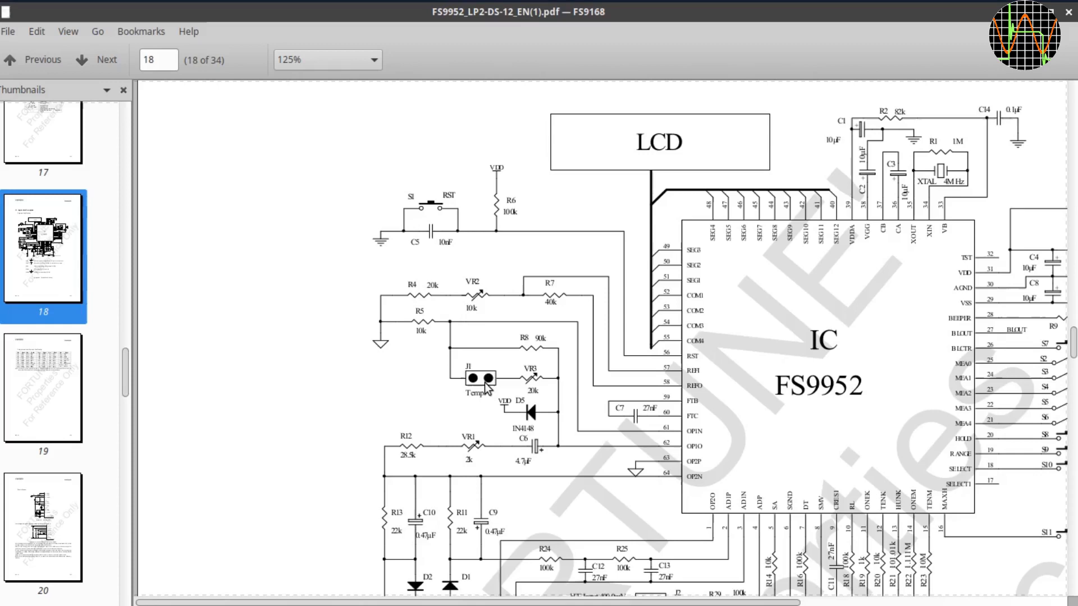
{"action": "scroll", "scroll_direction": "down", "scroll_amount": 3}
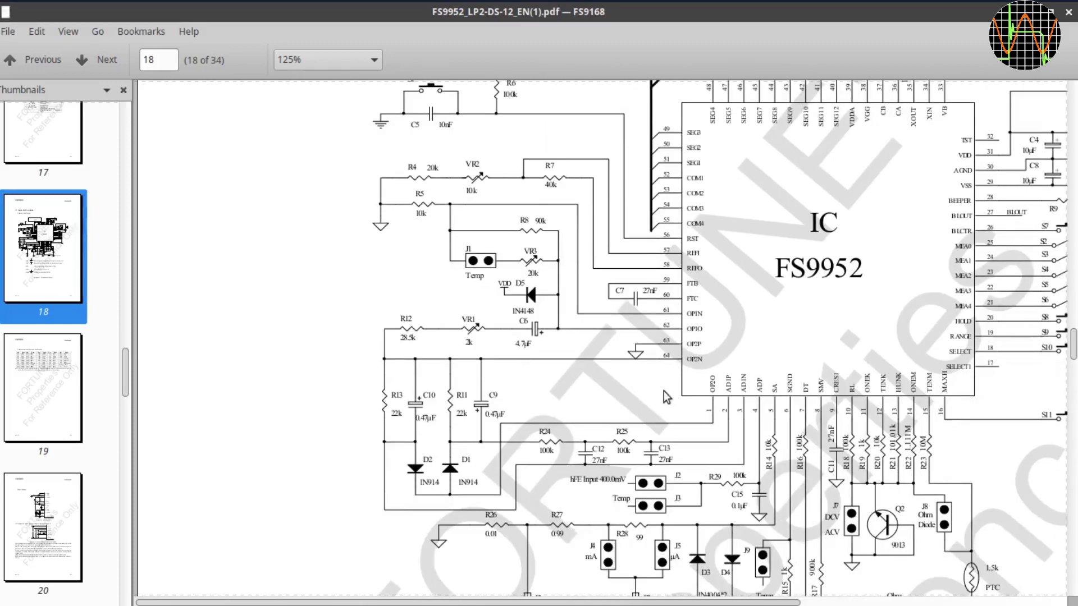
{"action": "mouse_move", "coordinate": [708, 601]}
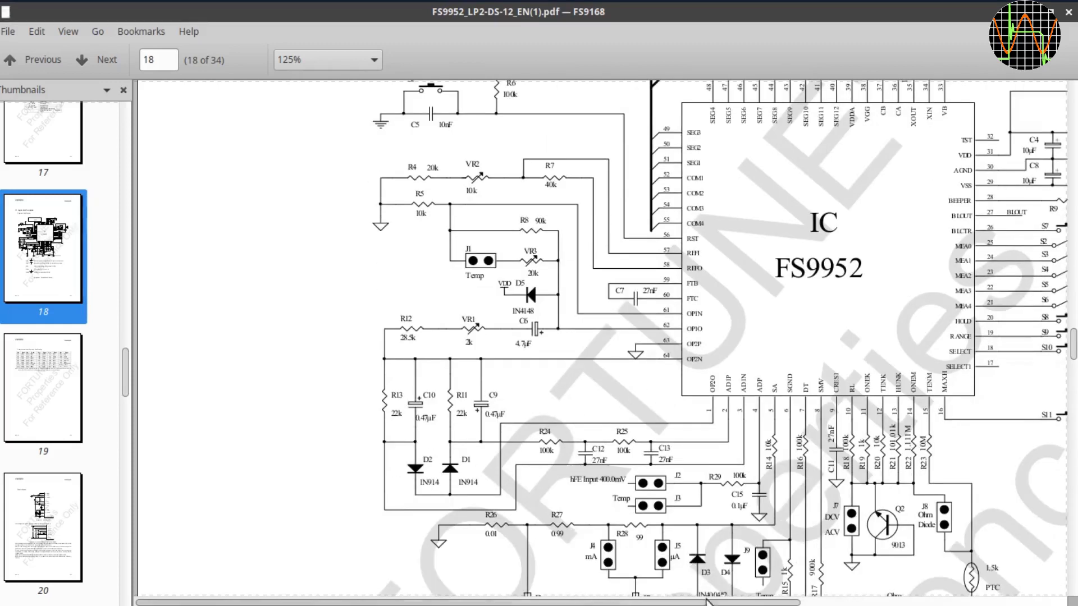
{"action": "scroll", "scroll_direction": "right", "scroll_amount": 3}
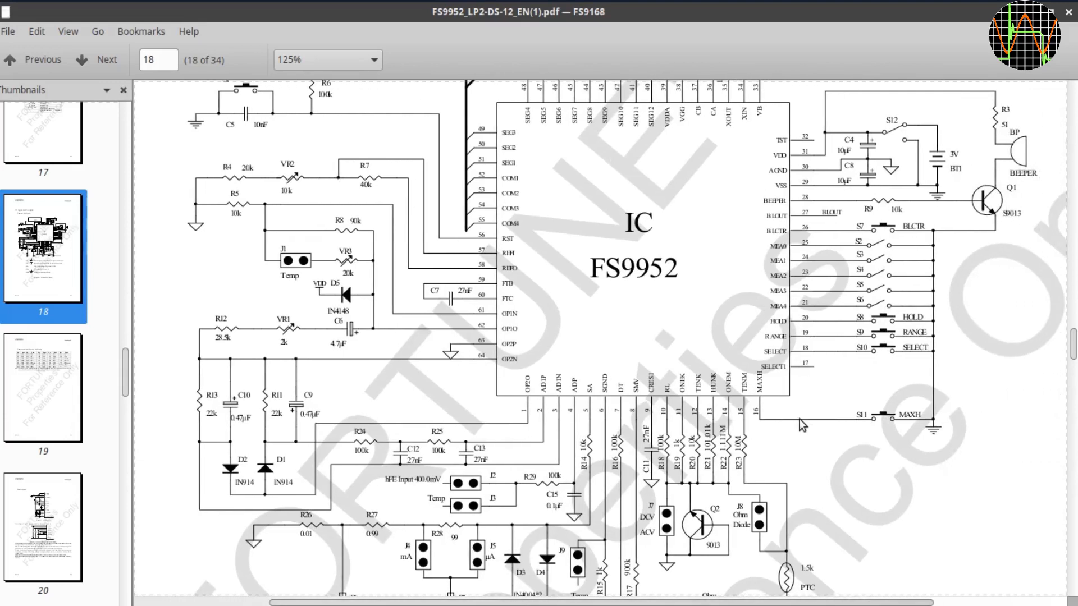
{"action": "mouse_move", "coordinate": [917, 158]}
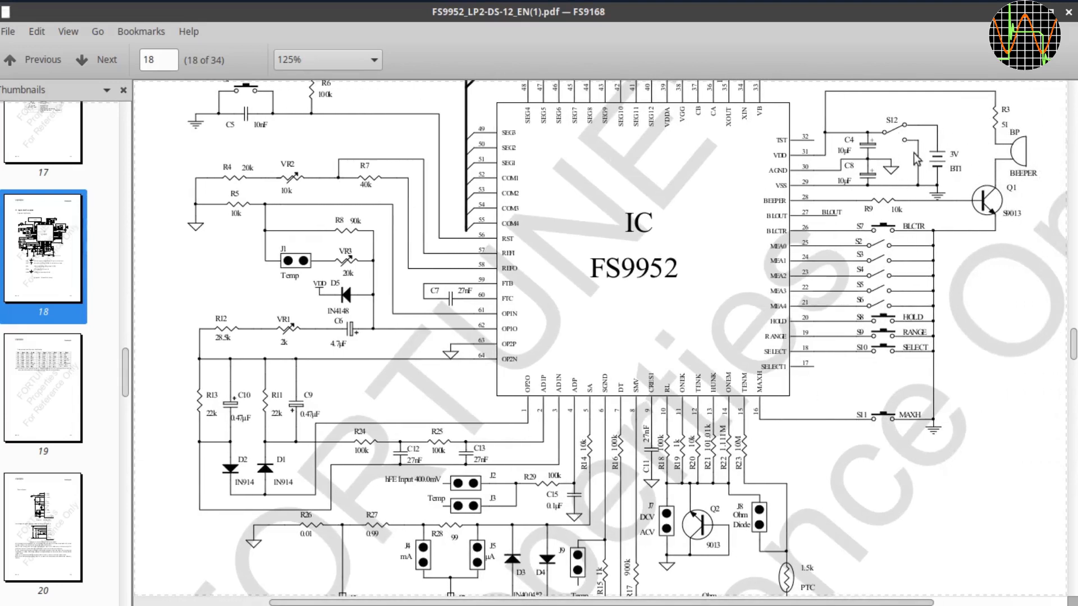
{"action": "mouse_move", "coordinate": [467, 472]}
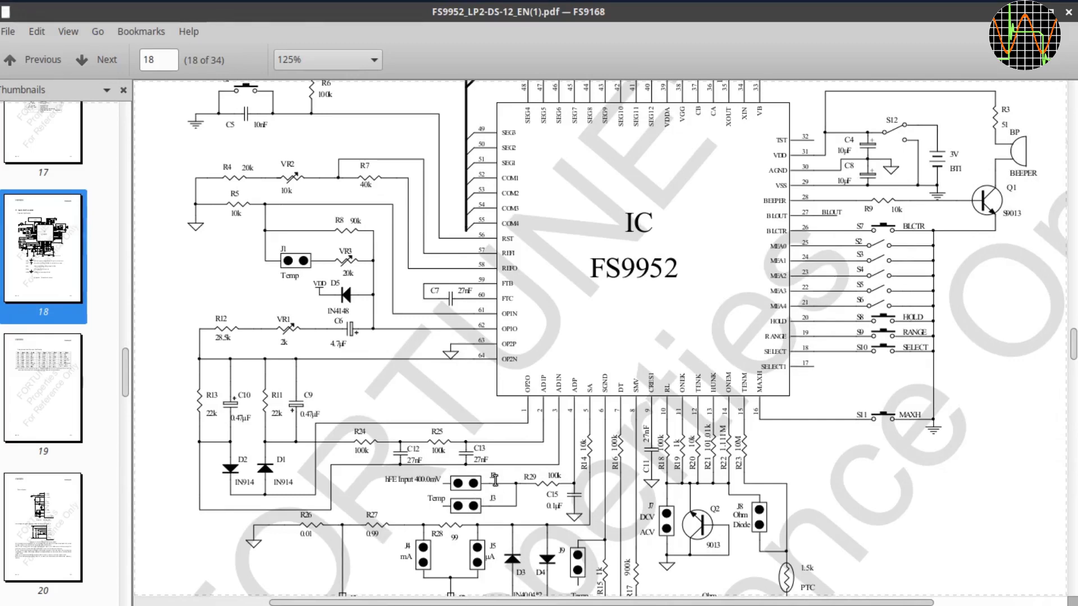
{"action": "scroll", "scroll_direction": "down", "scroll_amount": 3}
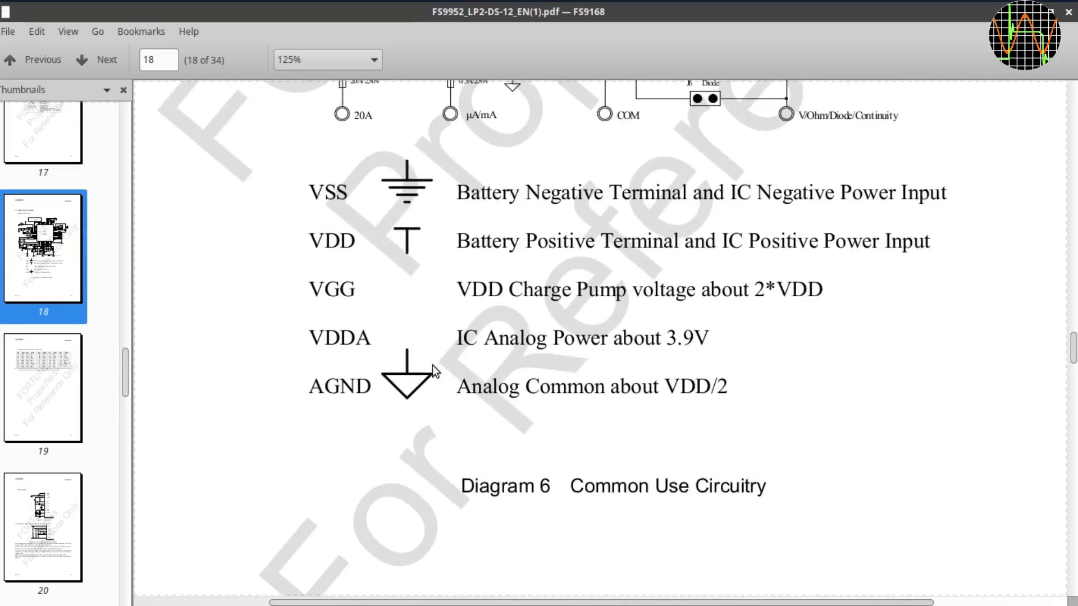
- Page forward from page 19 to the power supply diagrams on page 24
{"action": "left_click", "coordinate": [99, 59]}
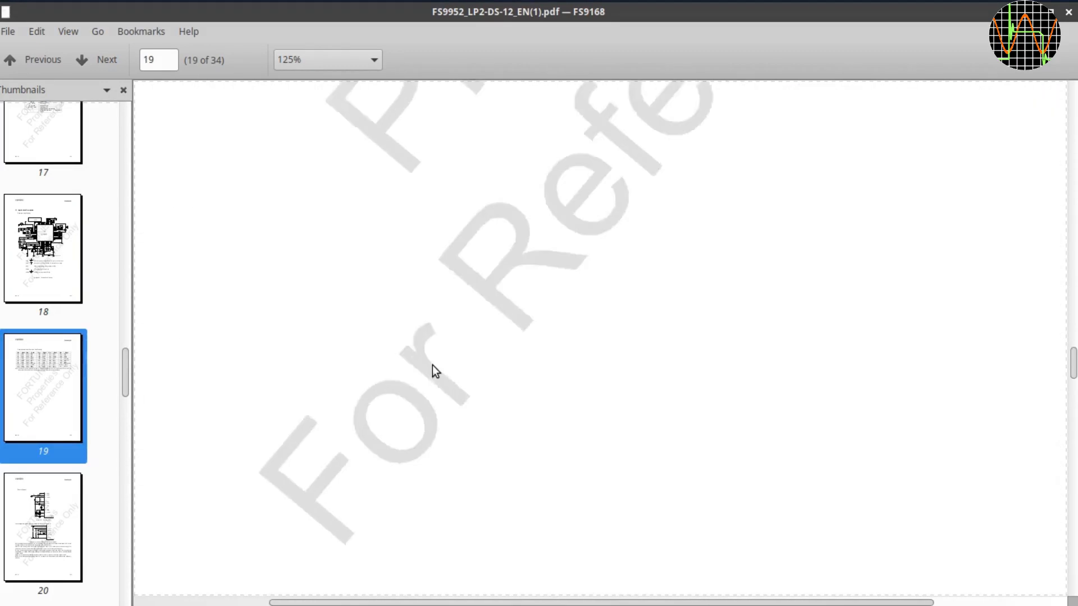
{"action": "left_click", "coordinate": [96, 60]}
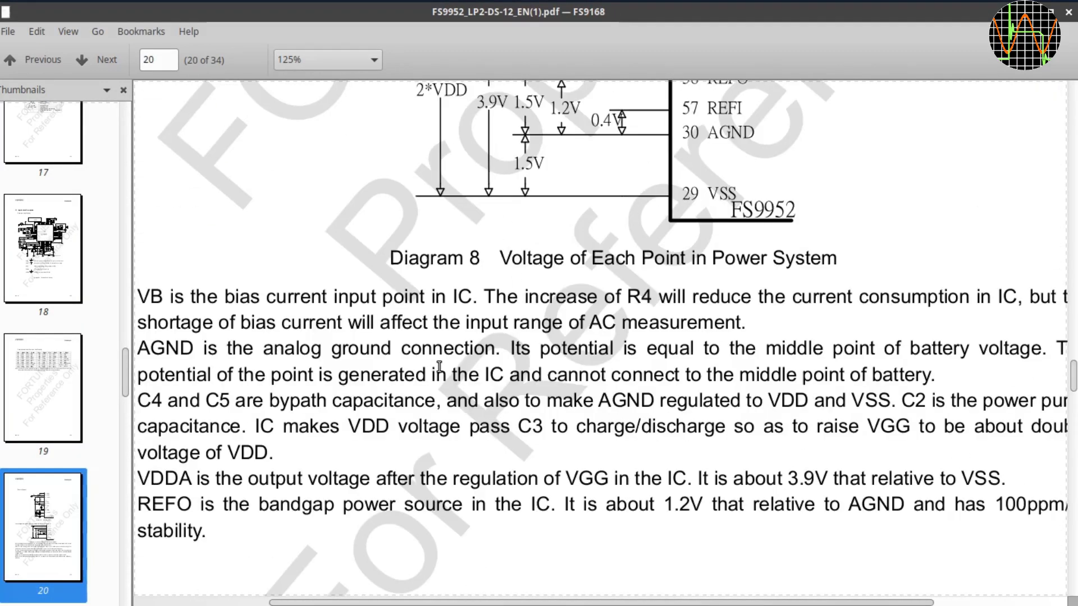
{"action": "left_click", "coordinate": [97, 60]}
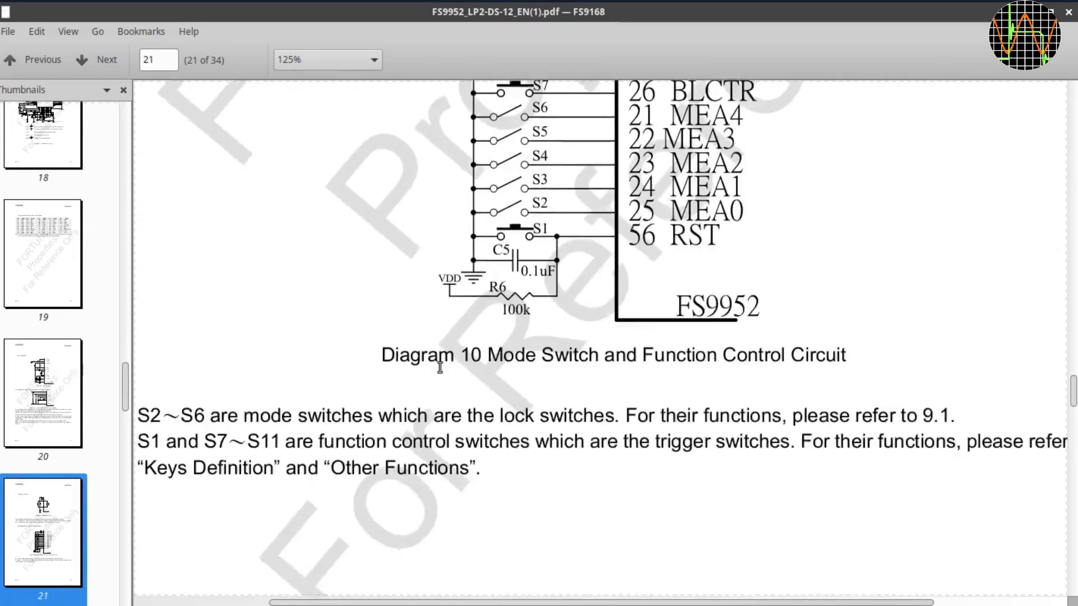
{"action": "left_click", "coordinate": [96, 59]}
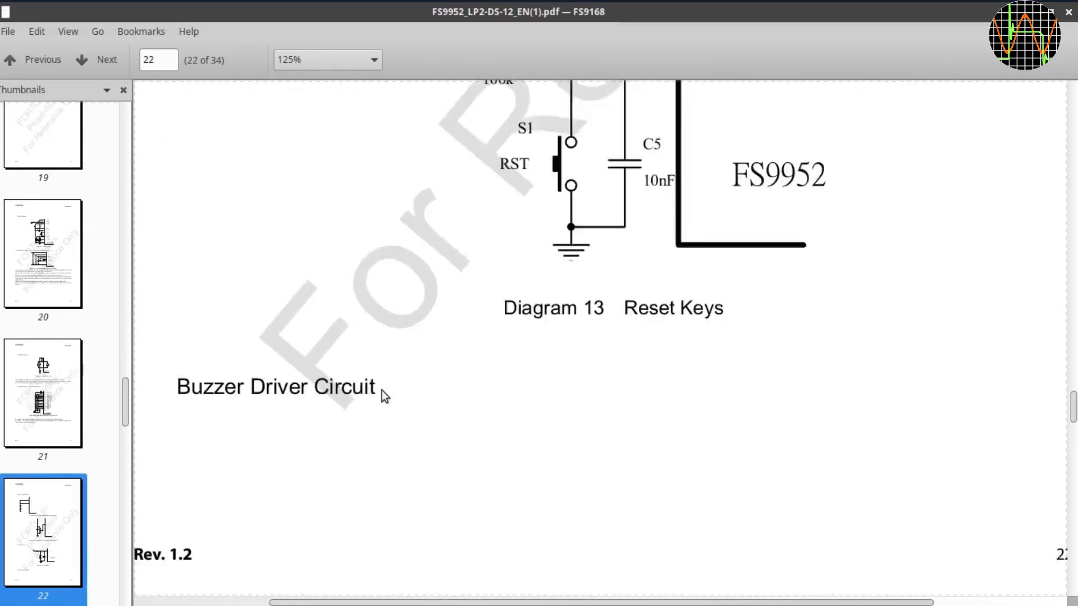
{"action": "left_click", "coordinate": [98, 59]}
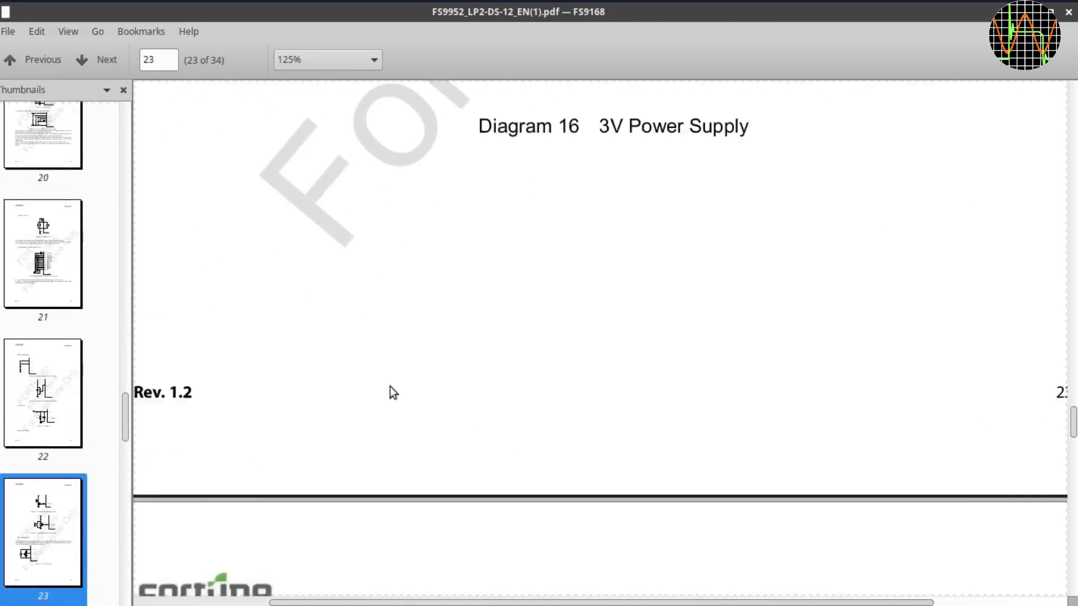
{"action": "left_click", "coordinate": [97, 60]}
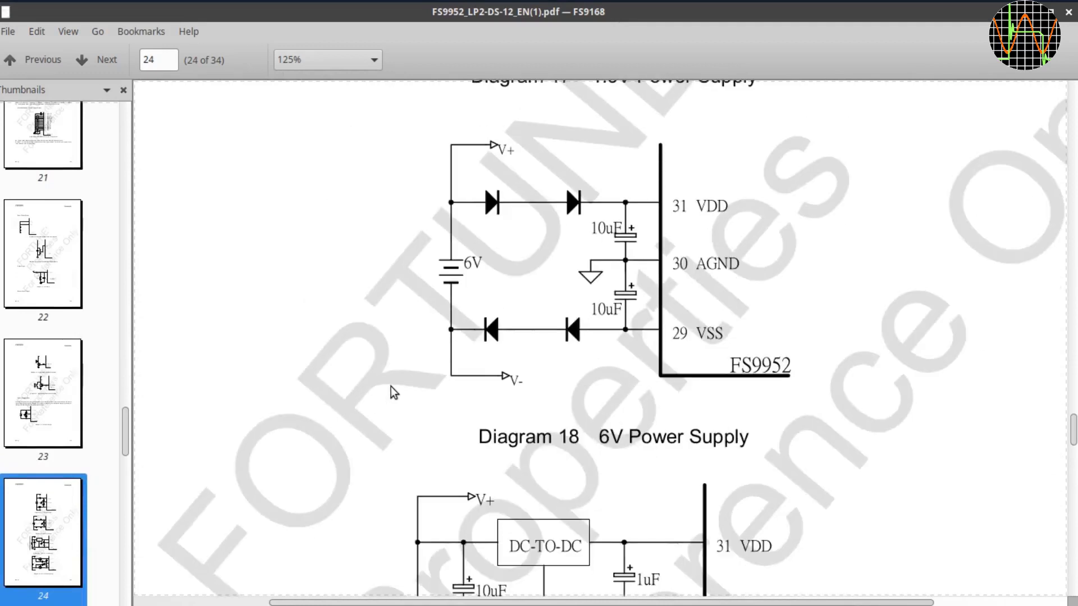
- Look through page 24's power supply diagrams and continue to page 25's AC Rectification Circuit
{"action": "scroll", "scroll_direction": "down", "scroll_amount": 3}
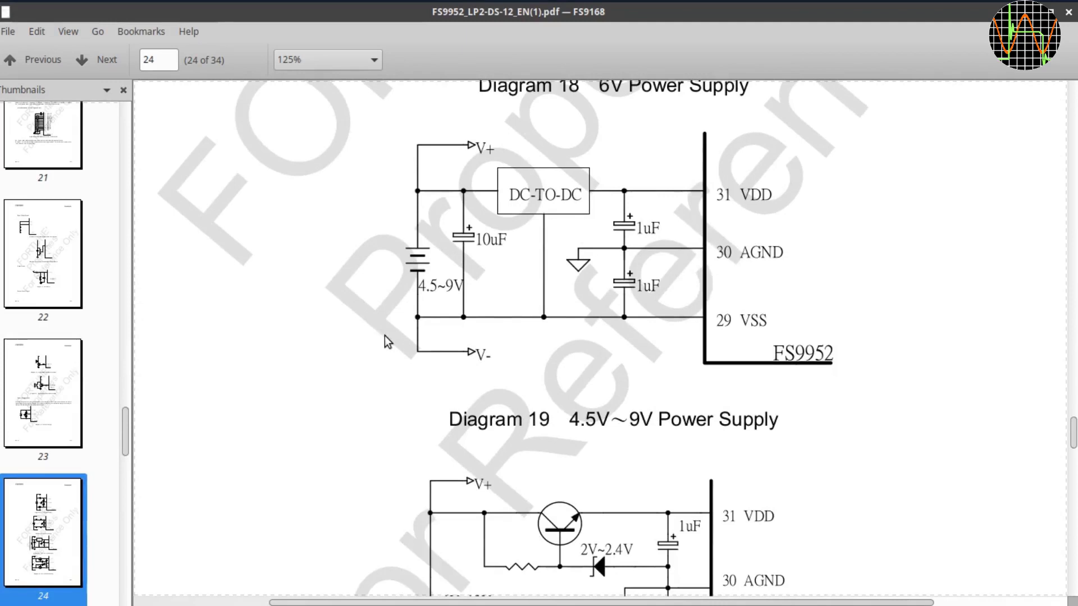
{"action": "scroll", "scroll_direction": "up", "scroll_amount": 3}
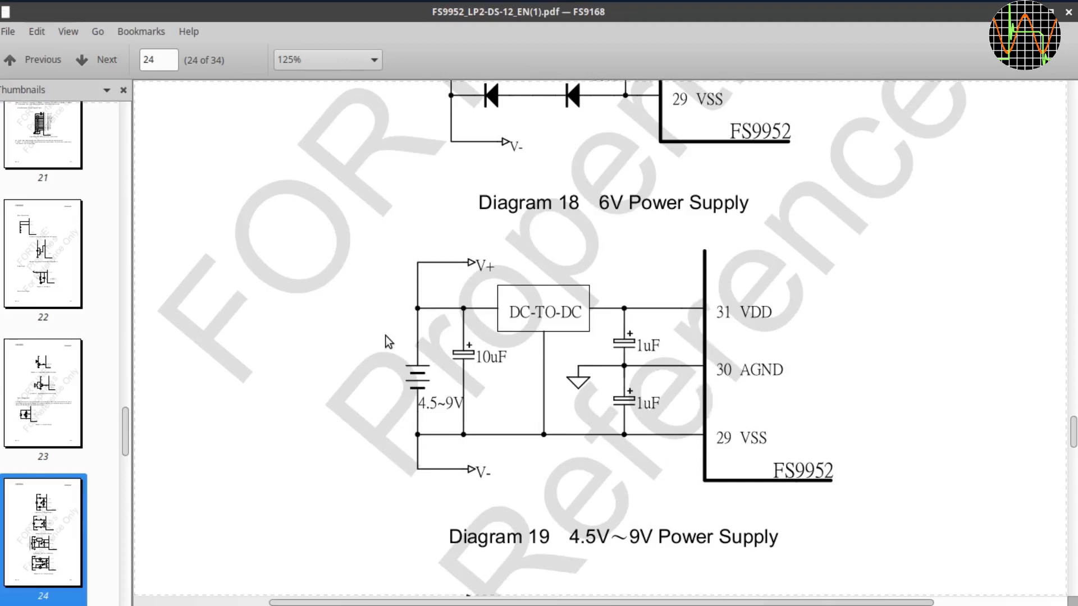
{"action": "mouse_move", "coordinate": [608, 541]}
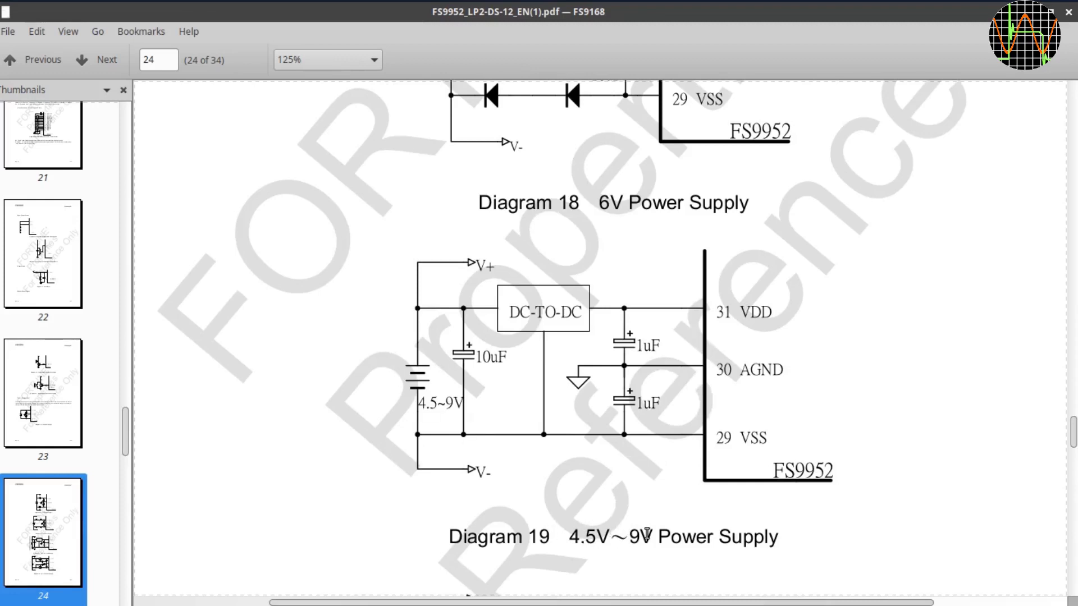
{"action": "mouse_move", "coordinate": [639, 516]}
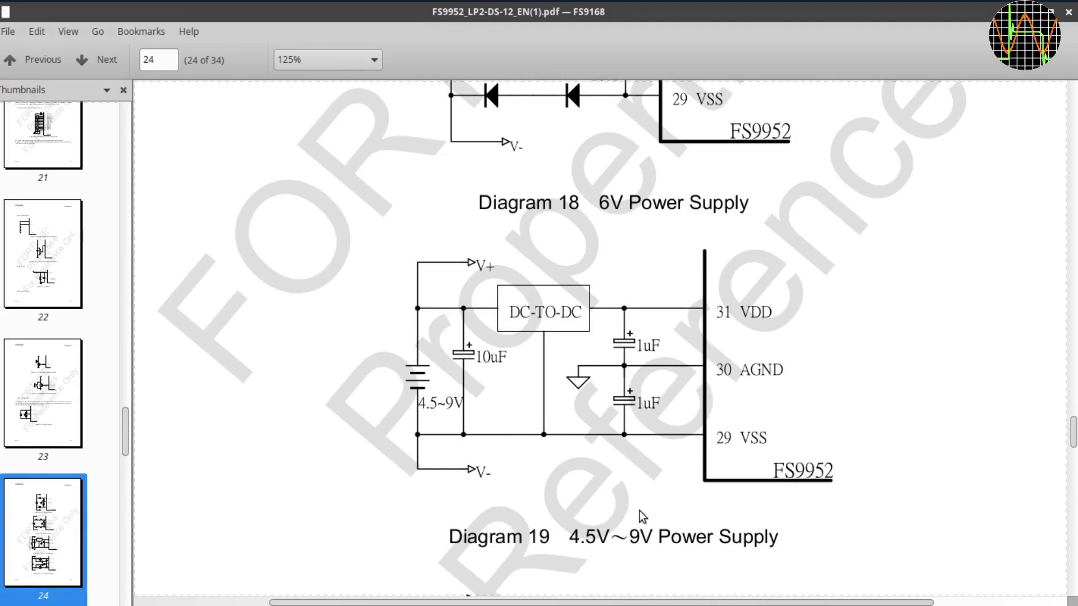
{"action": "mouse_move", "coordinate": [654, 515]}
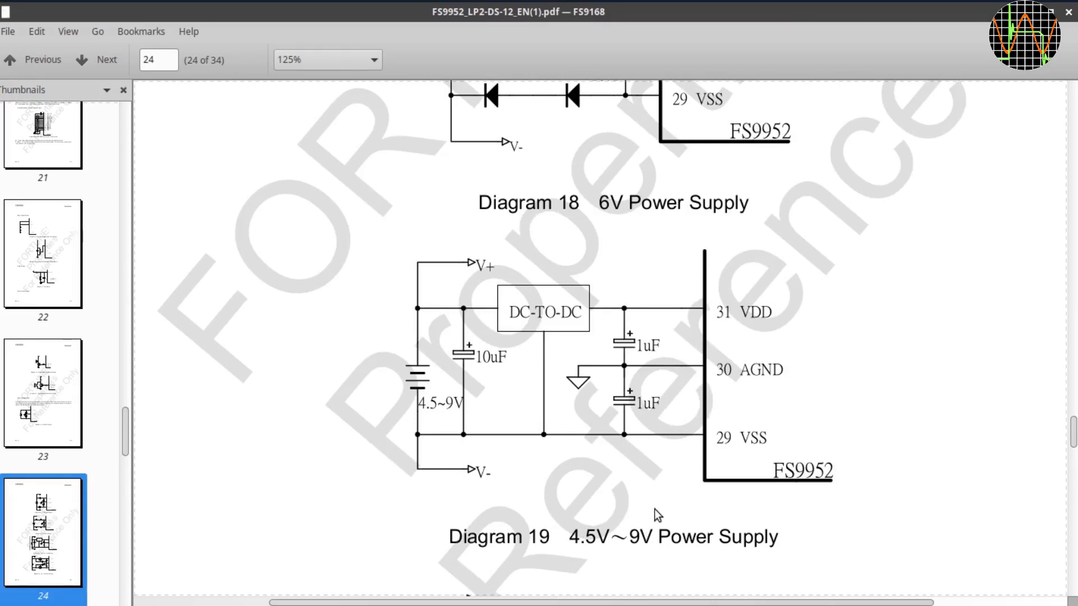
{"action": "mouse_move", "coordinate": [542, 311]}
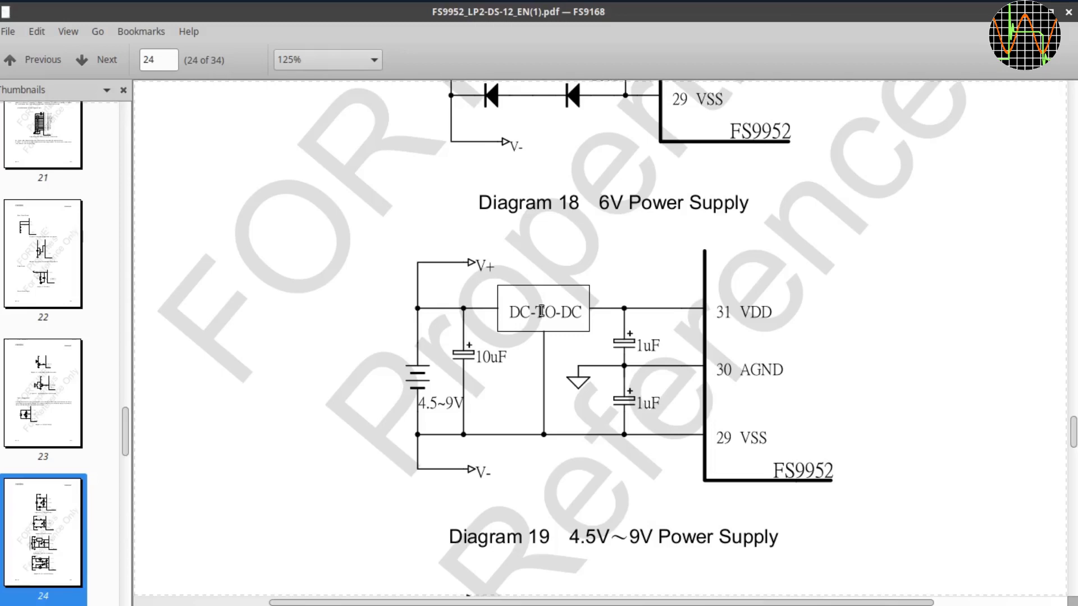
{"action": "scroll", "scroll_direction": "down", "scroll_amount": 3}
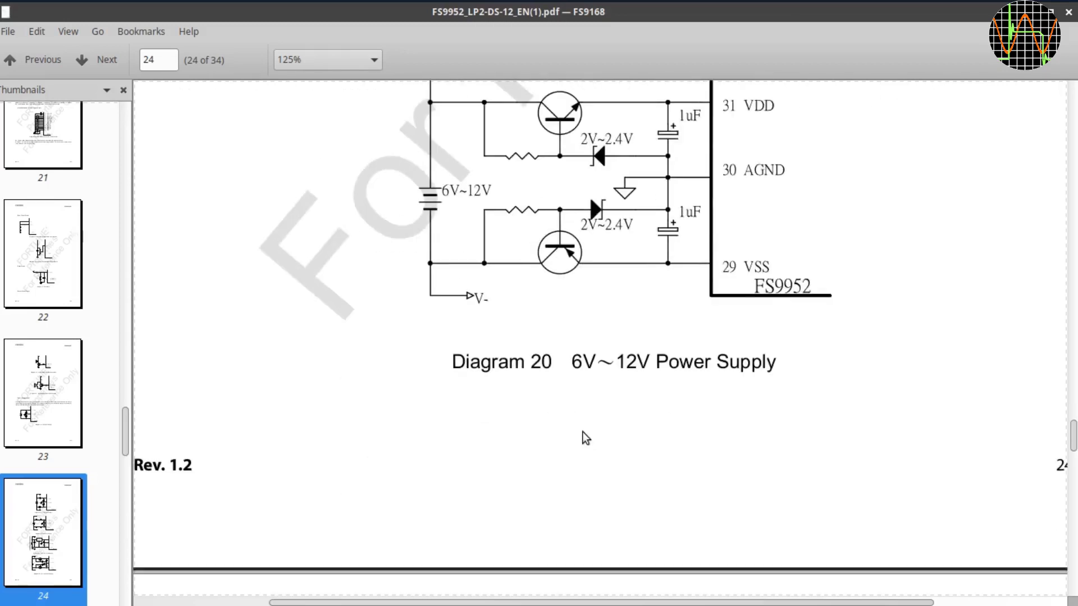
{"action": "left_click", "coordinate": [98, 60]}
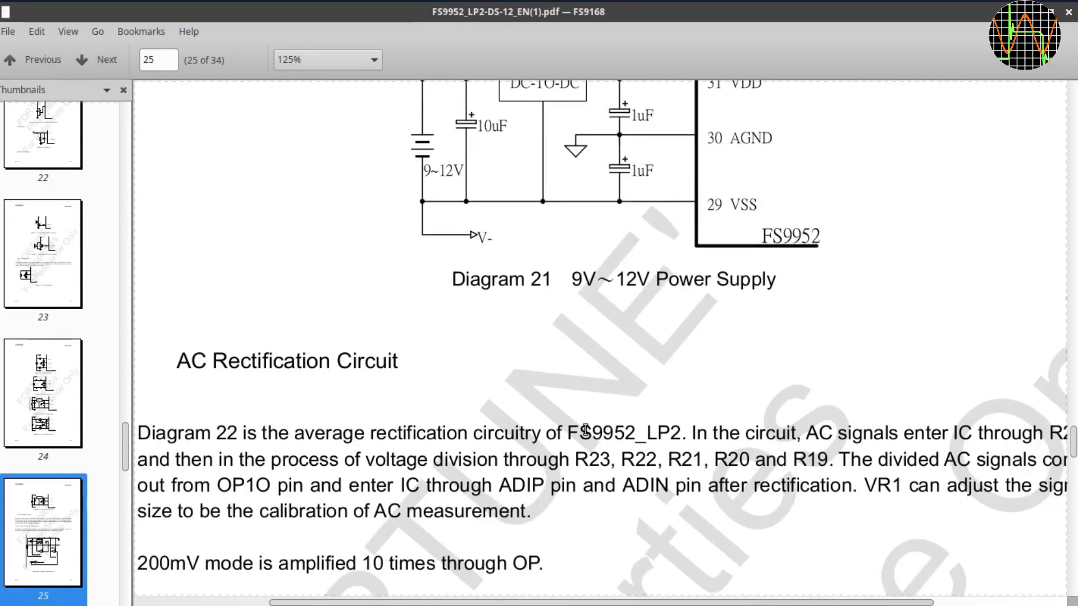
- Read page 25 down past Diagram 22 Average Rectification Circuit and continue to page 26
{"action": "scroll", "scroll_direction": "down", "scroll_amount": 3}
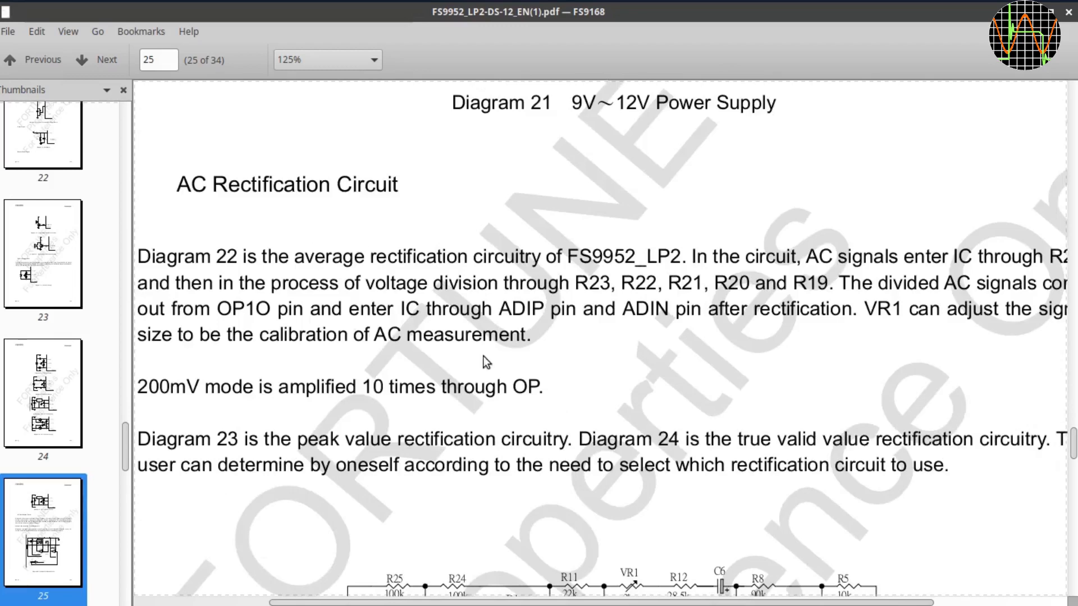
{"action": "scroll", "scroll_direction": "down", "scroll_amount": 3}
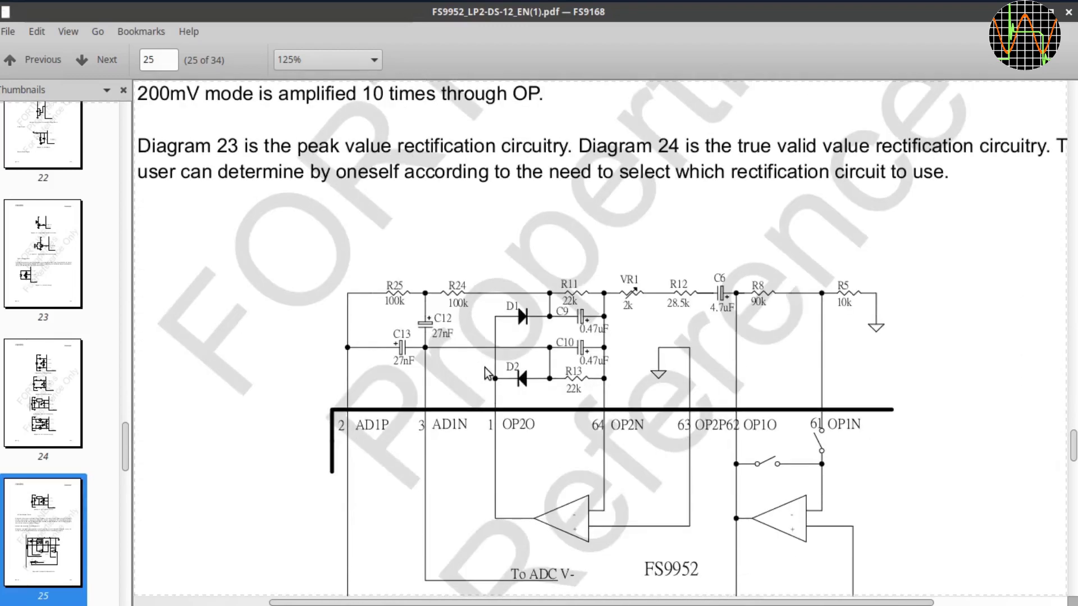
{"action": "scroll", "scroll_direction": "down", "scroll_amount": 3}
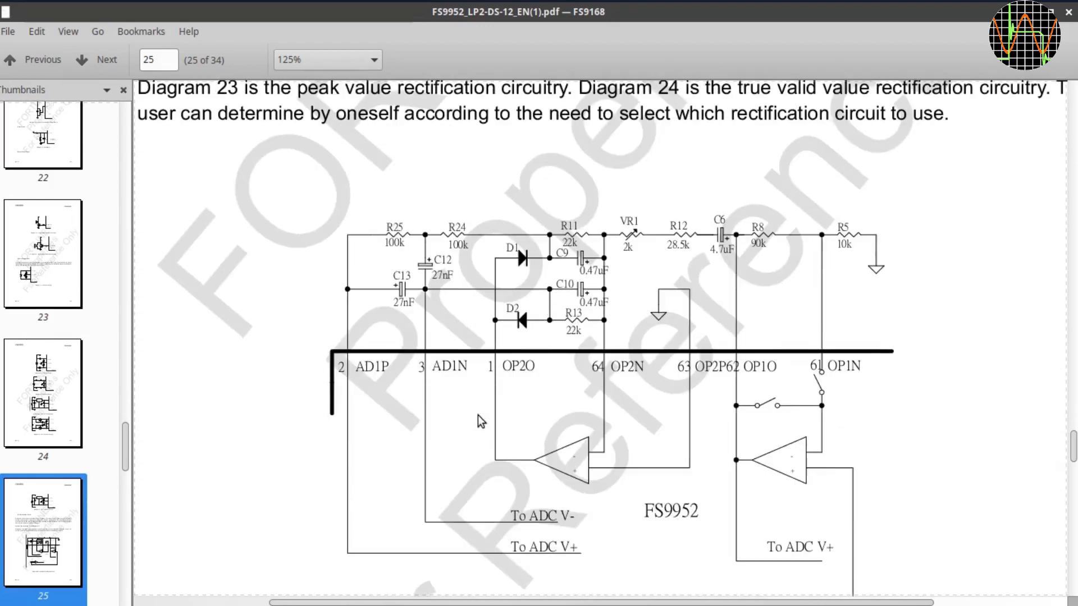
{"action": "mouse_move", "coordinate": [492, 404]}
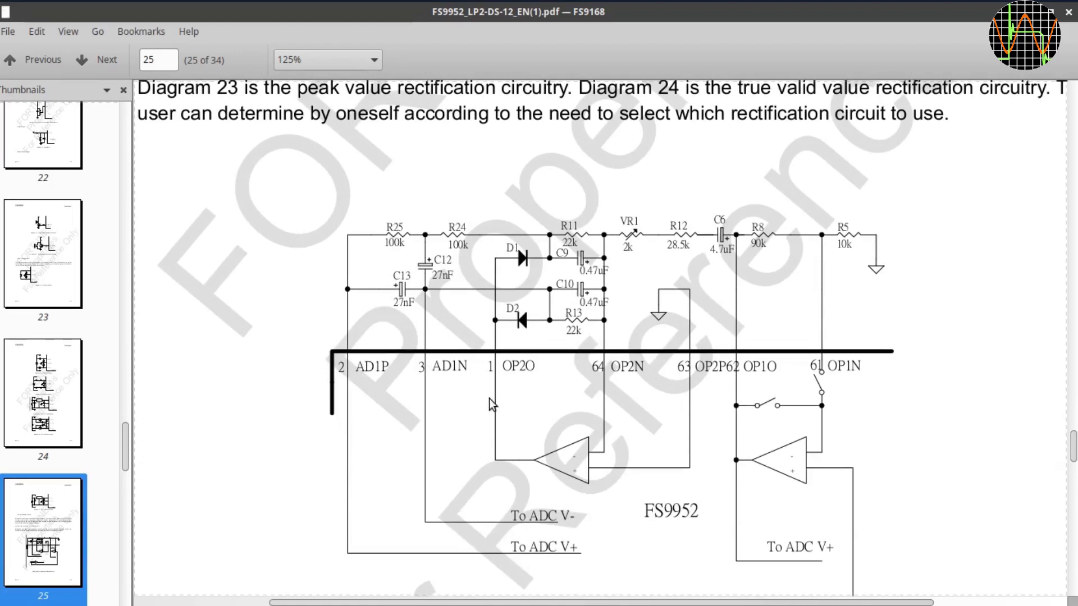
{"action": "mouse_move", "coordinate": [499, 359]}
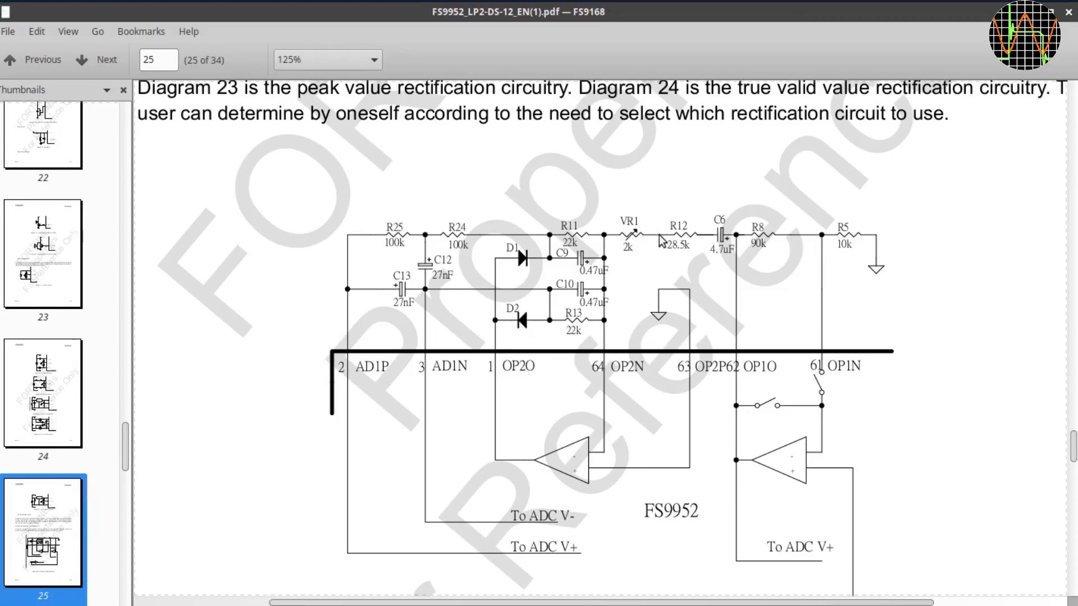
{"action": "mouse_move", "coordinate": [659, 258]}
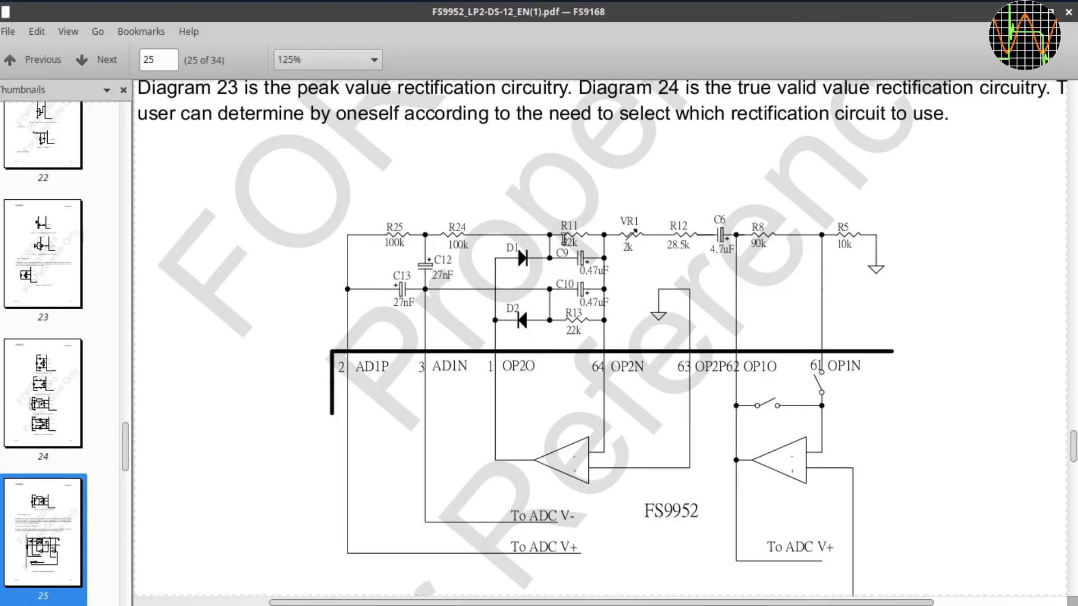
{"action": "mouse_move", "coordinate": [551, 305]}
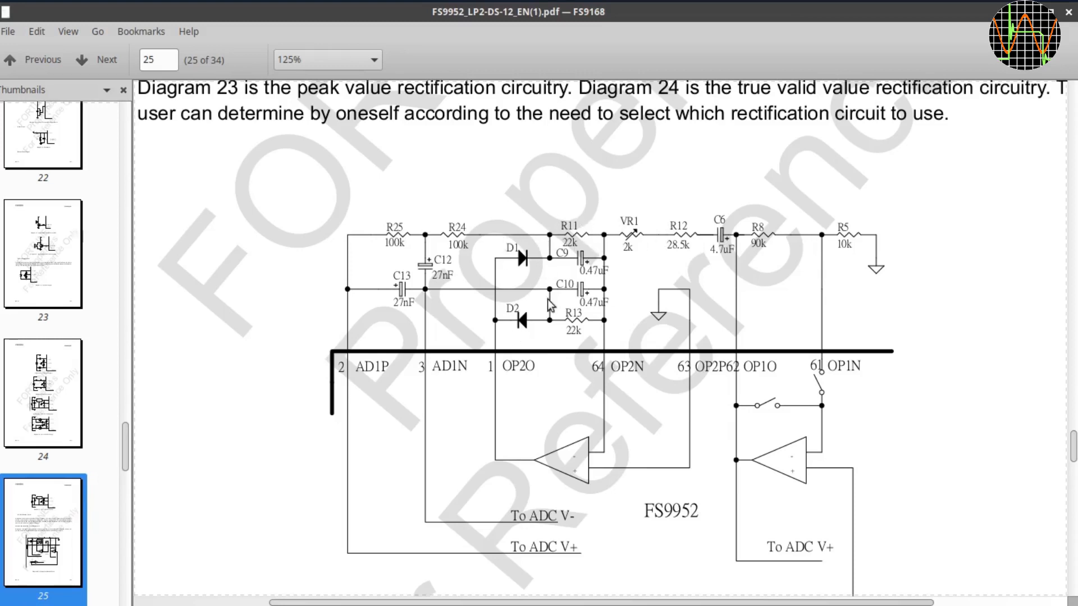
{"action": "mouse_move", "coordinate": [538, 335]}
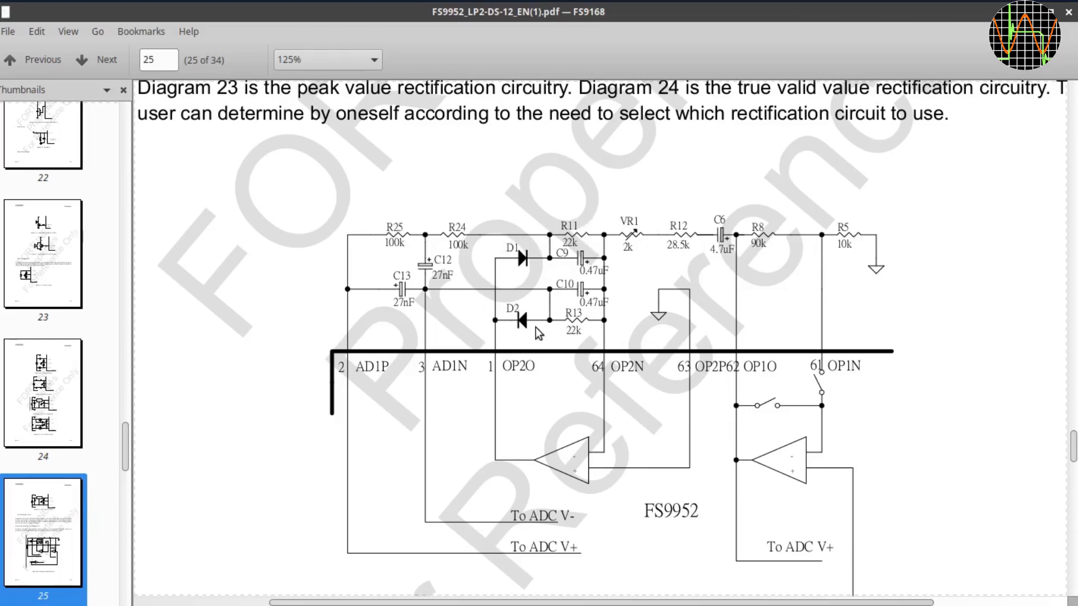
{"action": "mouse_move", "coordinate": [585, 334]}
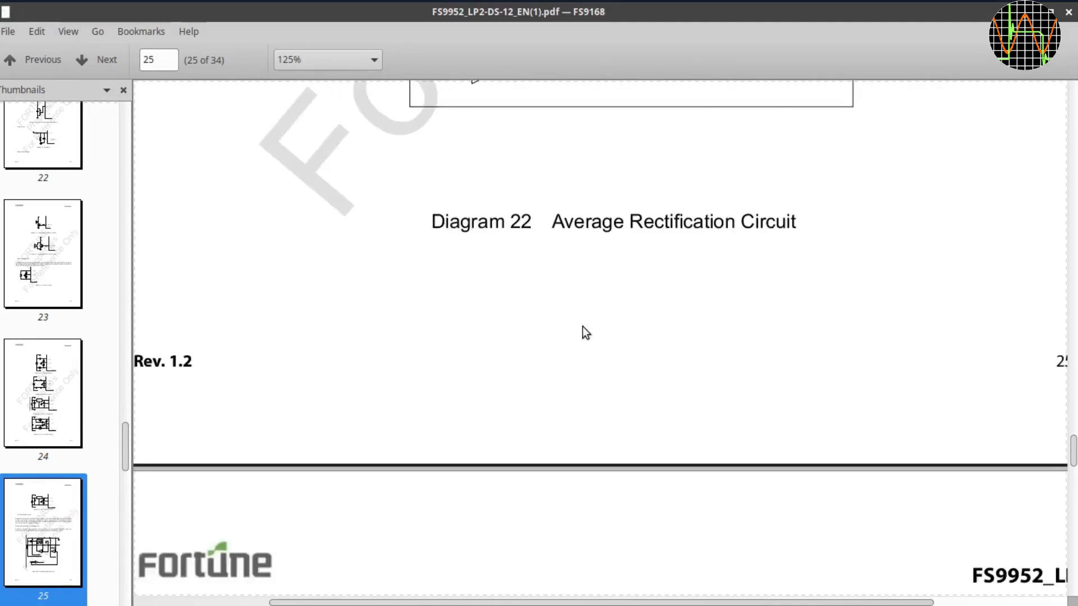
{"action": "left_click", "coordinate": [97, 59]}
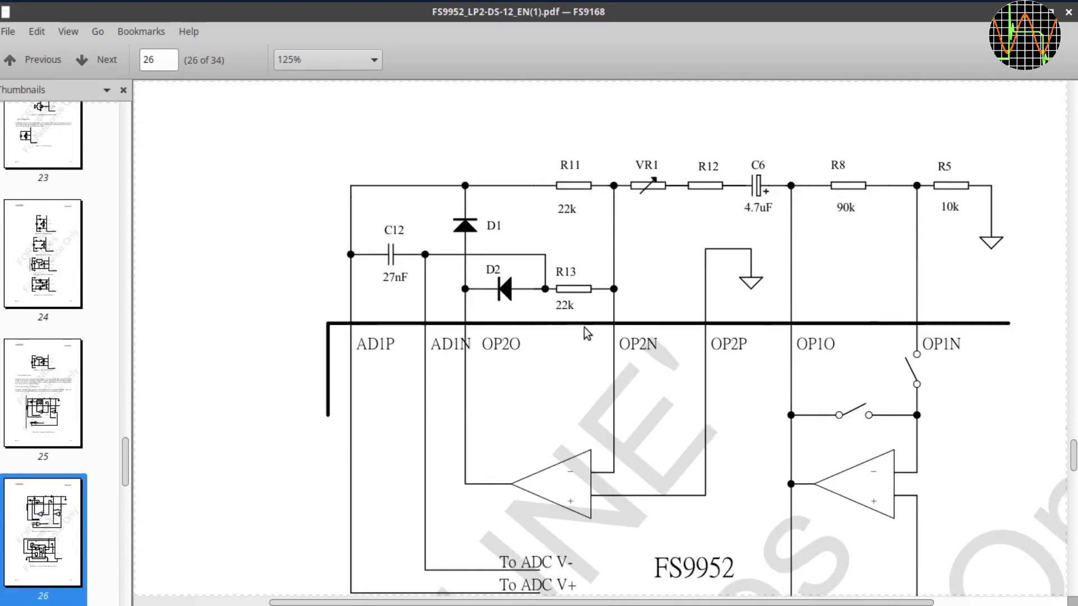
- Read page 26's Diagrams 23 and 24 rectification circuits and continue to page 27's Voltage Division Circuit
{"action": "scroll", "scroll_direction": "down", "scroll_amount": 3}
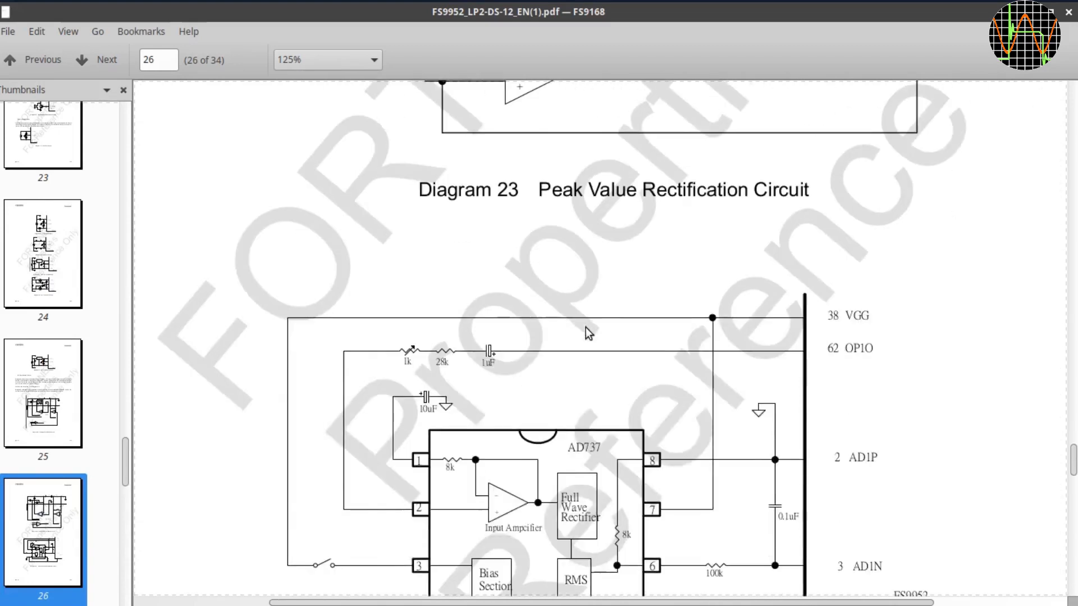
{"action": "scroll", "scroll_direction": "down", "scroll_amount": 3}
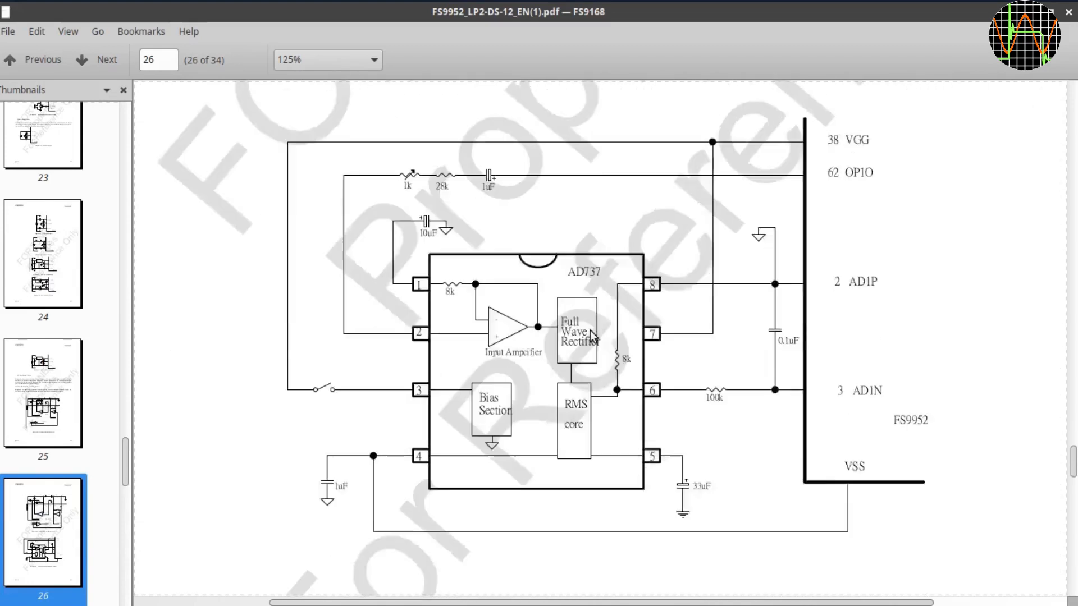
{"action": "scroll", "scroll_direction": "down", "scroll_amount": 3}
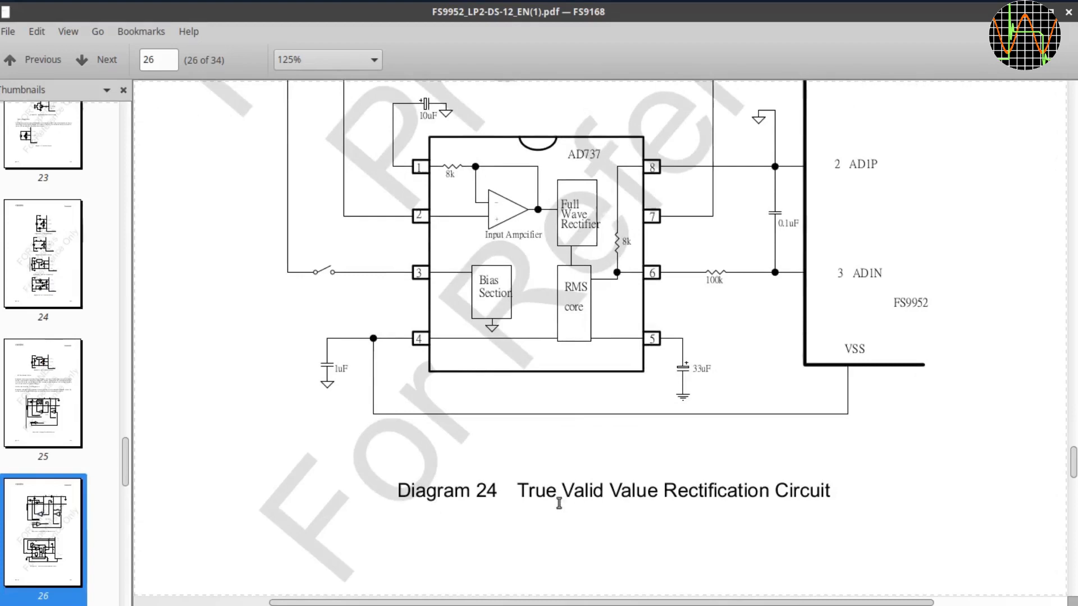
{"action": "scroll", "scroll_direction": "up", "scroll_amount": 3}
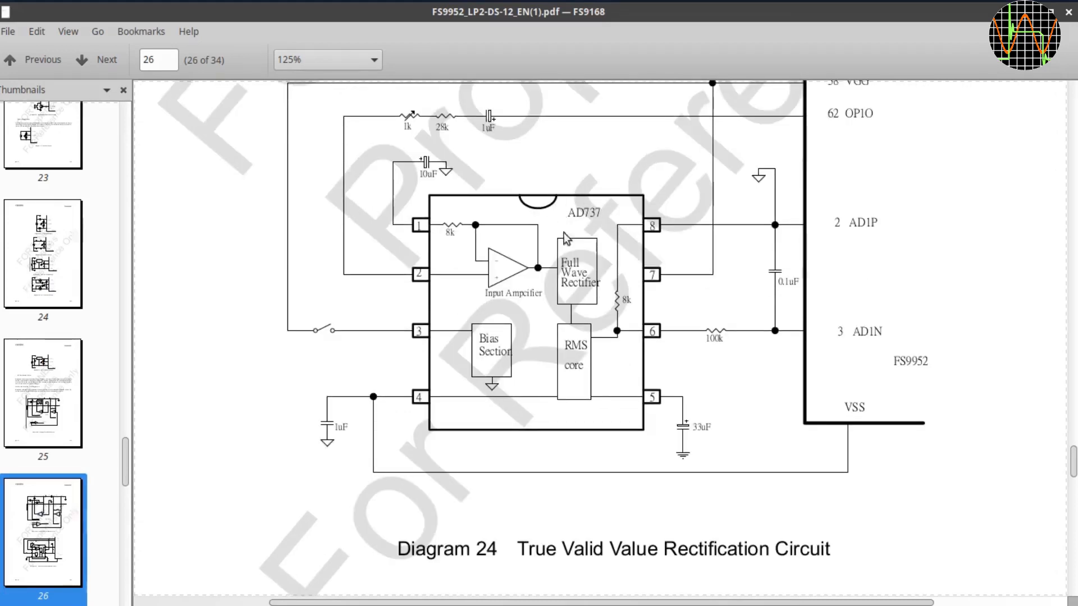
{"action": "mouse_move", "coordinate": [593, 207]}
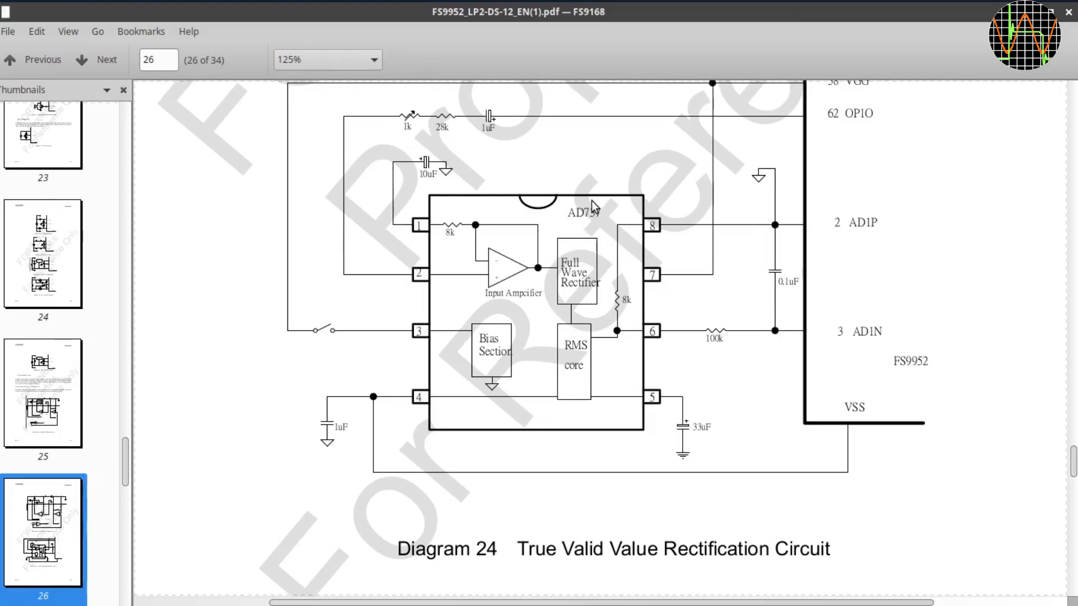
{"action": "left_click", "coordinate": [96, 60]}
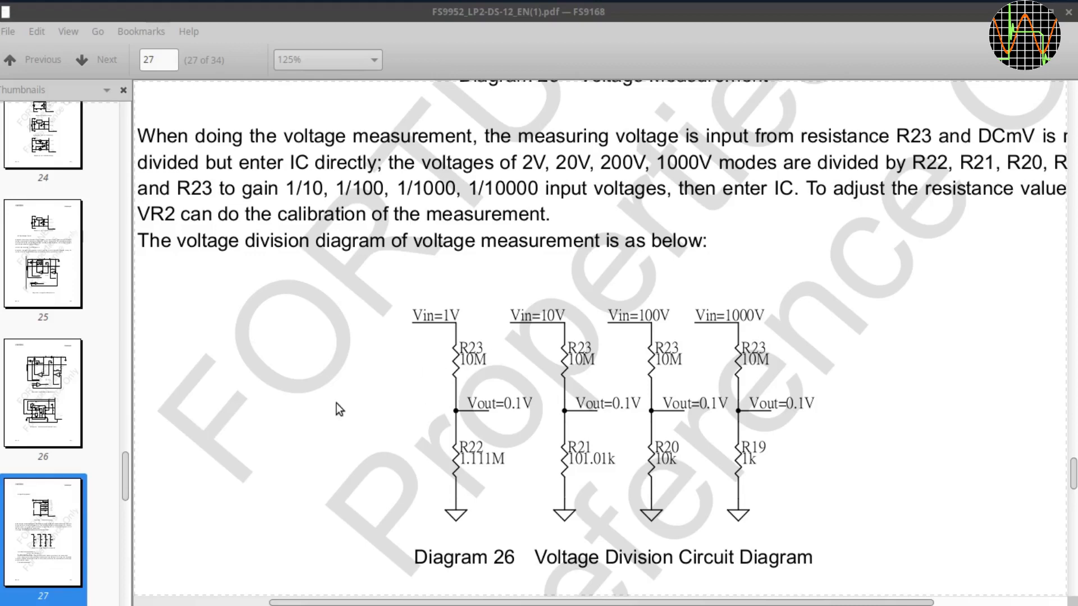
{"action": "mouse_move", "coordinate": [495, 479]}
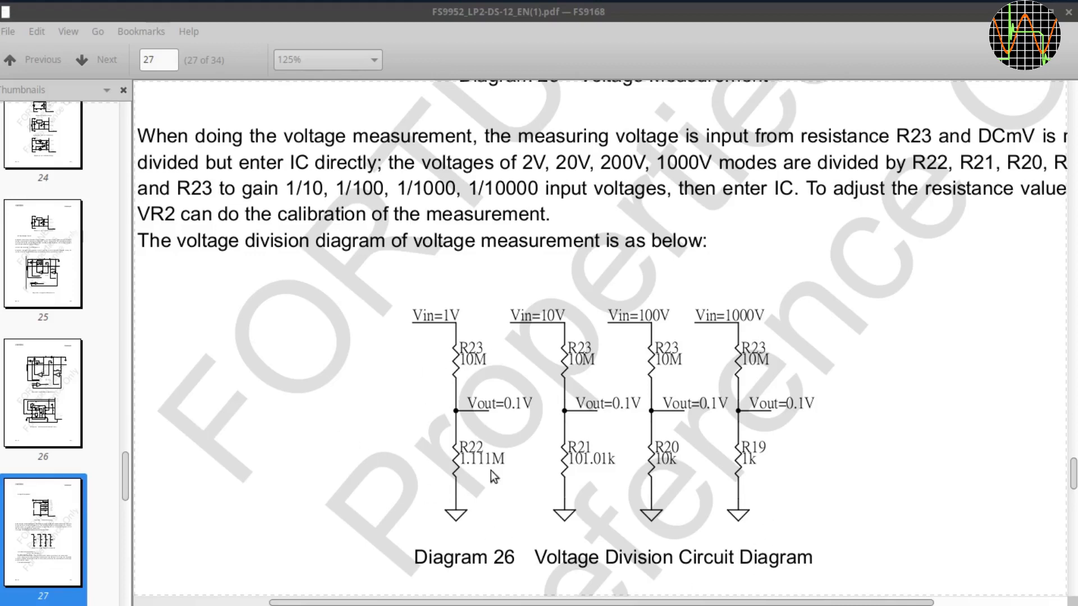
- Review page 27's Diagram 25 and formula, then jump to page 29's Diagram 28 Resistance Measurement
{"action": "scroll", "scroll_direction": "up", "scroll_amount": 3}
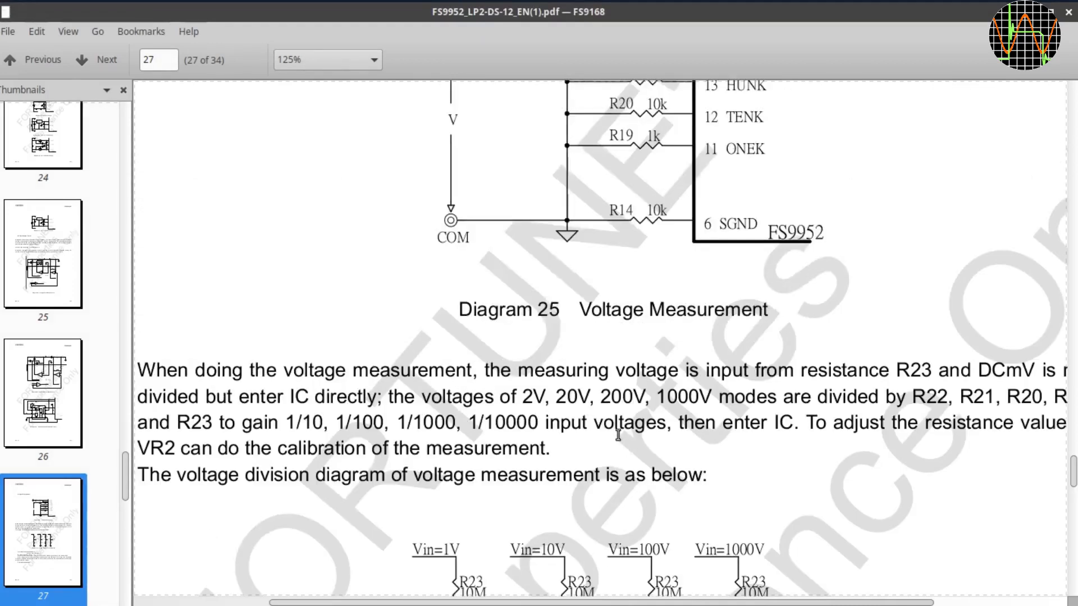
{"action": "scroll", "scroll_direction": "up", "scroll_amount": 3}
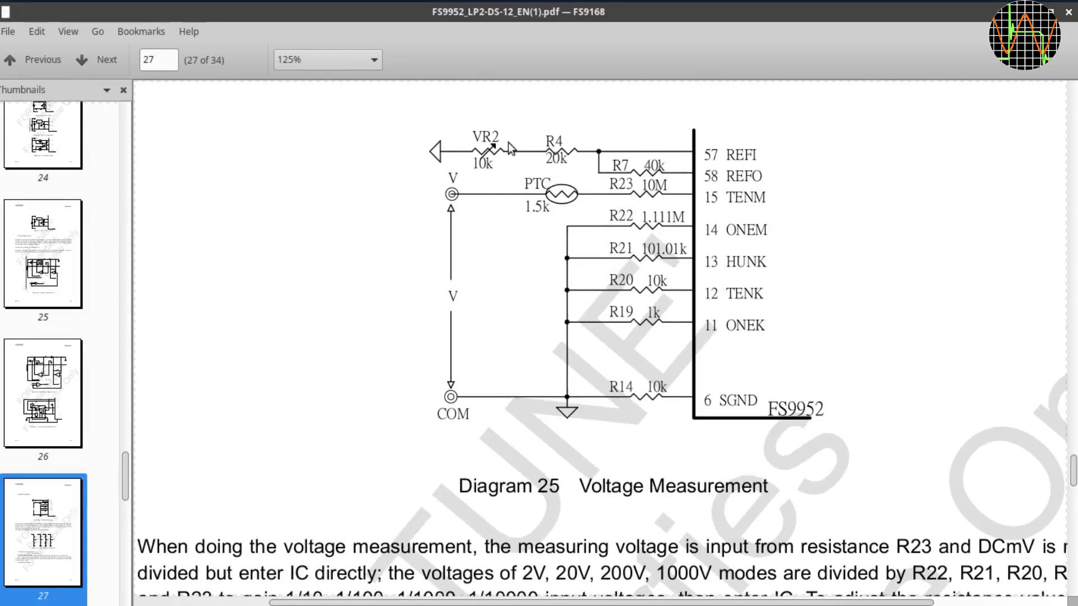
{"action": "mouse_move", "coordinate": [523, 181]}
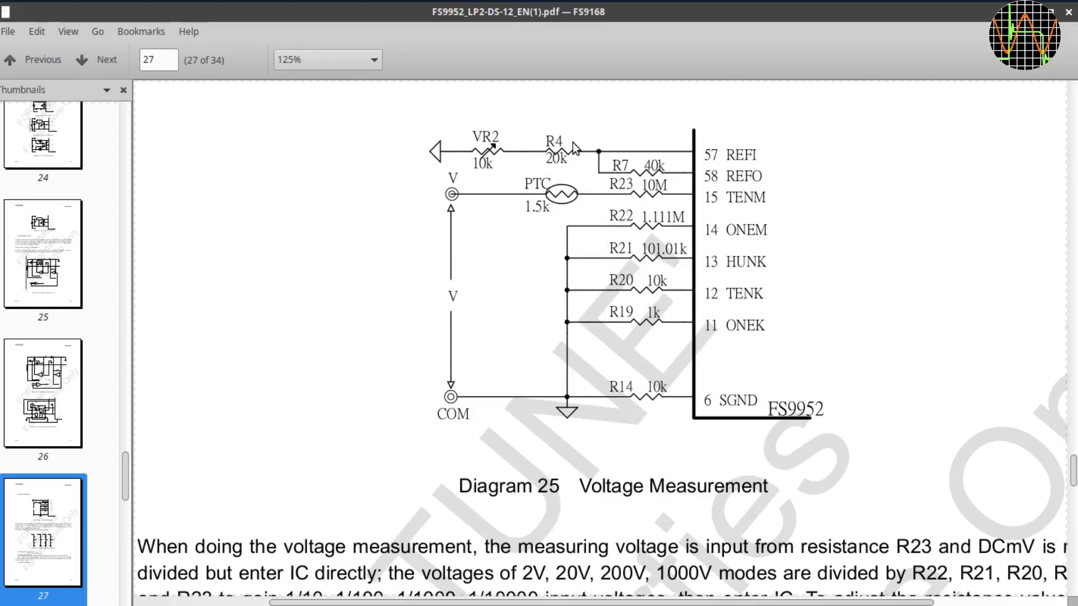
{"action": "scroll", "scroll_direction": "down", "scroll_amount": 3}
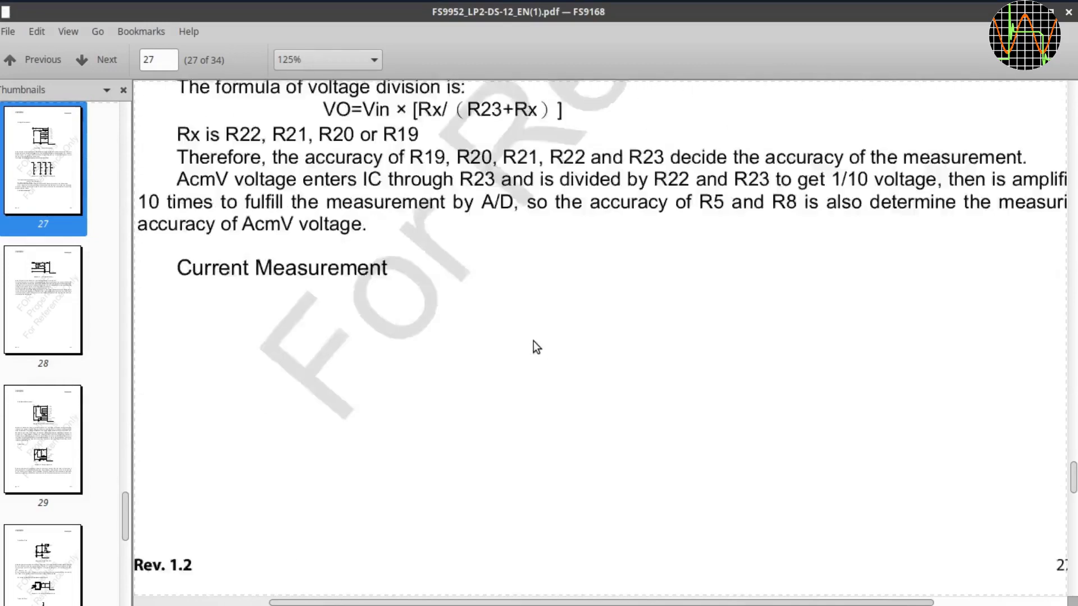
{"action": "left_click", "coordinate": [43, 441]}
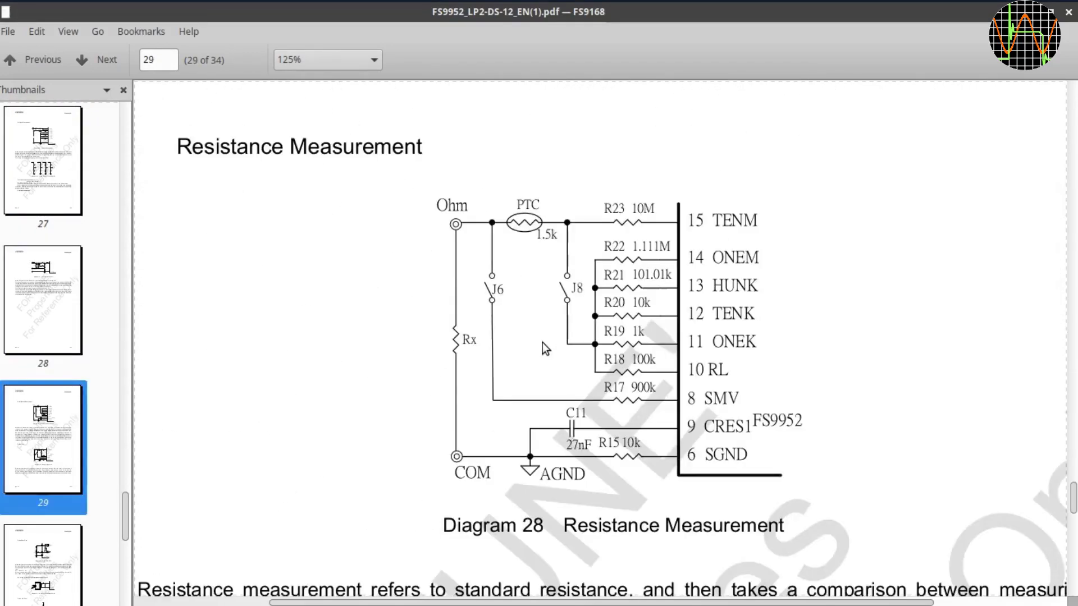
- Page forward through page 30's Open-Short Test to the Temperature Measurement schematic on page 31
{"action": "left_click", "coordinate": [96, 59]}
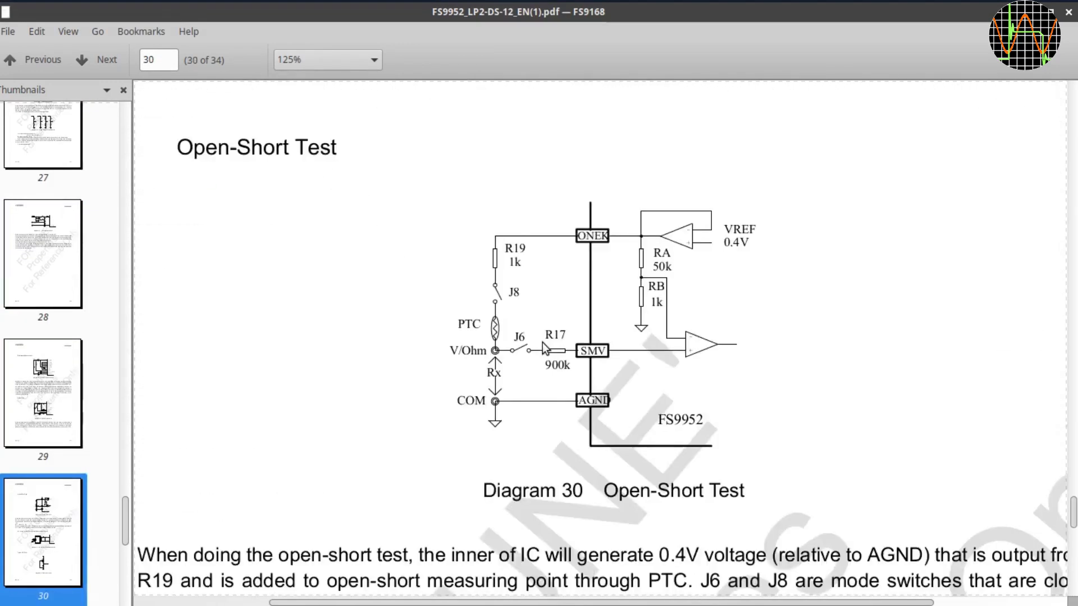
{"action": "left_click", "coordinate": [105, 59]}
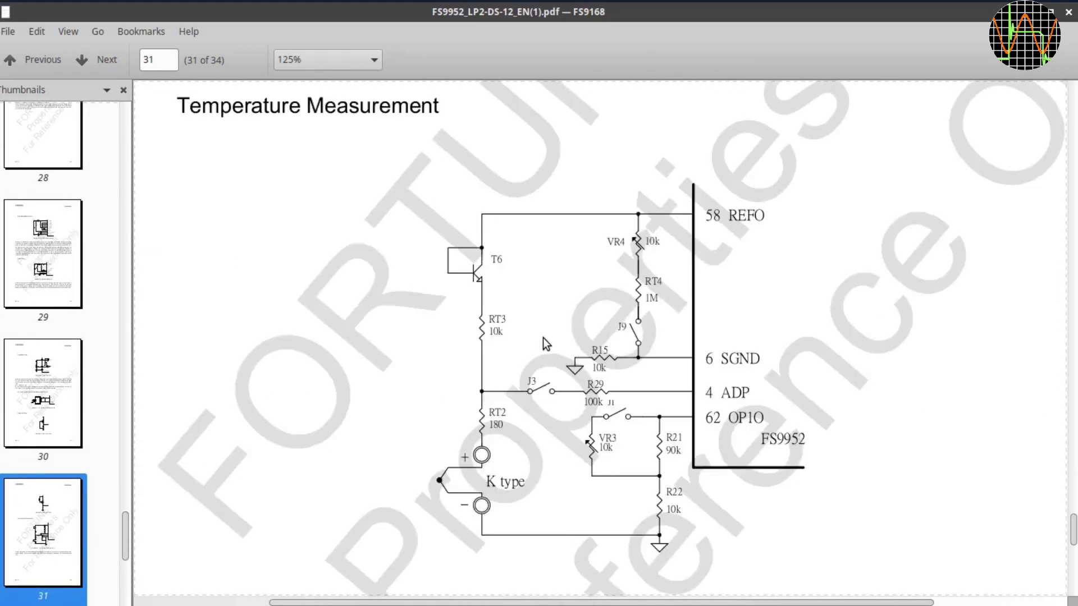
{"action": "mouse_move", "coordinate": [575, 346]}
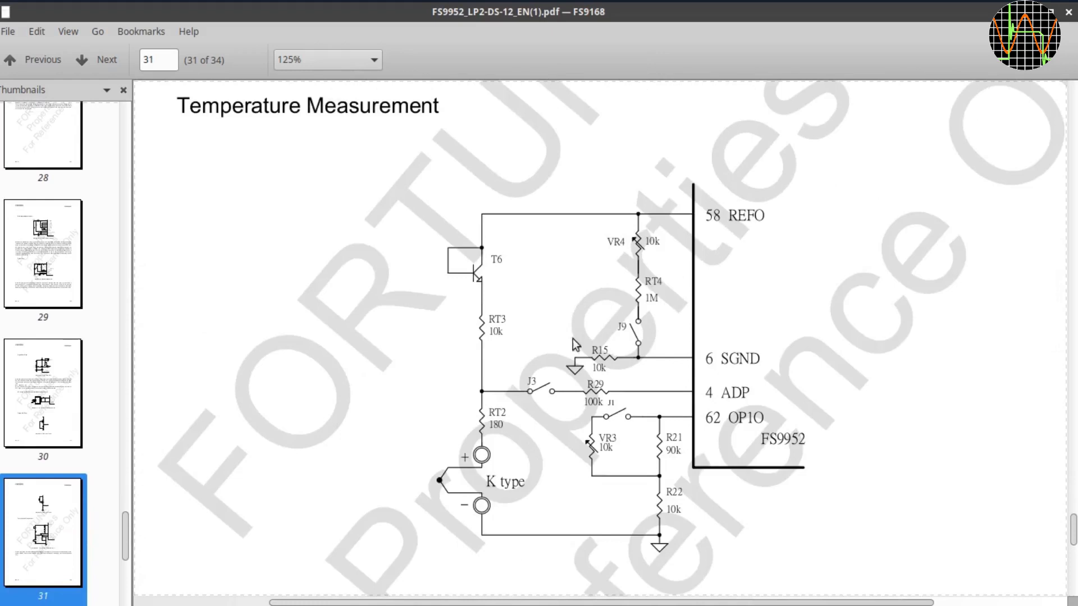
{"action": "mouse_move", "coordinate": [561, 457]}
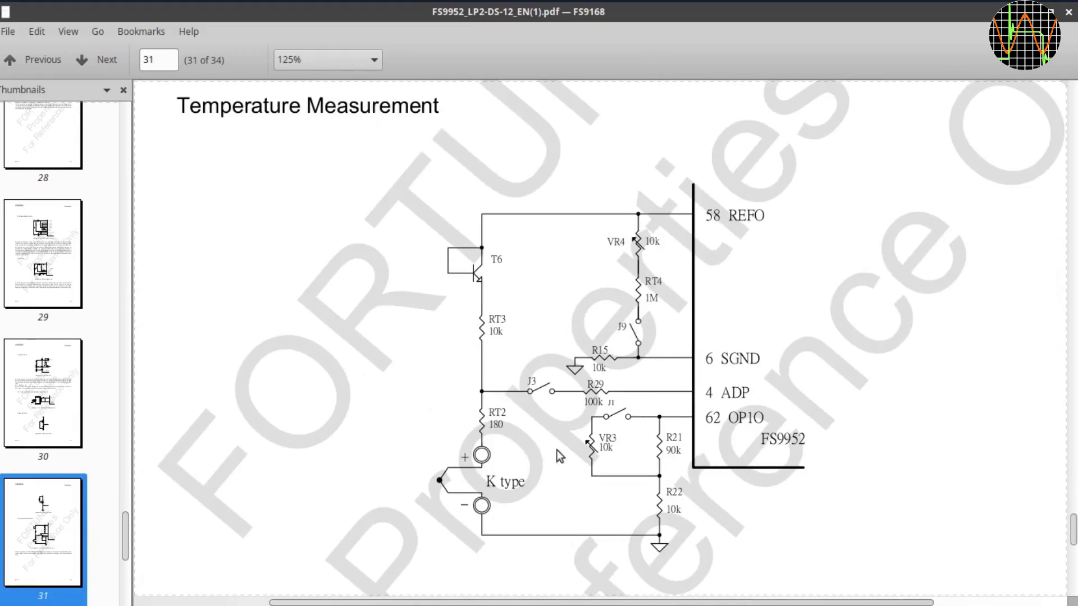
{"action": "mouse_move", "coordinate": [684, 252]}
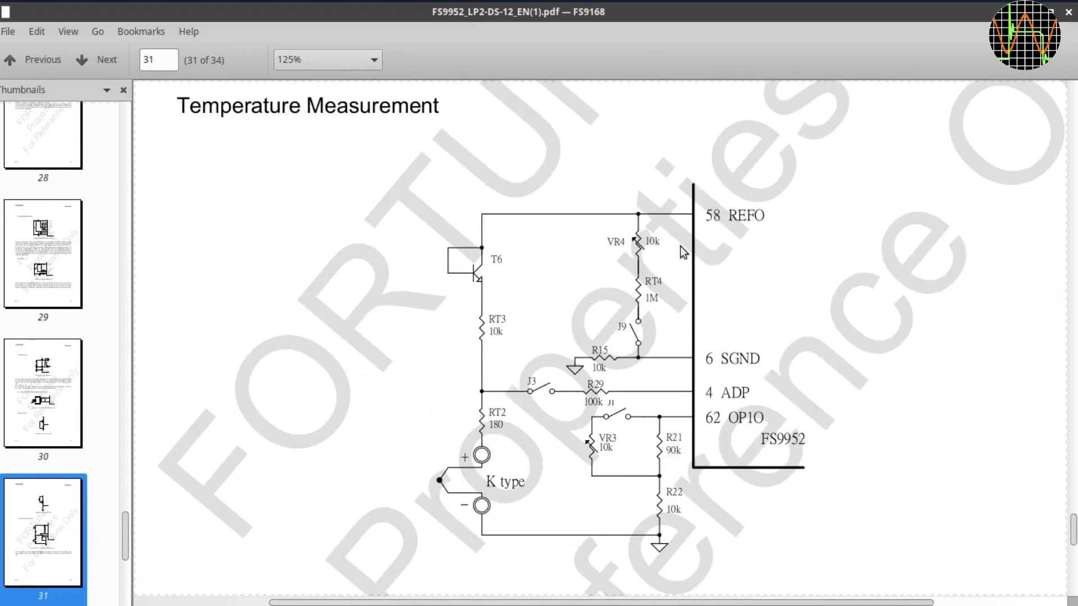
{"action": "mouse_move", "coordinate": [593, 300]}
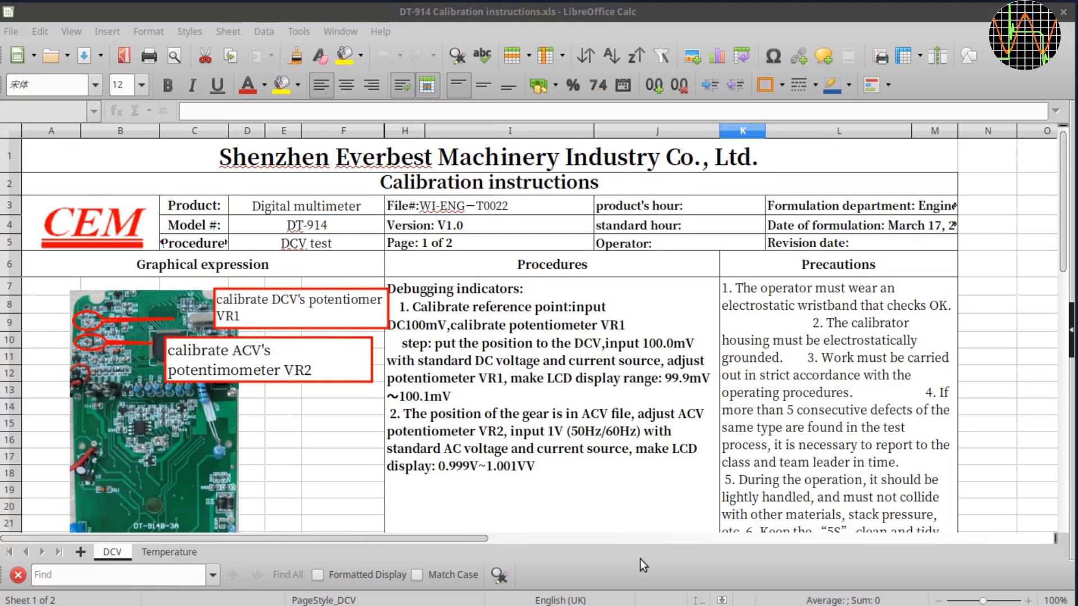
{"action": "mouse_move", "coordinate": [173, 556]}
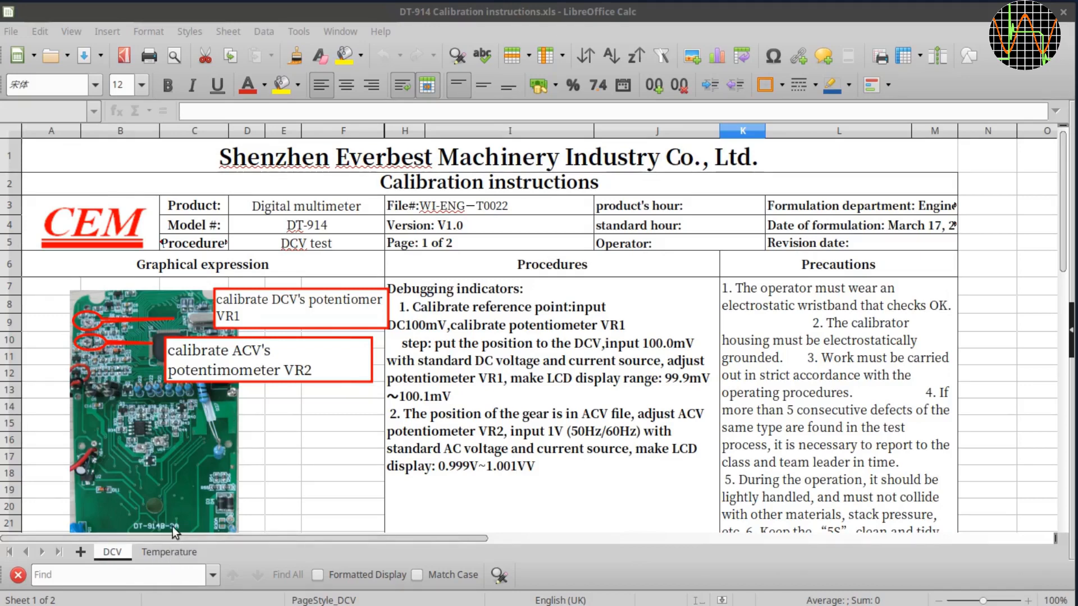
{"action": "mouse_move", "coordinate": [244, 515]}
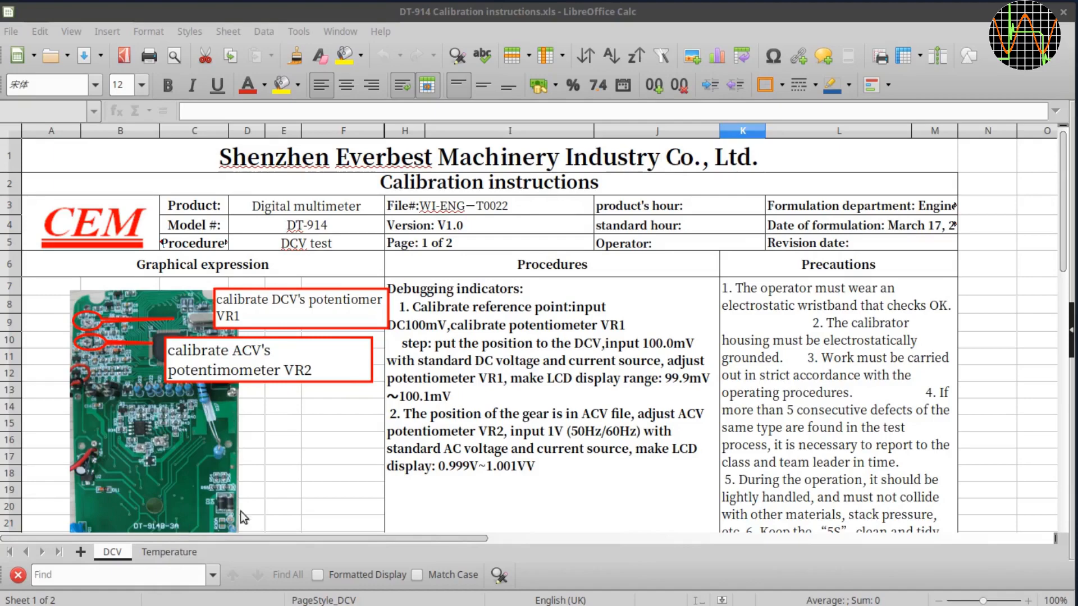
{"action": "mouse_move", "coordinate": [658, 415]}
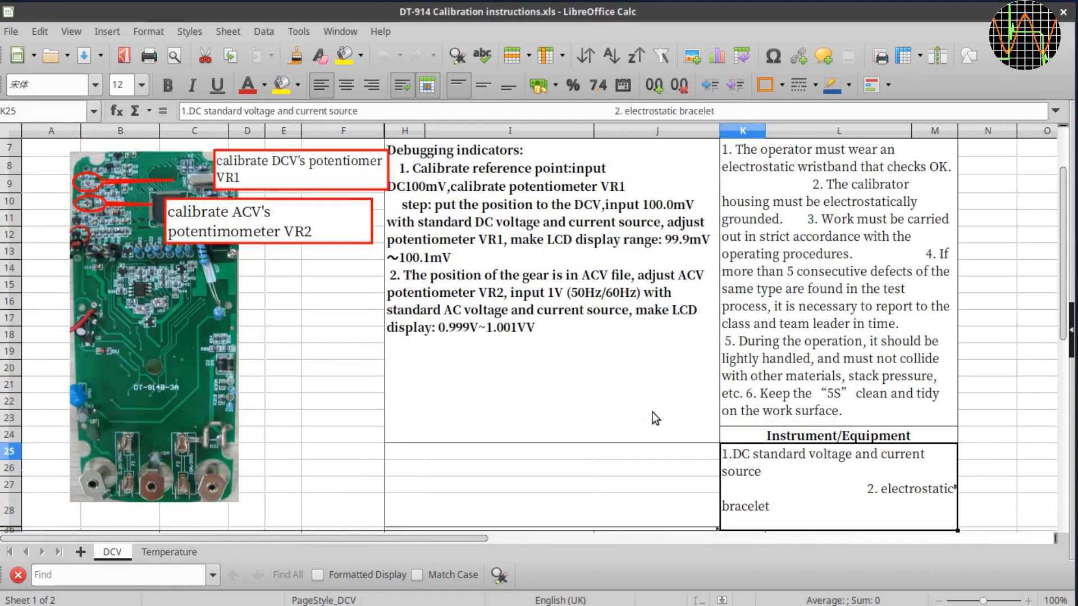
- Scroll up the DCV sheet to the test instructions and annotated circuit board photo
{"action": "scroll", "scroll_direction": "up", "scroll_amount": 3}
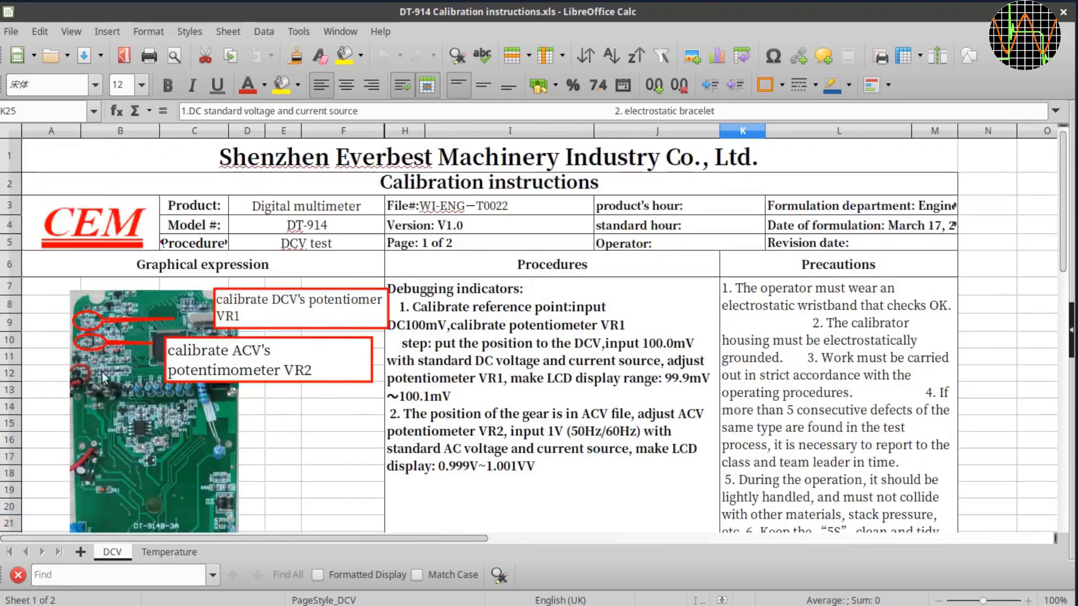
{"action": "mouse_move", "coordinate": [315, 389]}
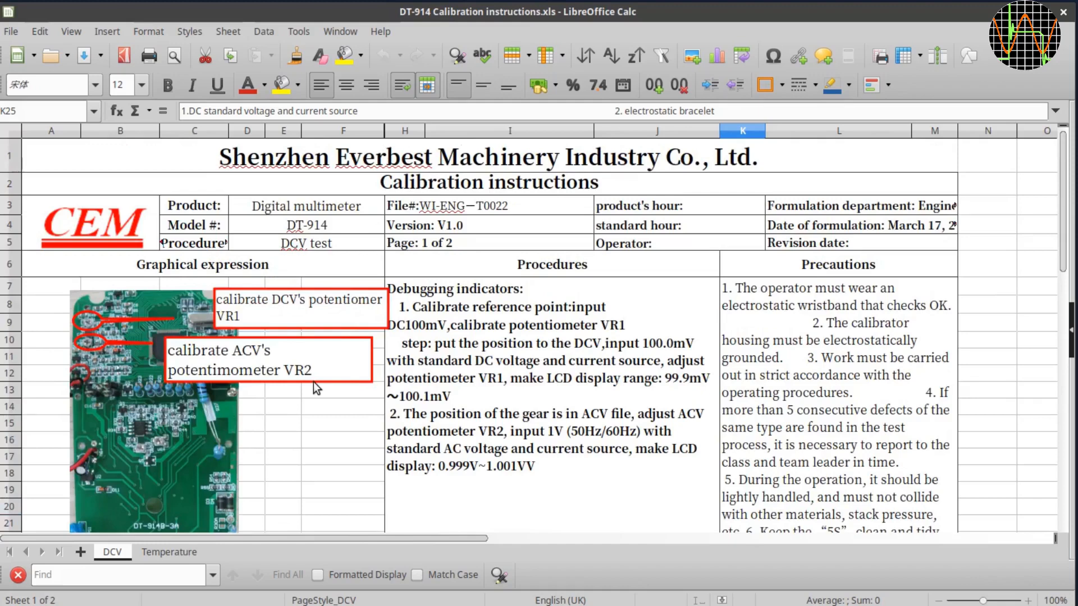
{"action": "mouse_move", "coordinate": [344, 402]}
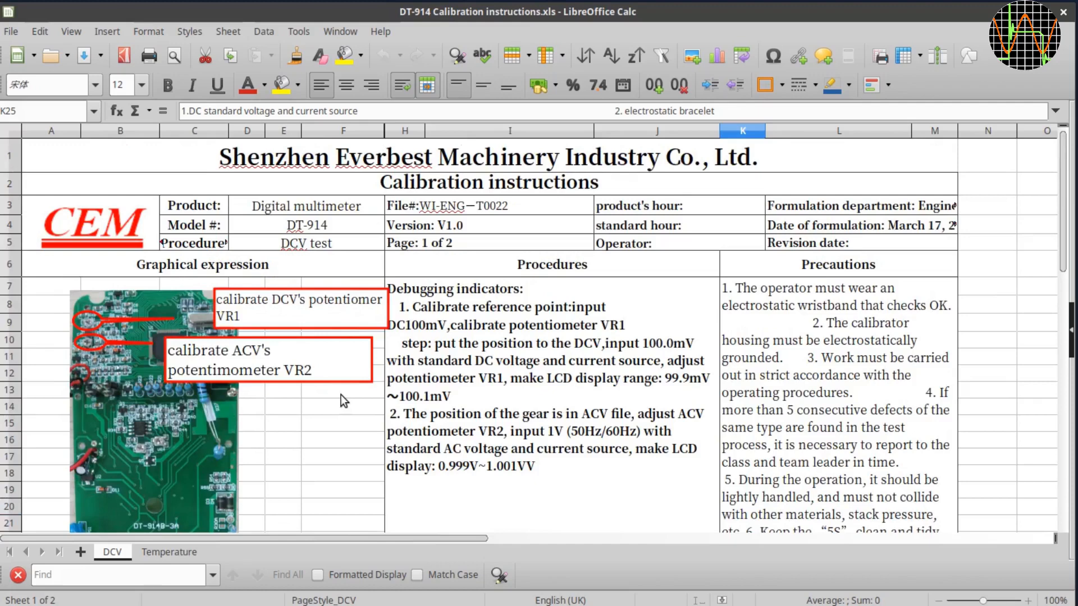
{"action": "mouse_move", "coordinate": [366, 393]}
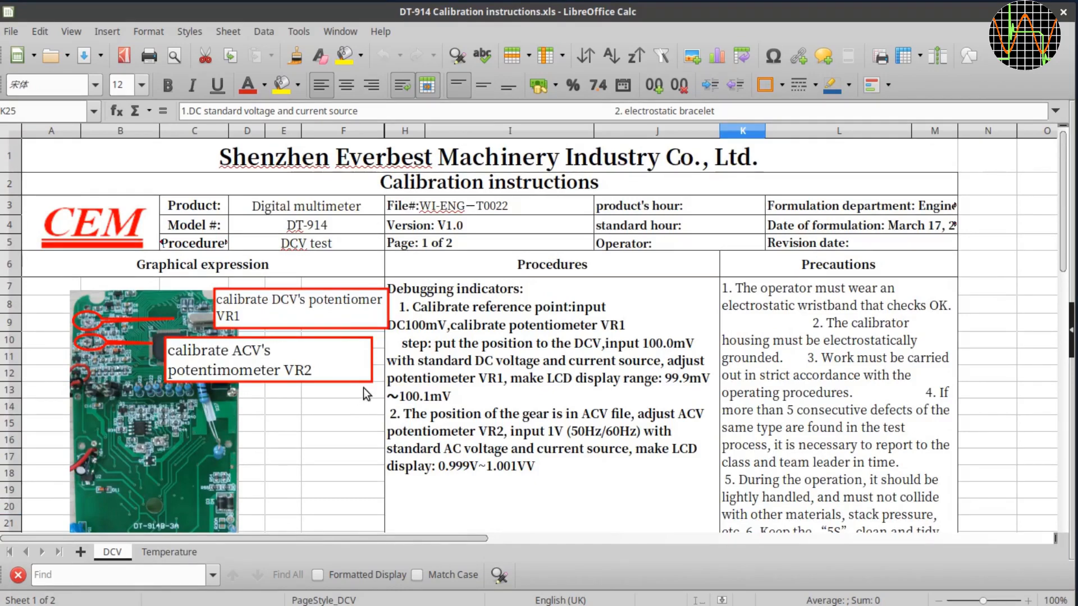
{"action": "mouse_move", "coordinate": [332, 228]}
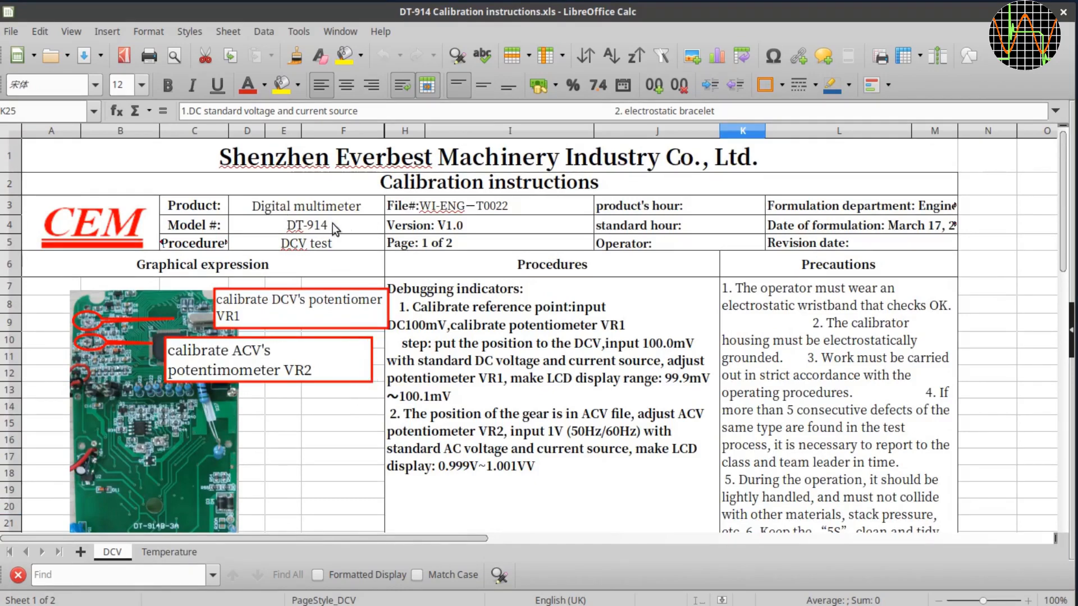
{"action": "mouse_move", "coordinate": [327, 253]}
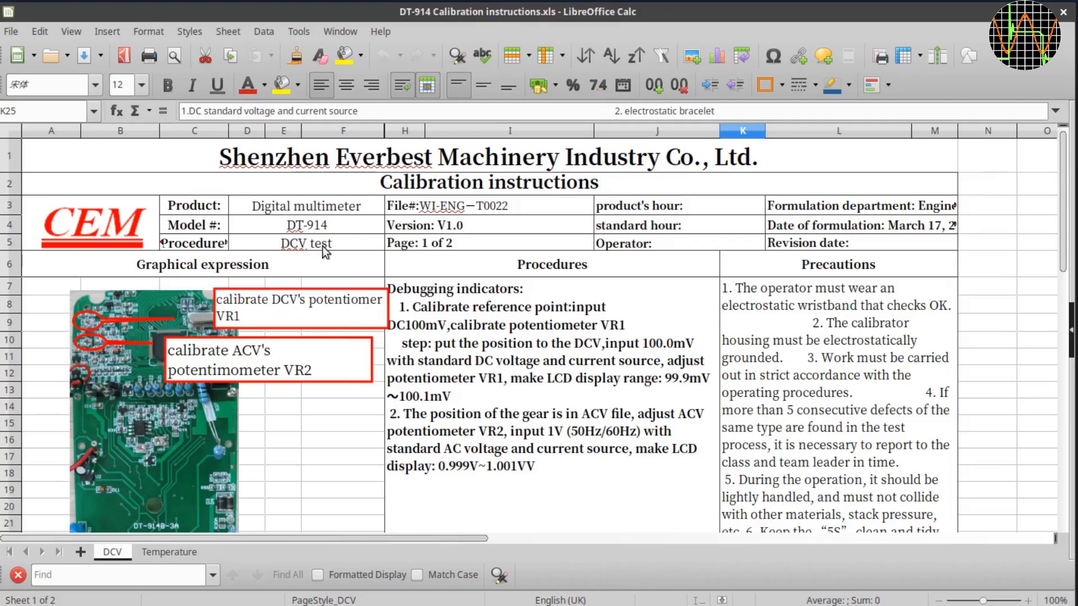
{"action": "mouse_move", "coordinate": [427, 323]}
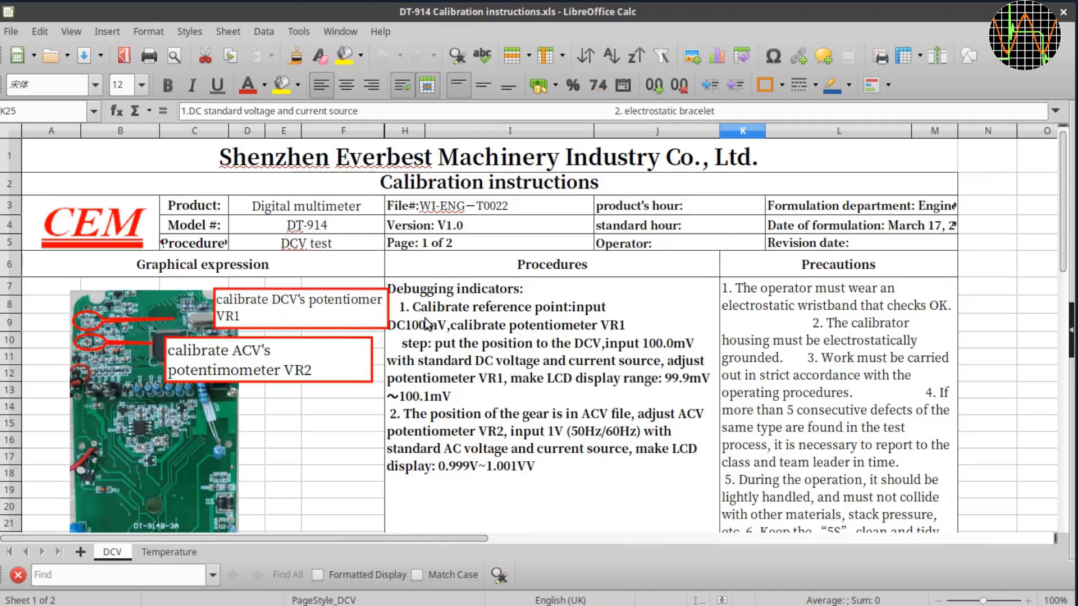
{"action": "mouse_move", "coordinate": [213, 385]}
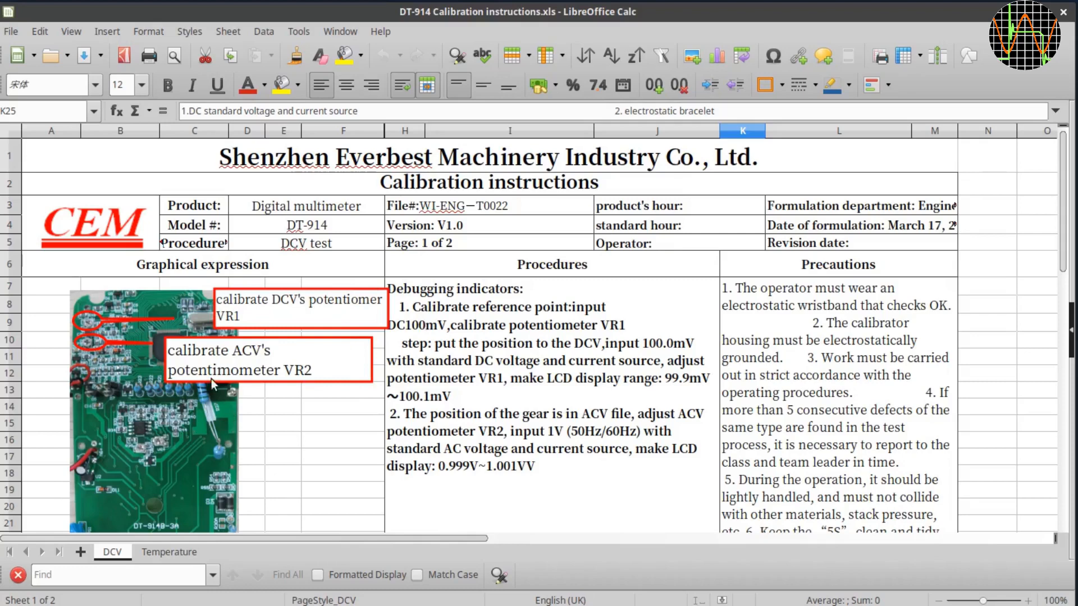
{"action": "mouse_move", "coordinate": [275, 395]}
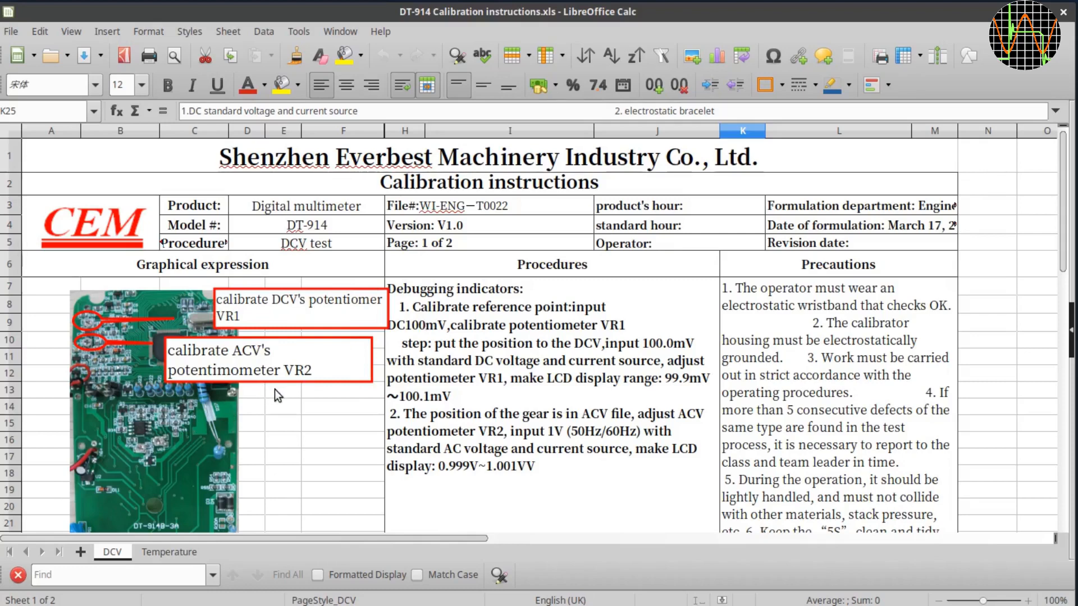
{"action": "mouse_move", "coordinate": [502, 295]}
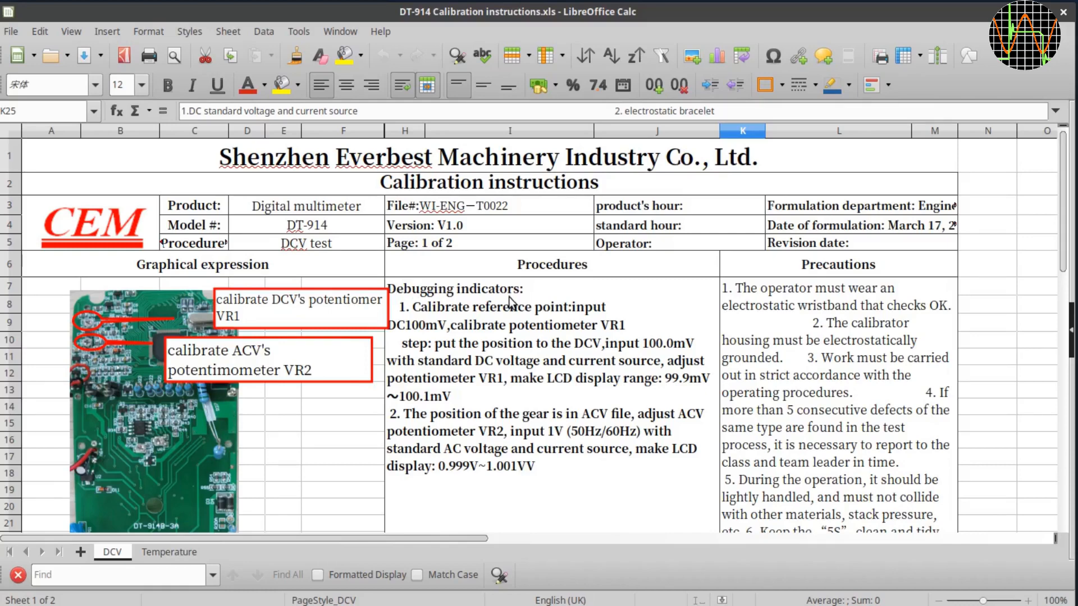
{"action": "mouse_move", "coordinate": [440, 332]}
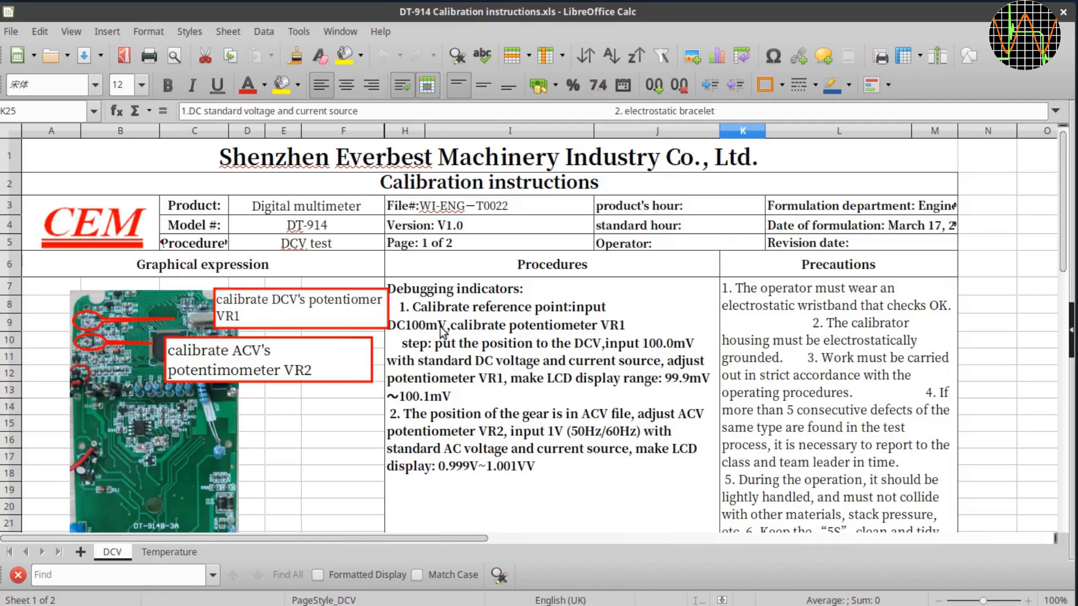
{"action": "mouse_move", "coordinate": [485, 395]}
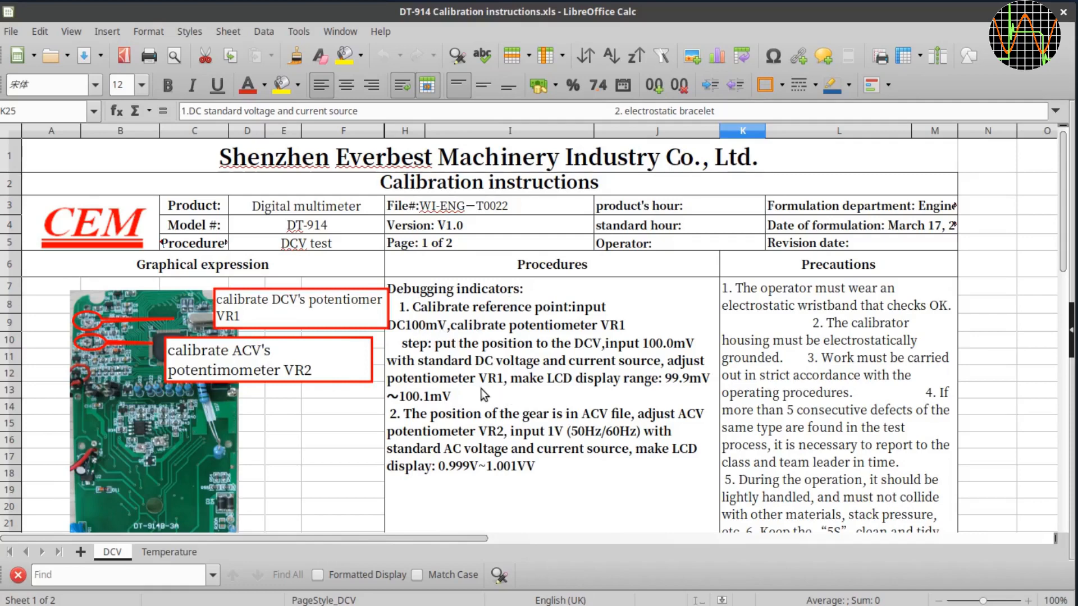
{"action": "mouse_move", "coordinate": [678, 396]}
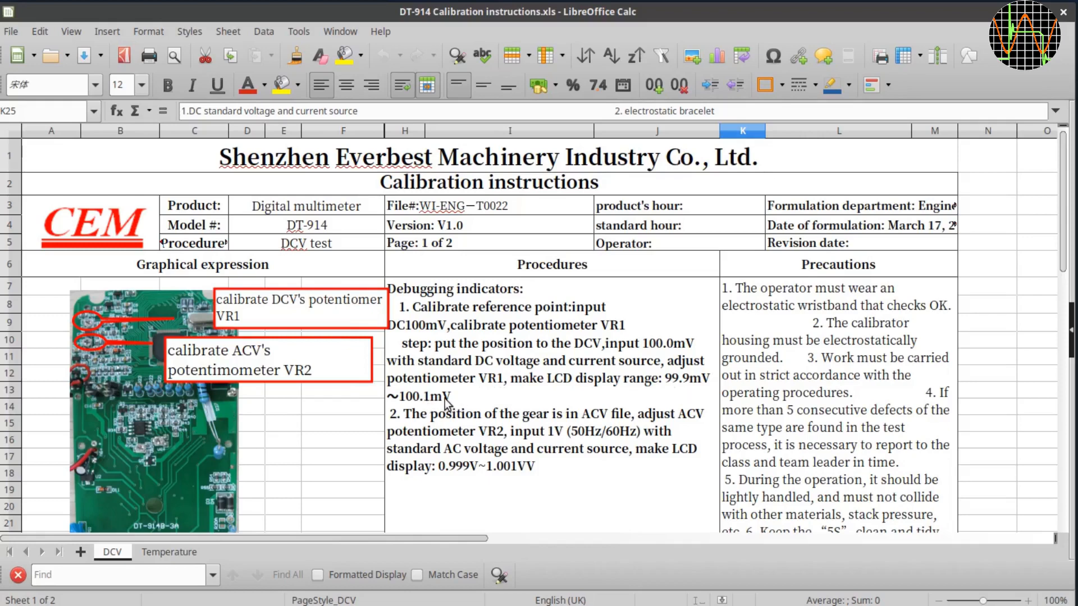
{"action": "mouse_move", "coordinate": [495, 401]}
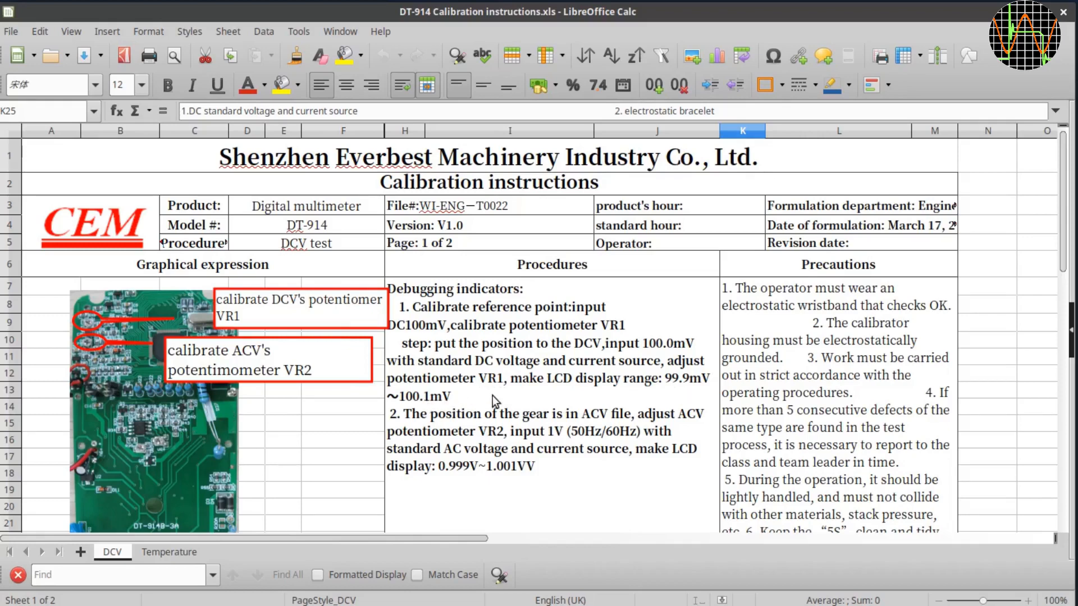
{"action": "mouse_move", "coordinate": [546, 450]}
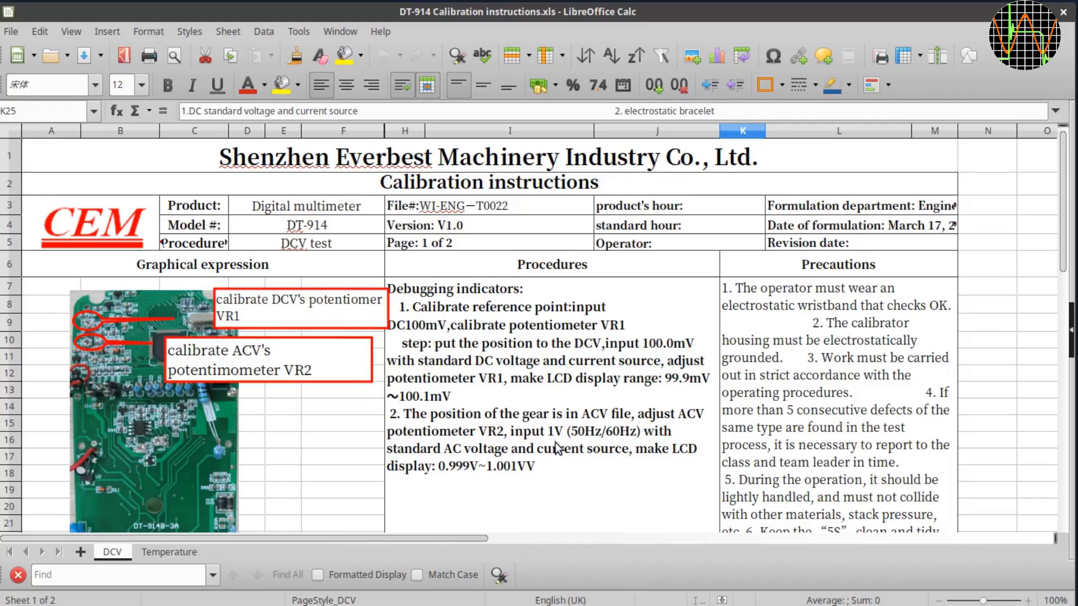
{"action": "mouse_move", "coordinate": [575, 473]}
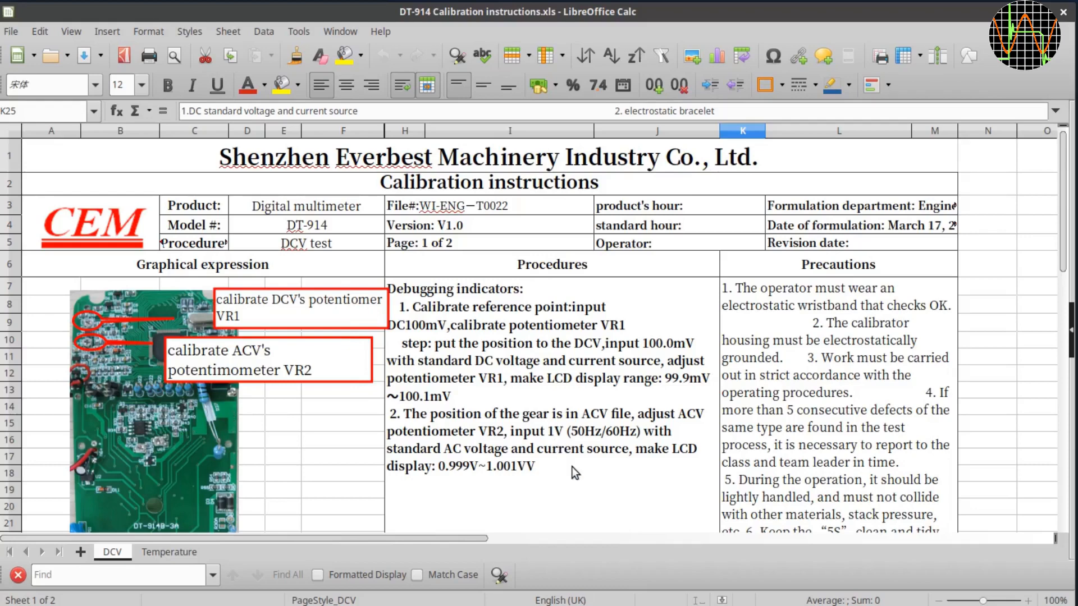
- Scroll down the DCV sheet to the Instrument/Equipment rows and VR1/VR2 adjustment procedures
{"action": "scroll", "scroll_direction": "down", "scroll_amount": 3}
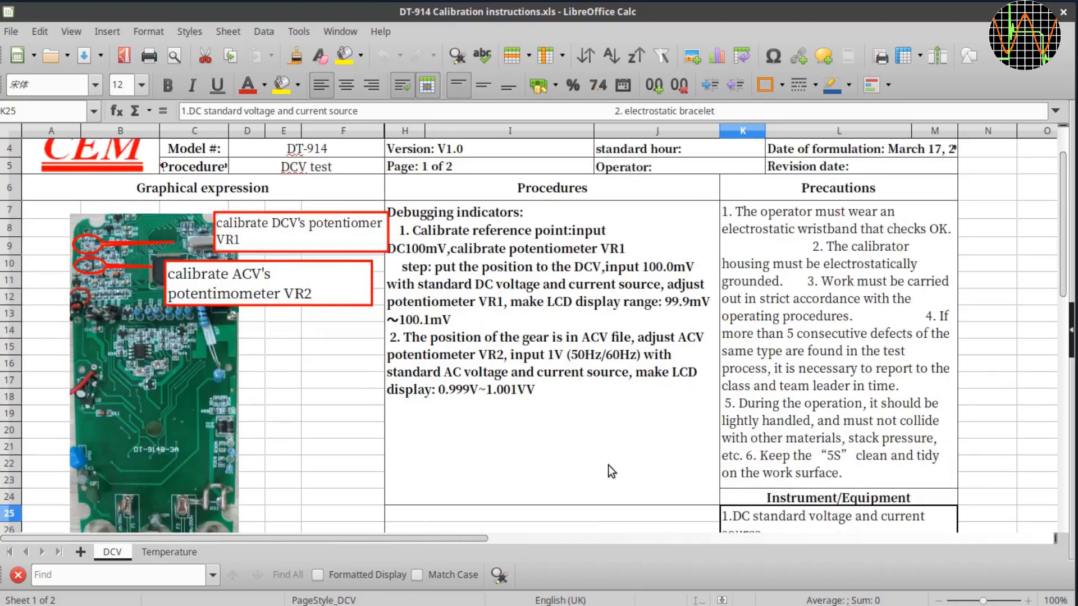
{"action": "mouse_move", "coordinate": [595, 444]}
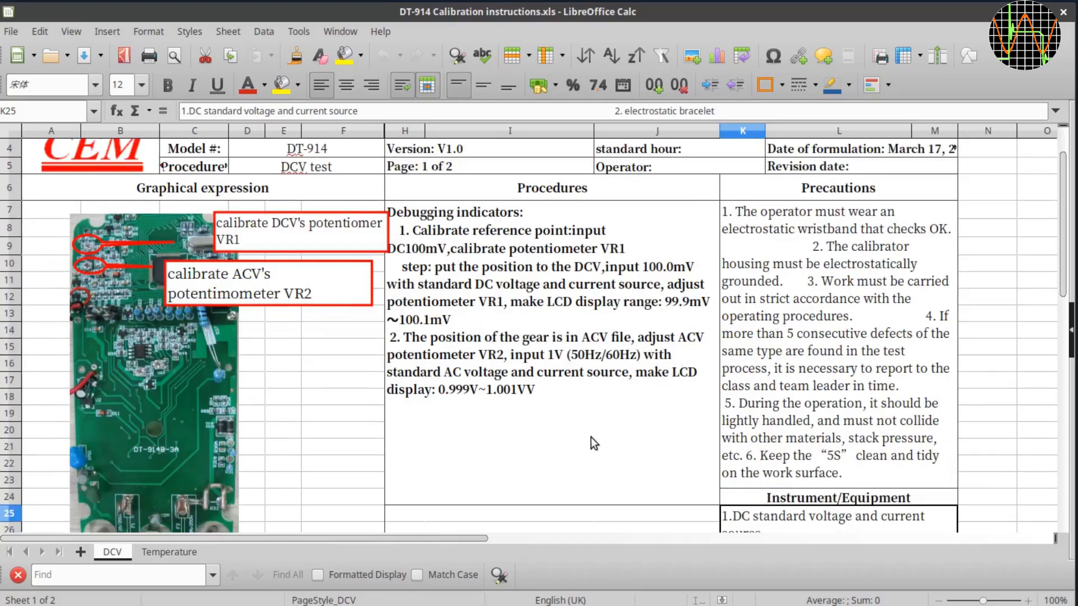
{"action": "mouse_move", "coordinate": [618, 441]}
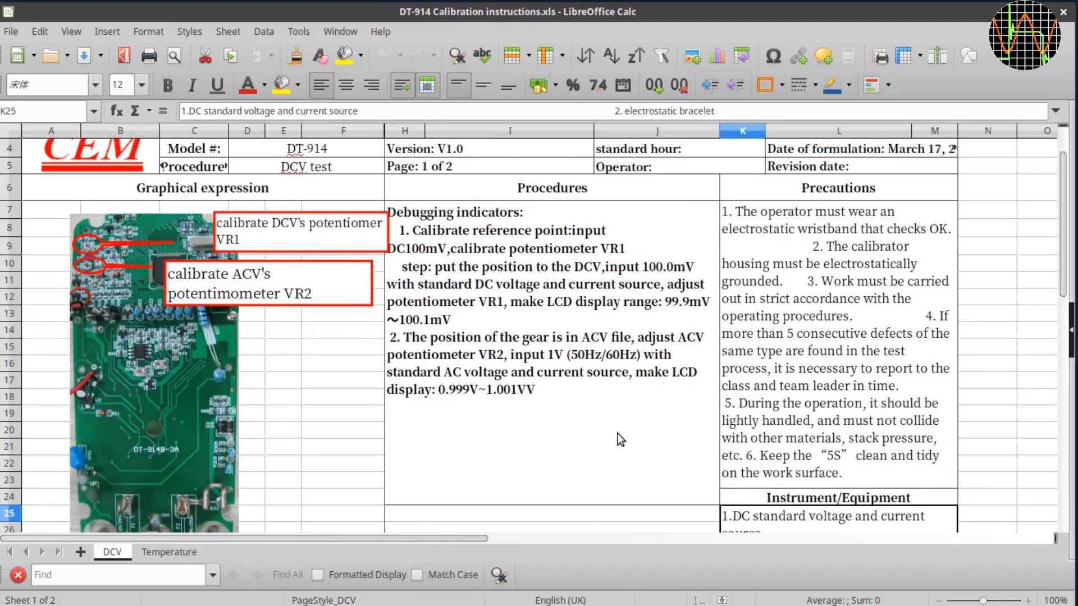
{"action": "scroll", "scroll_direction": "down", "scroll_amount": 3}
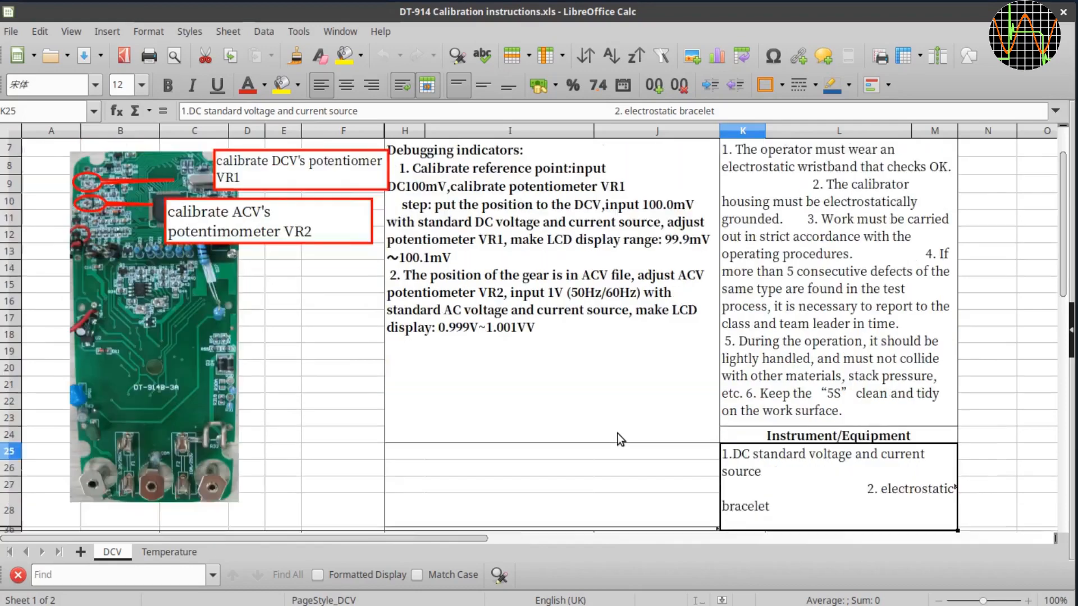
{"action": "scroll", "scroll_direction": "down", "scroll_amount": 3}
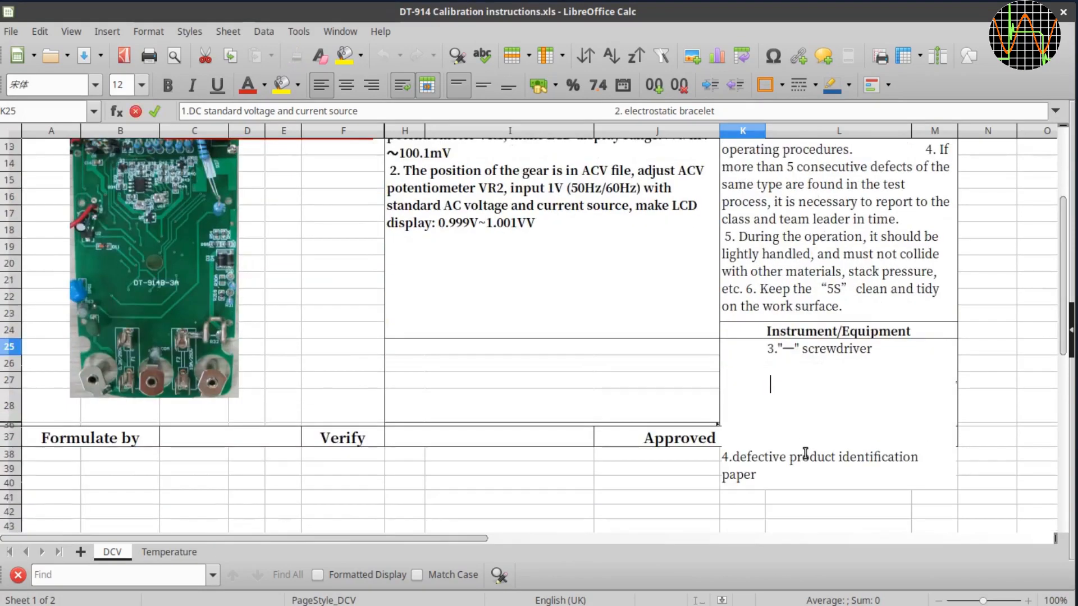
{"action": "scroll", "scroll_direction": "up", "scroll_amount": 3}
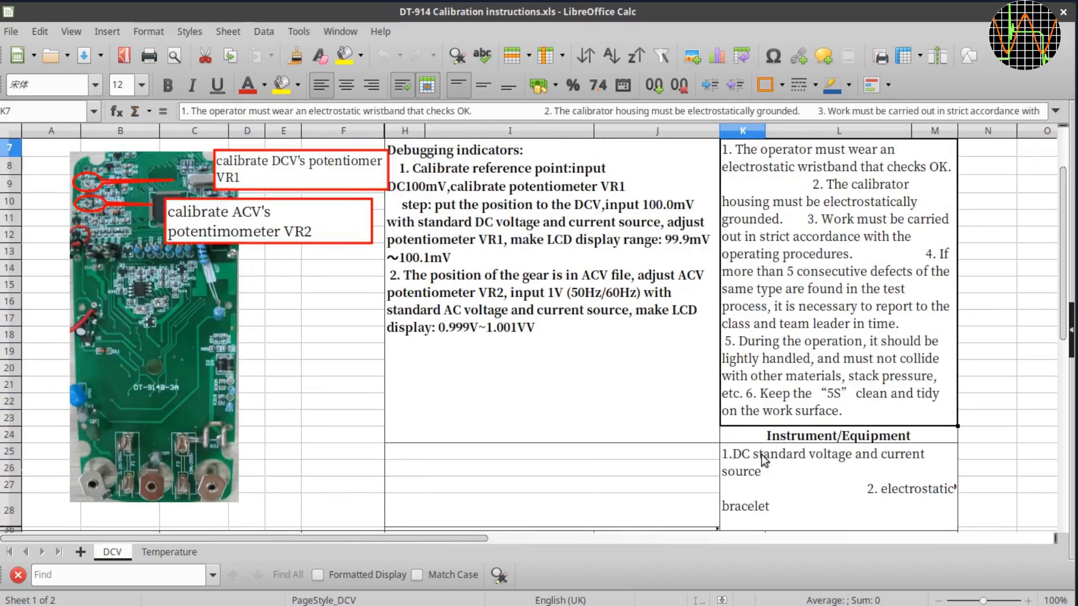
{"action": "mouse_move", "coordinate": [771, 438]}
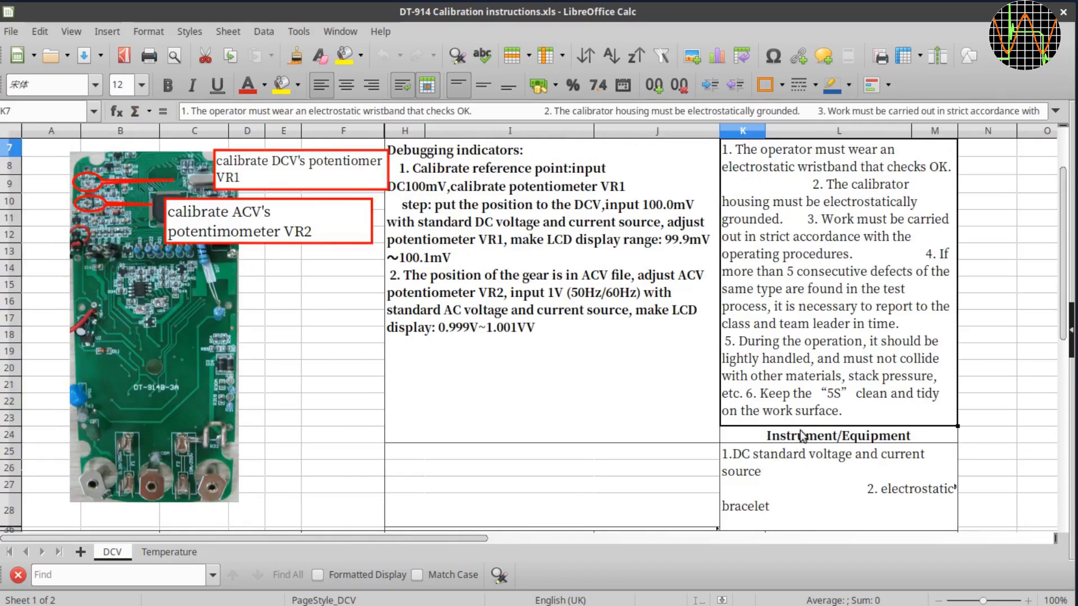
{"action": "mouse_move", "coordinate": [768, 364]}
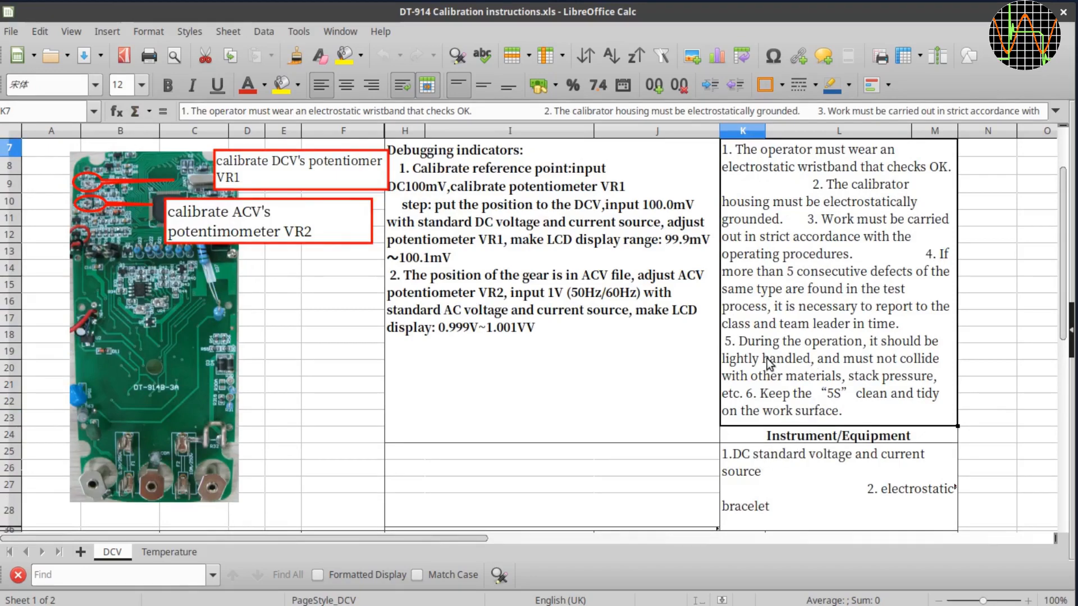
{"action": "mouse_move", "coordinate": [859, 284]}
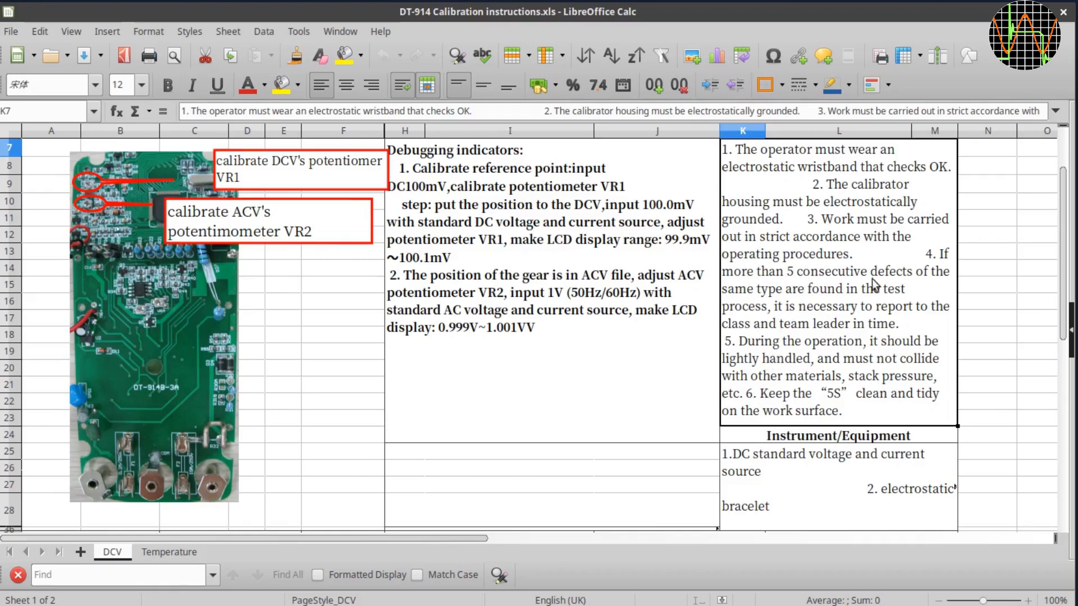
{"action": "mouse_move", "coordinate": [846, 301]}
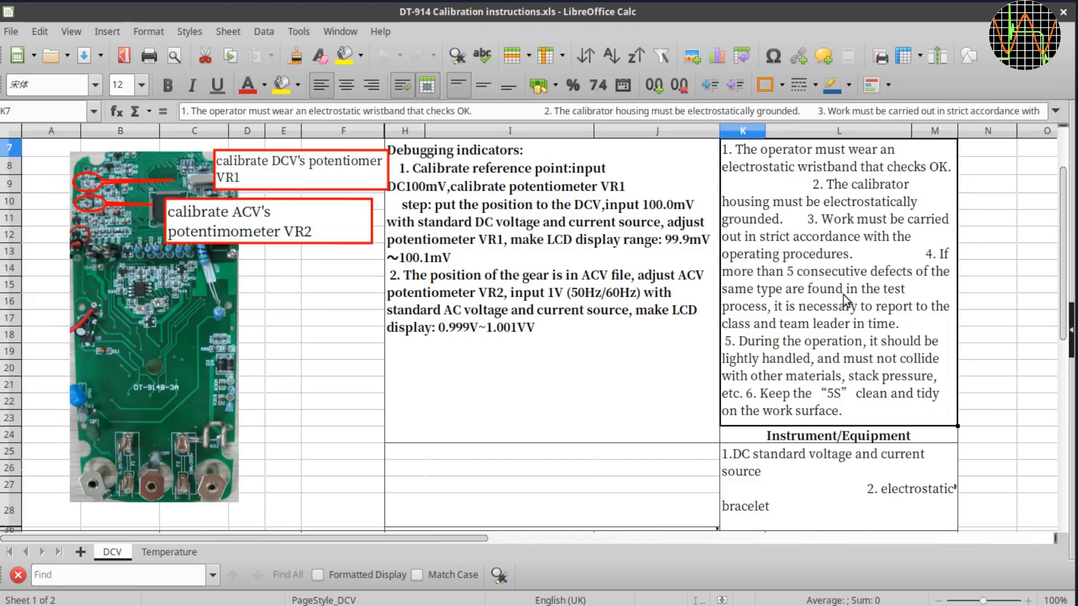
{"action": "left_click", "coordinate": [168, 551]}
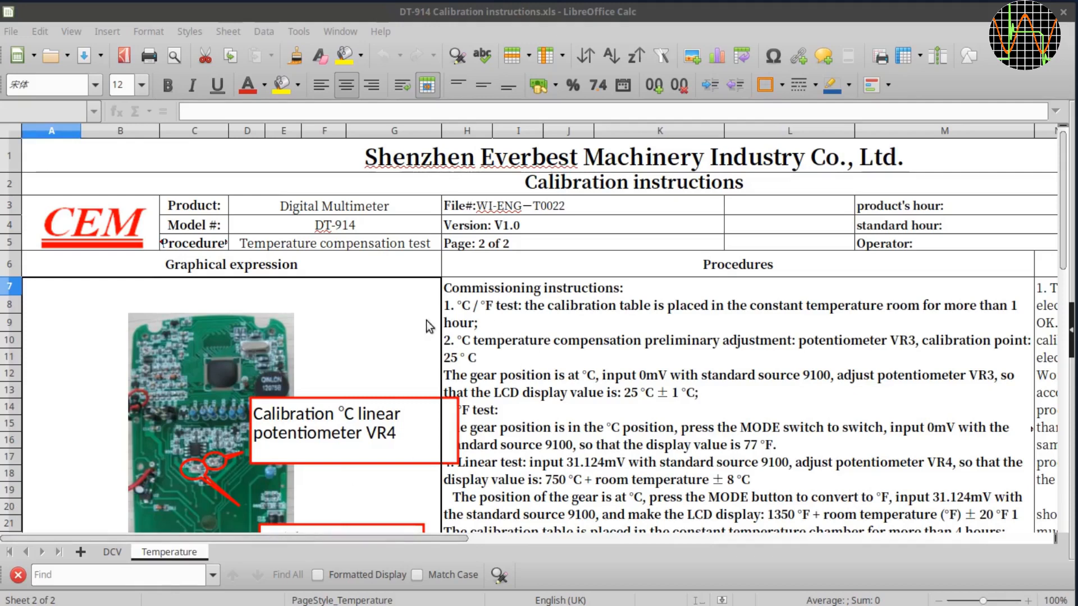
{"action": "mouse_move", "coordinate": [604, 299]}
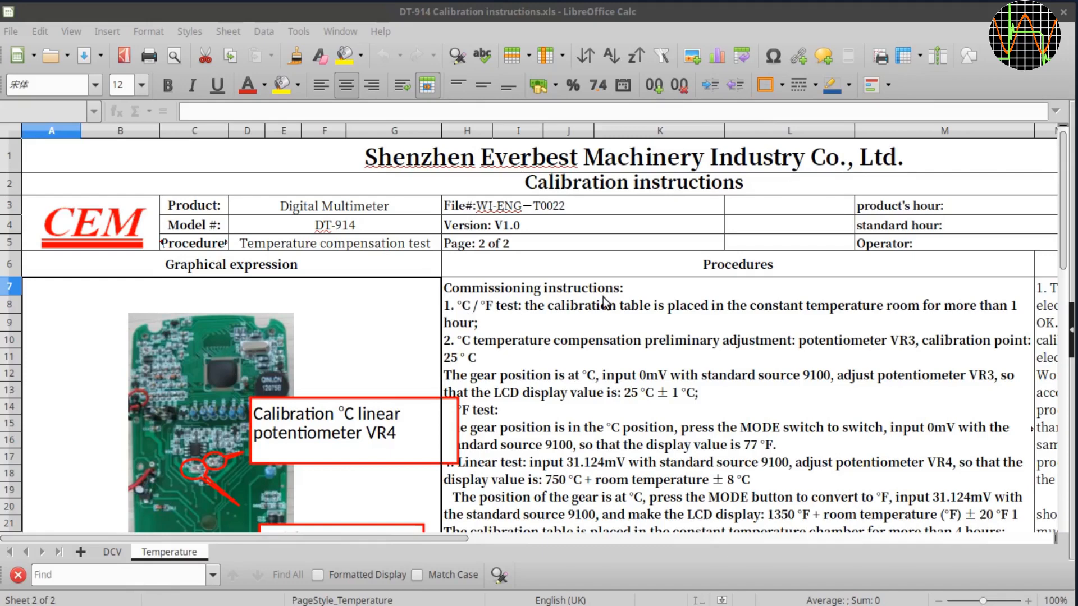
- Select the Commissioning instructions cell H7 and scroll through the VR3/VR4 temperature adjustment text
{"action": "scroll", "scroll_direction": "down", "scroll_amount": 3}
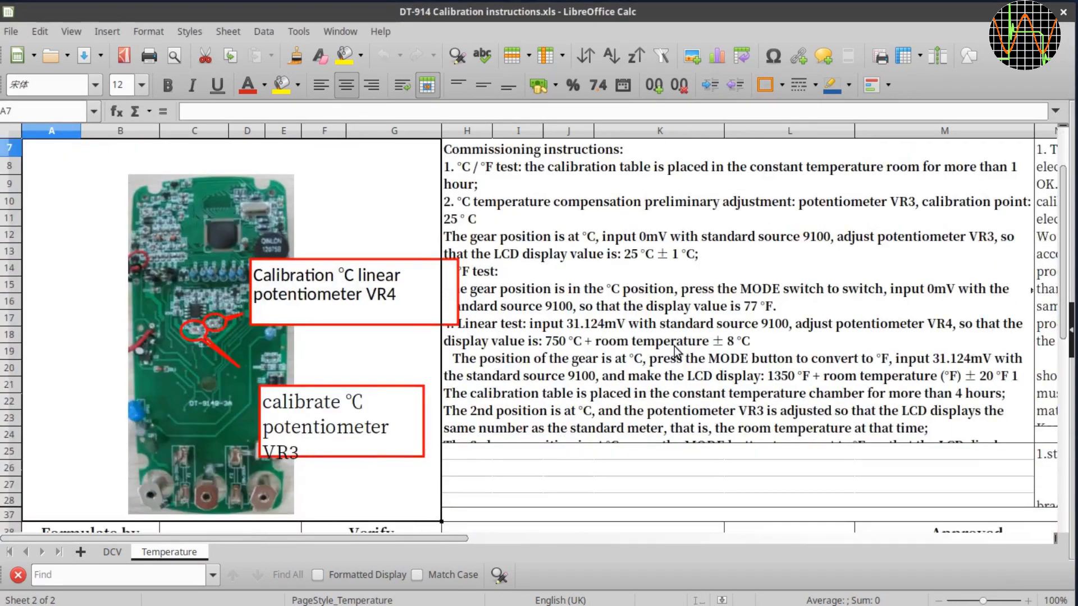
{"action": "left_click", "coordinate": [467, 148]}
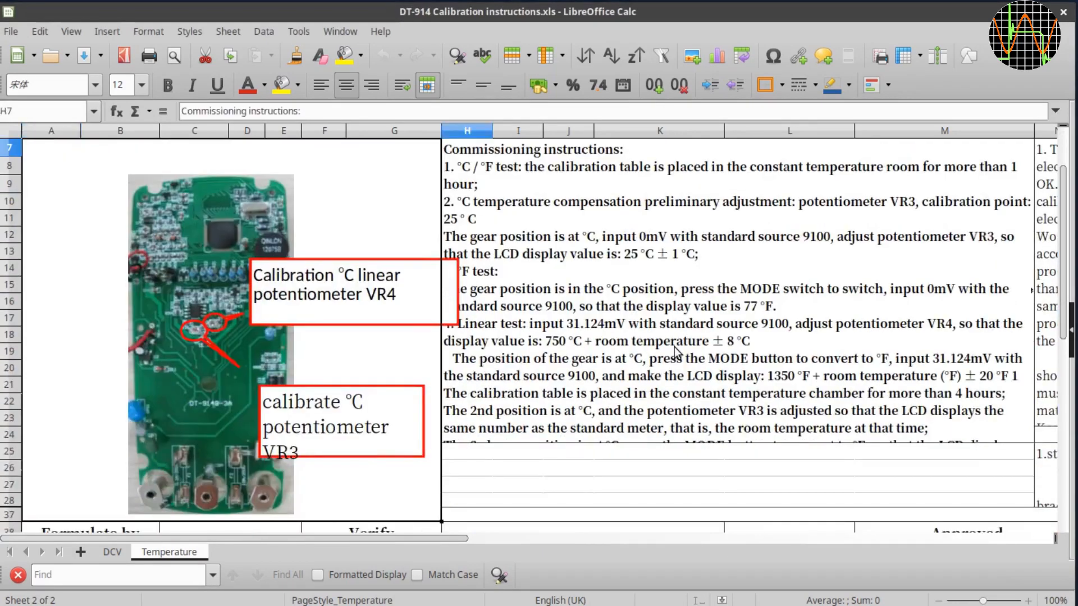
{"action": "scroll", "scroll_direction": "down", "scroll_amount": 3}
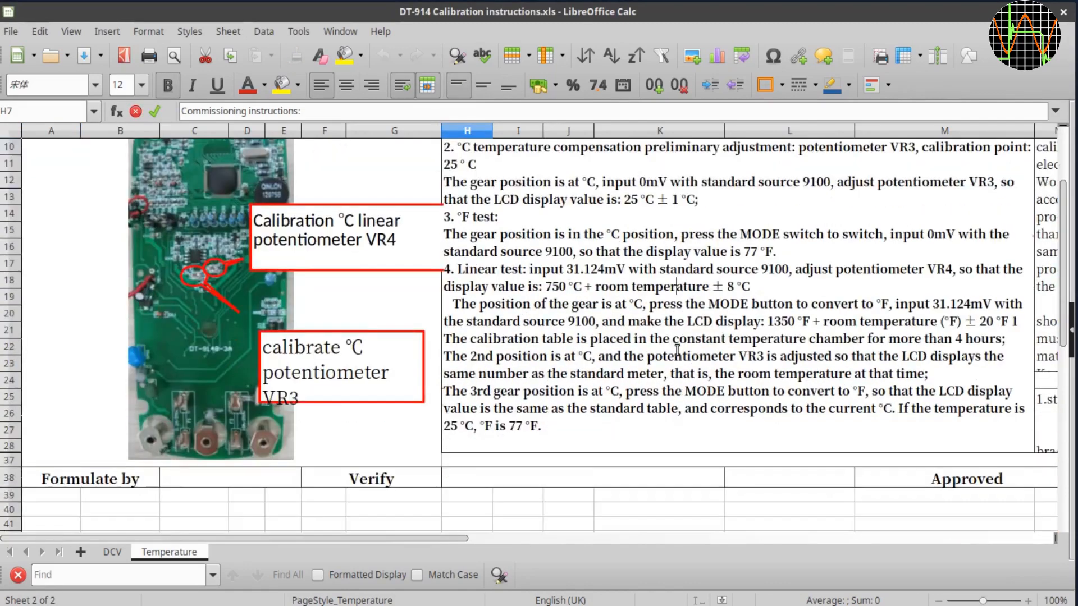
{"action": "scroll", "scroll_direction": "up", "scroll_amount": 3}
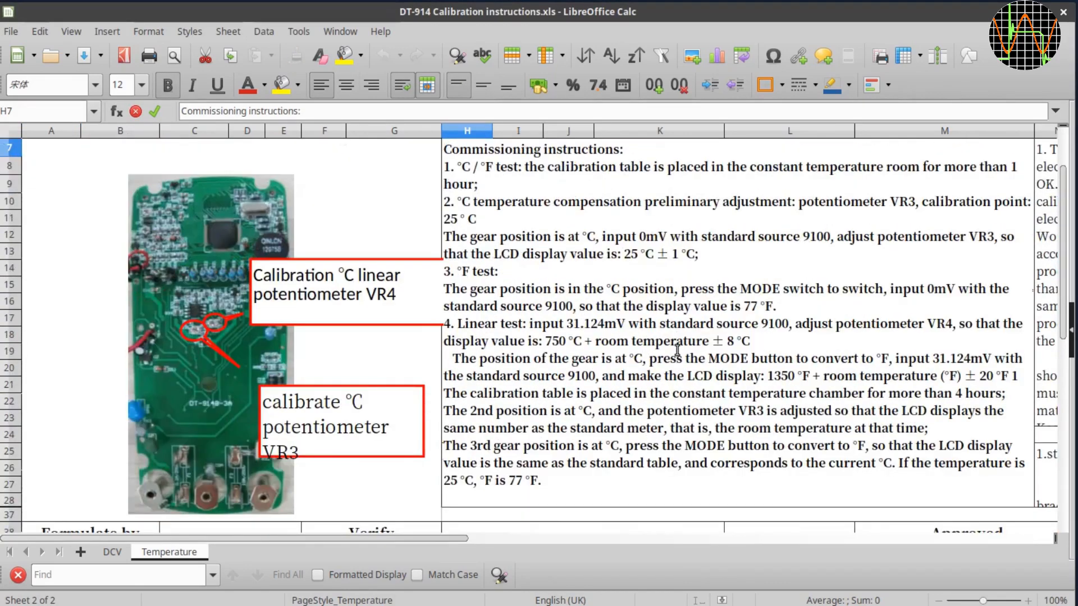